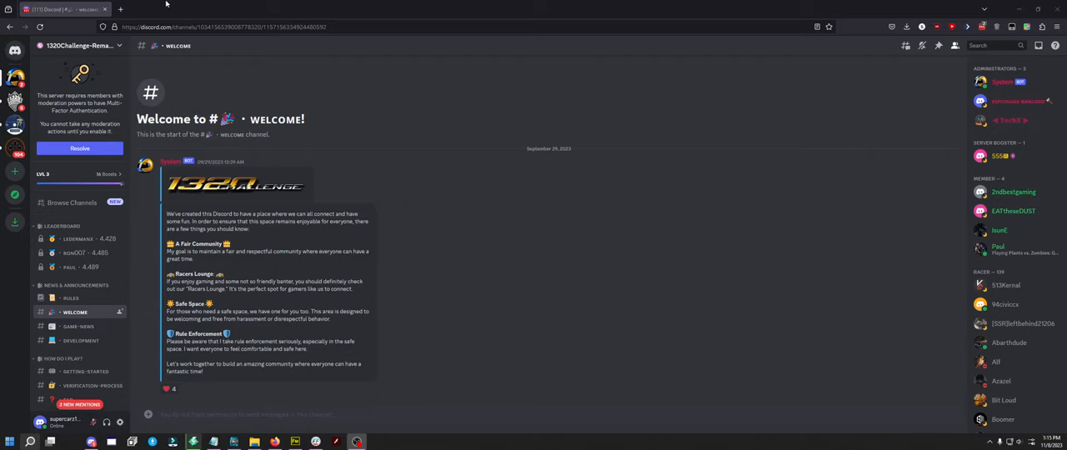
Switch to the YouTube tab with the 1320 Challenge 2.06 Update video
{"action": "left_click", "coordinate": [144, 10]}
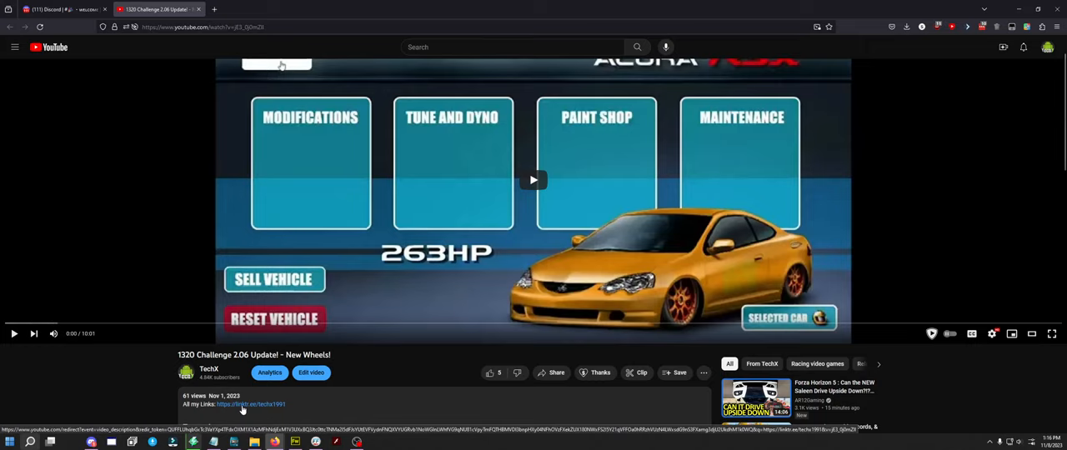
Browse TechX's Linktree from the video description and follow the 1320Challenge Official invite back to Discord
{"action": "left_click", "coordinate": [250, 404]}
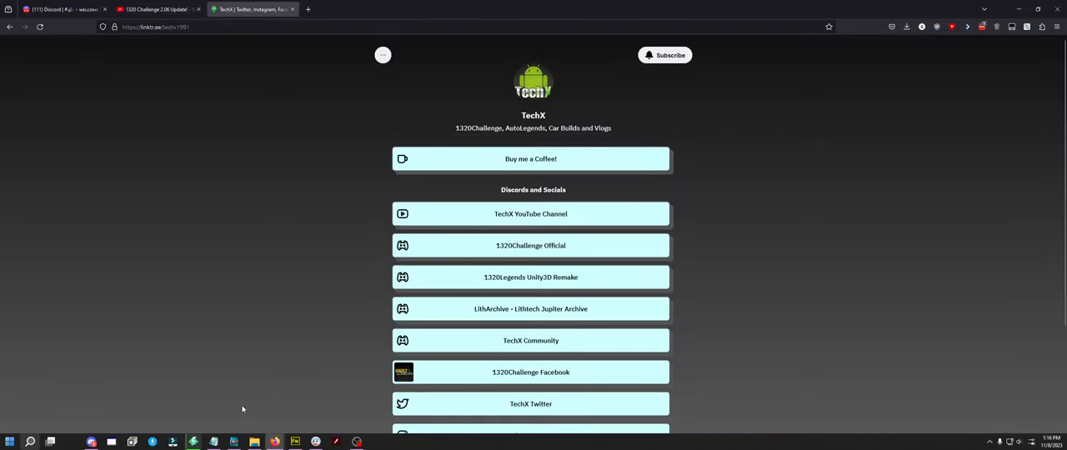
{"action": "scroll", "scroll_direction": "down", "scroll_amount": 3}
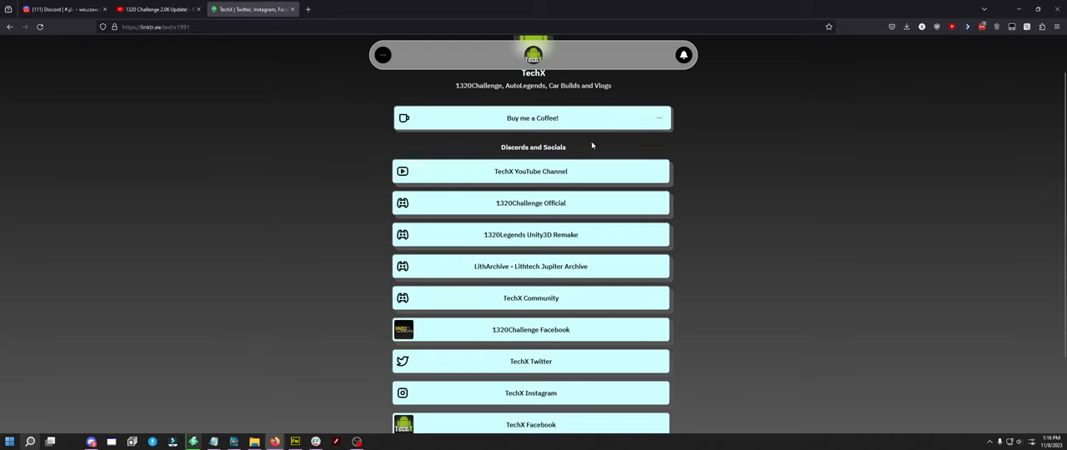
{"action": "mouse_move", "coordinate": [530, 216]}
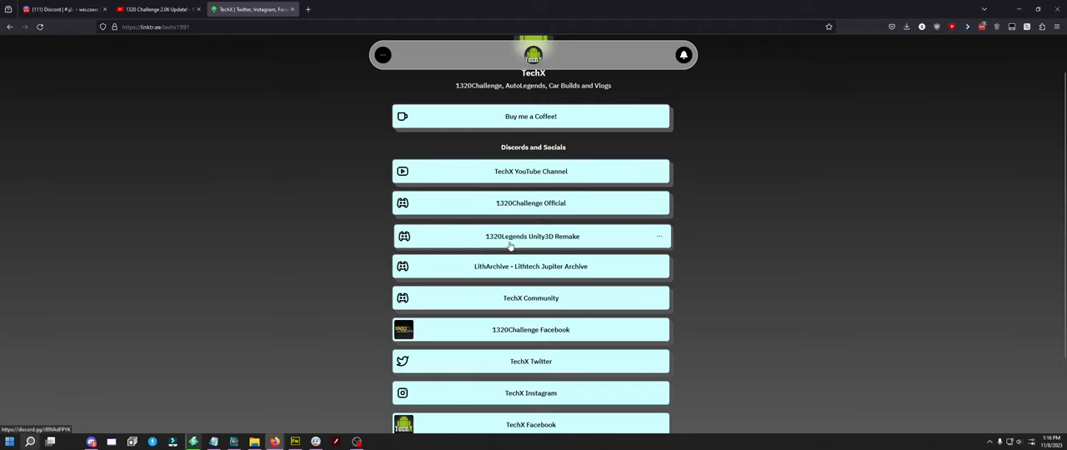
{"action": "mouse_move", "coordinate": [517, 268]}
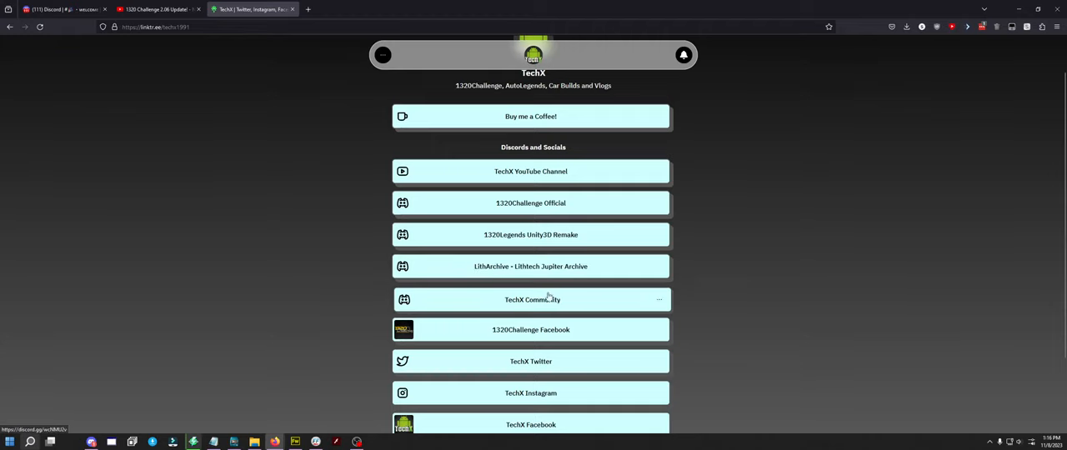
{"action": "mouse_move", "coordinate": [260, 267]}
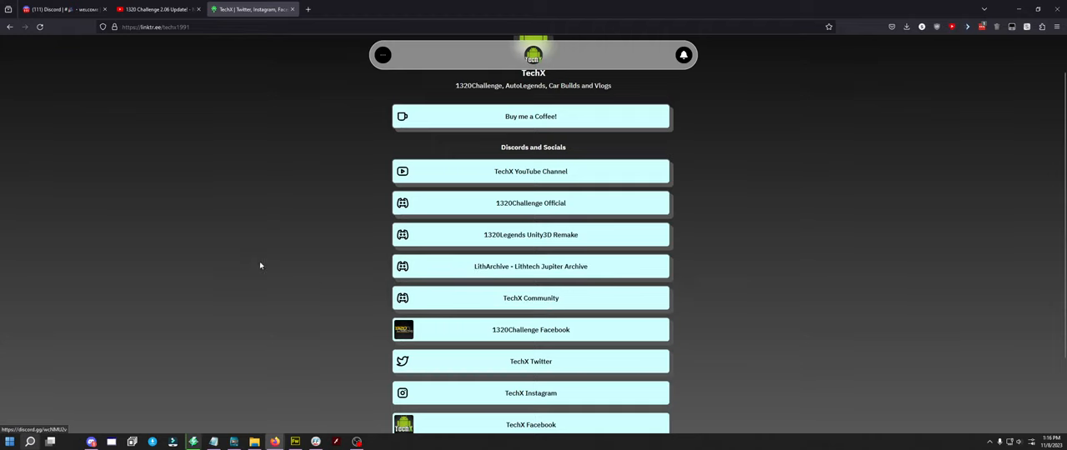
{"action": "scroll", "scroll_direction": "down", "scroll_amount": 3}
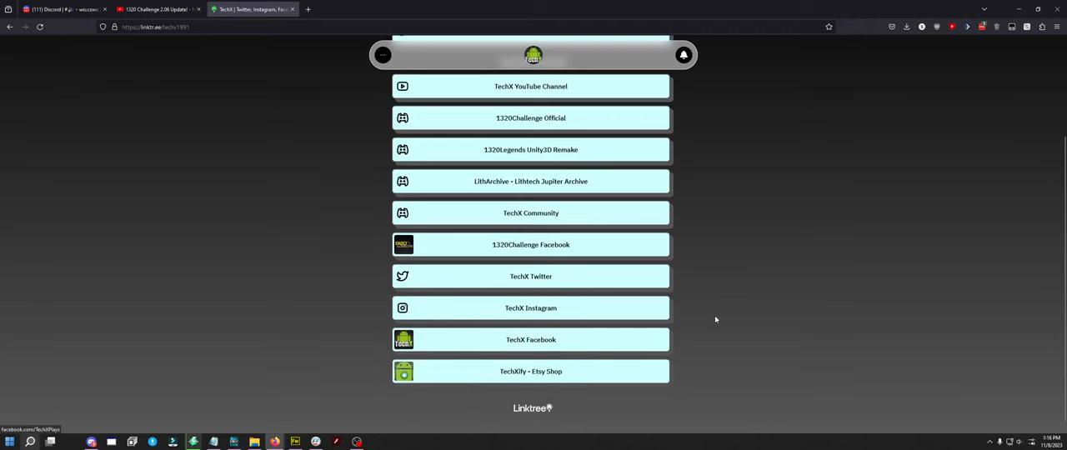
{"action": "scroll", "scroll_direction": "up", "scroll_amount": 3}
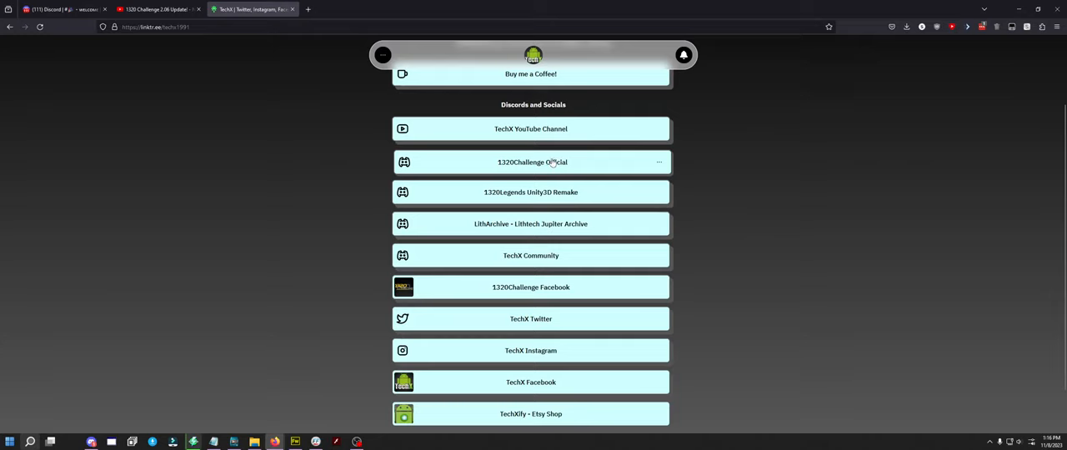
{"action": "mouse_move", "coordinate": [543, 170]}
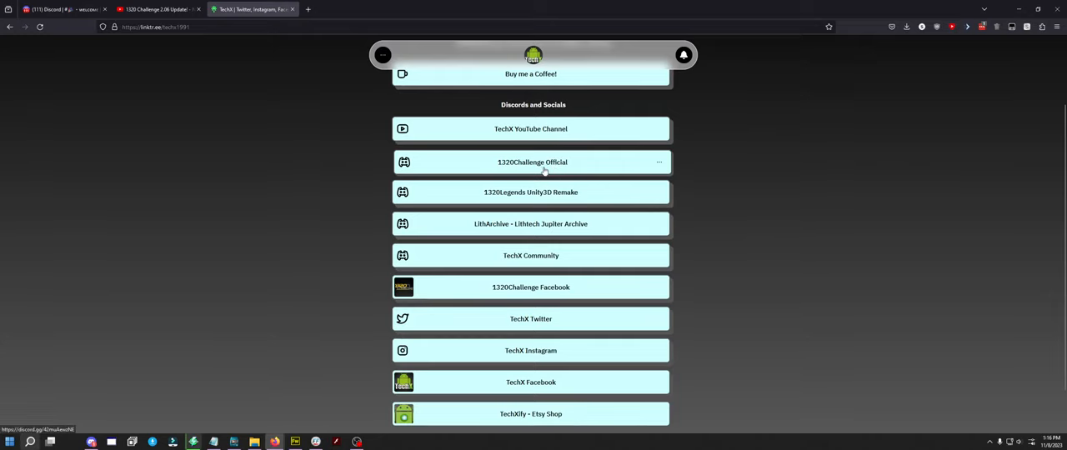
{"action": "left_click", "coordinate": [530, 162]}
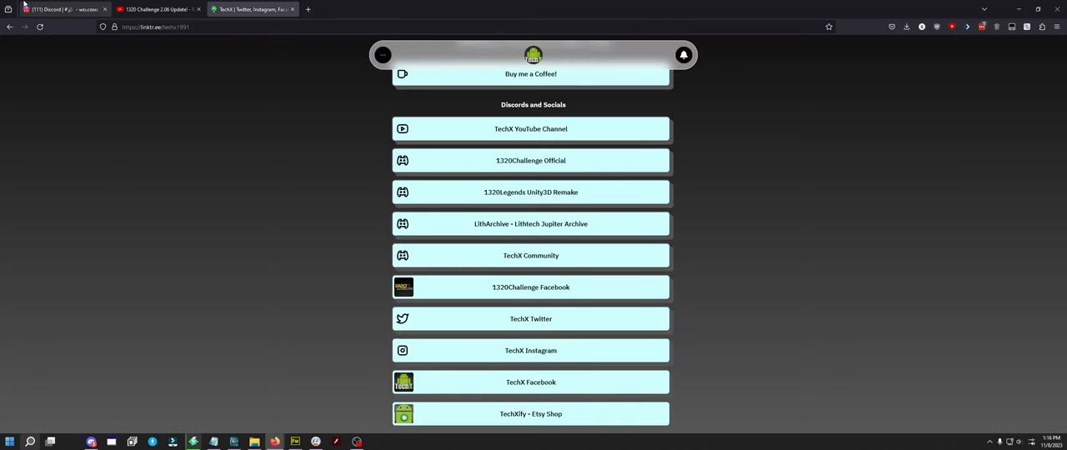
{"action": "left_click", "coordinate": [54, 13]}
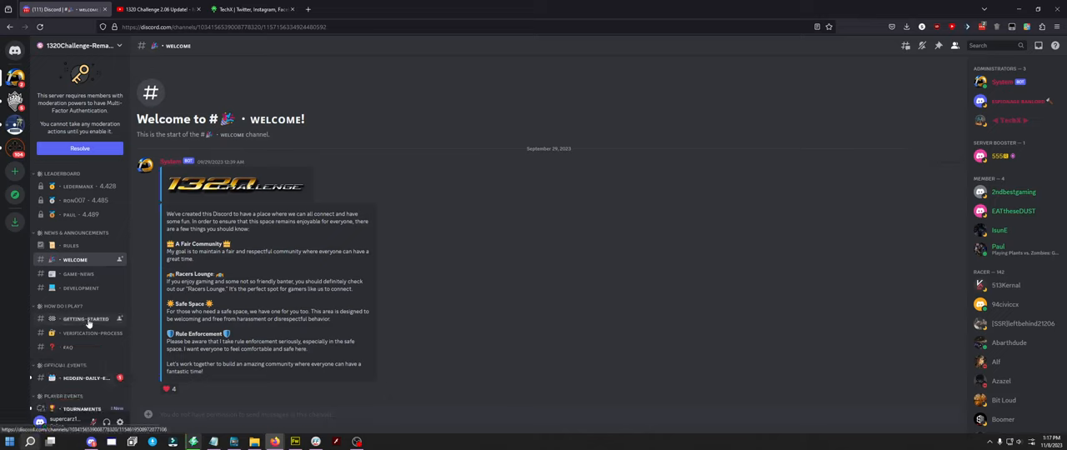
Browse the introductions, welcome, rules, game-news and development channels to the release feature checklist
{"action": "scroll", "scroll_direction": "down", "scroll_amount": 3}
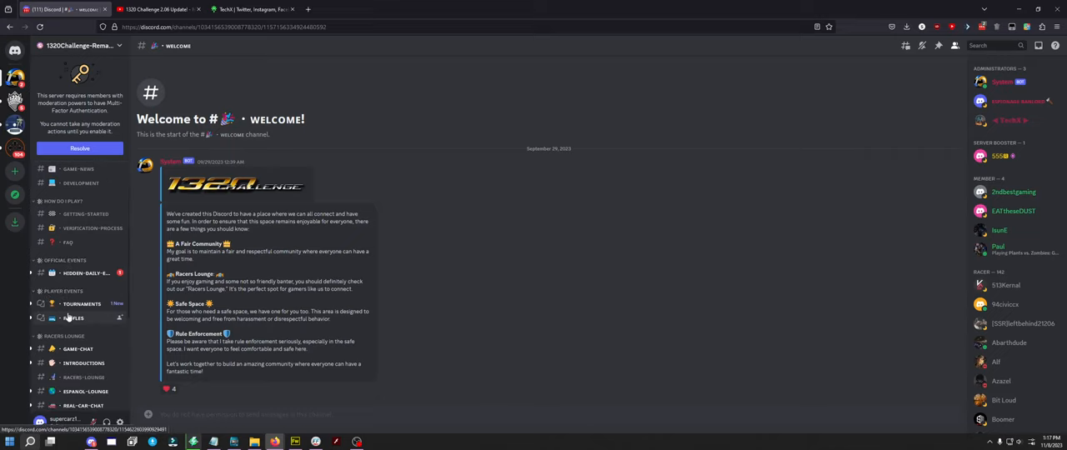
{"action": "left_click", "coordinate": [82, 310]}
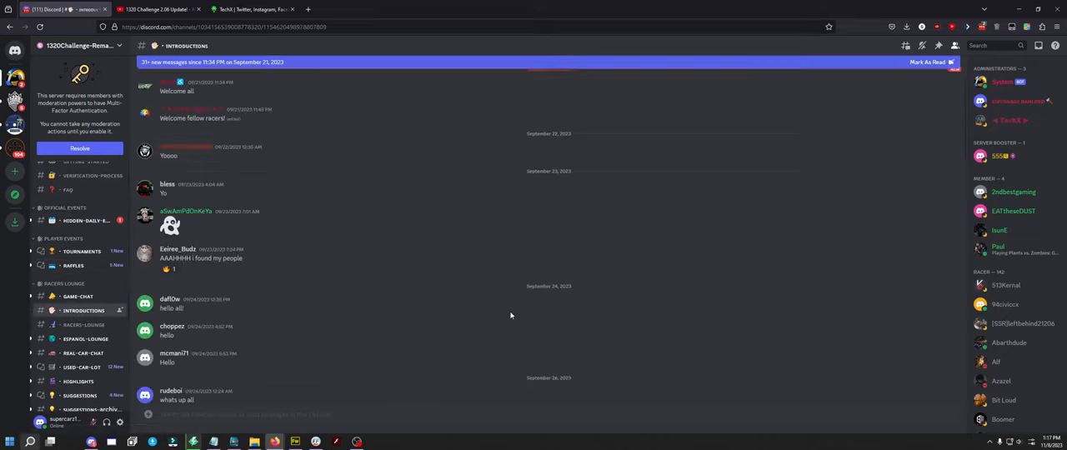
{"action": "scroll", "scroll_direction": "down", "scroll_amount": 3}
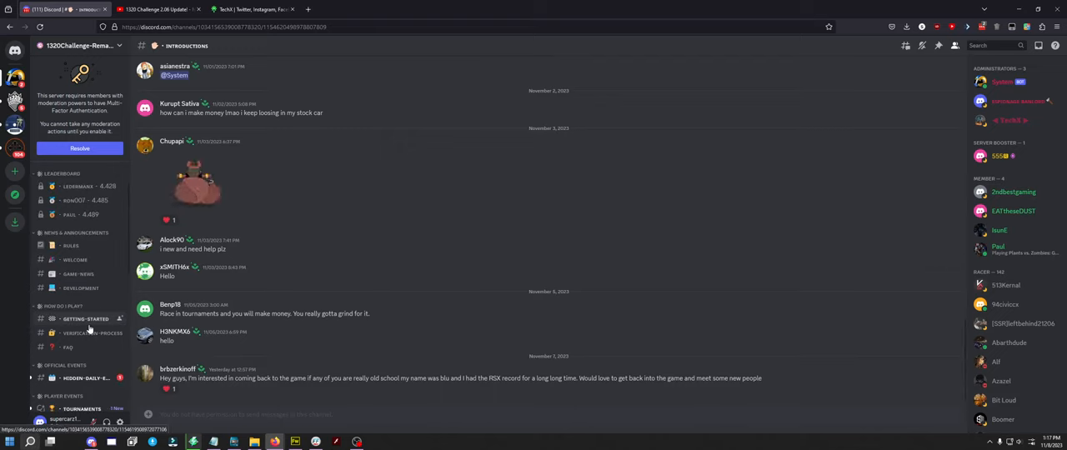
{"action": "left_click", "coordinate": [75, 261]}
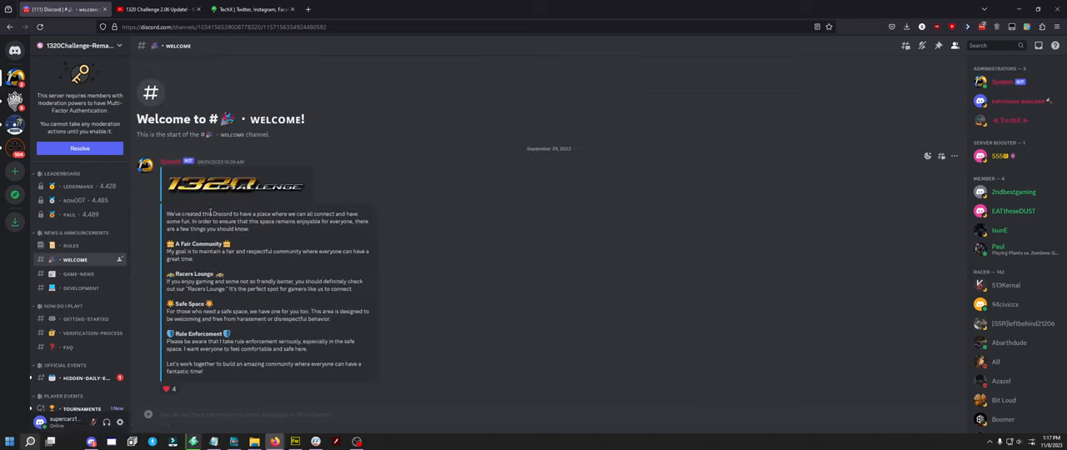
{"action": "left_click", "coordinate": [70, 247]}
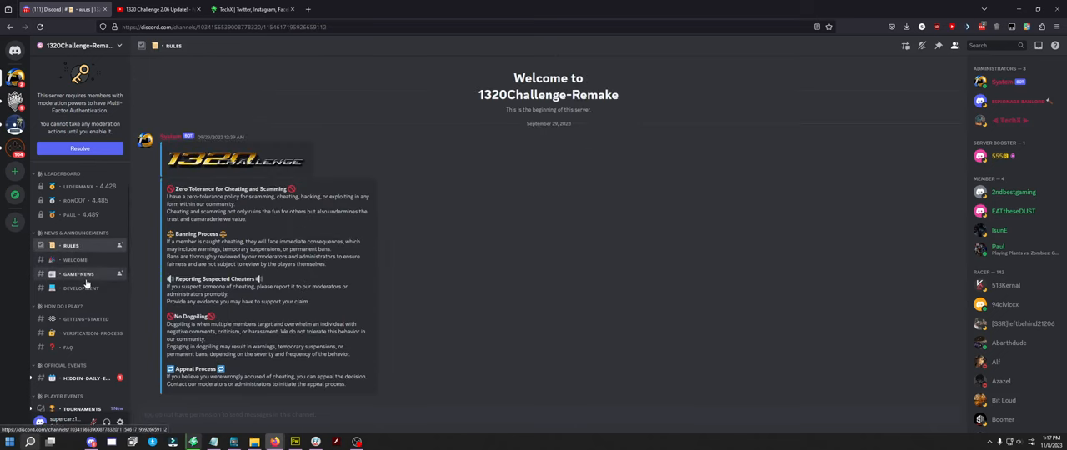
{"action": "left_click", "coordinate": [77, 274]}
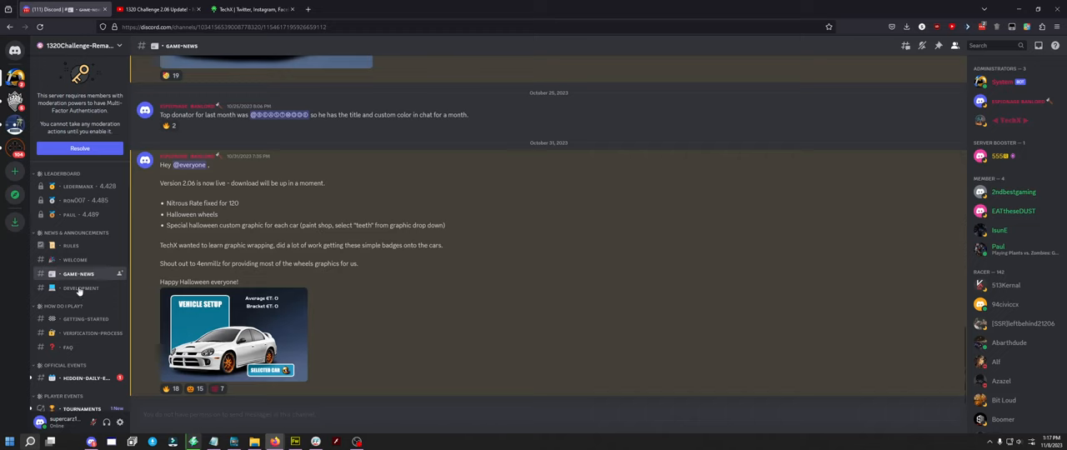
{"action": "left_click", "coordinate": [80, 287]}
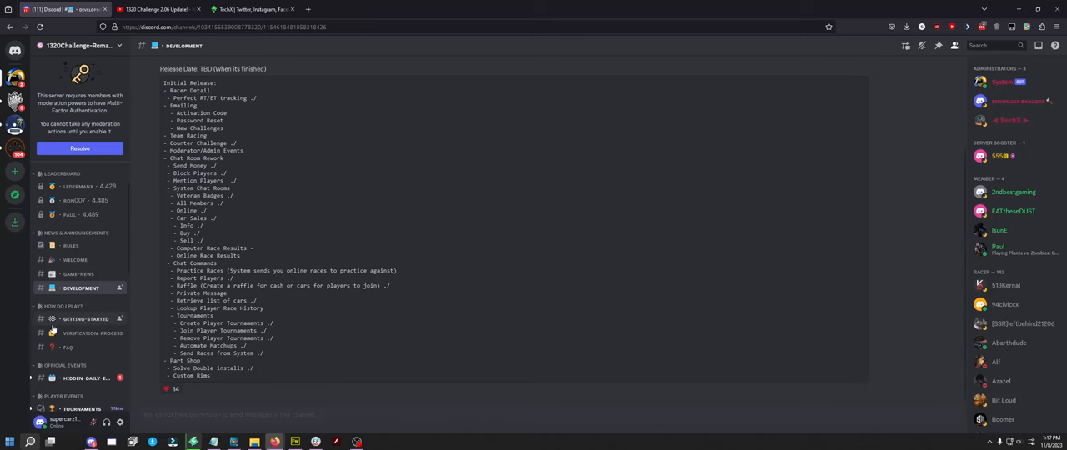
Download the game client zip from the getting-started channel, confirming the warning
{"action": "left_click", "coordinate": [77, 320]}
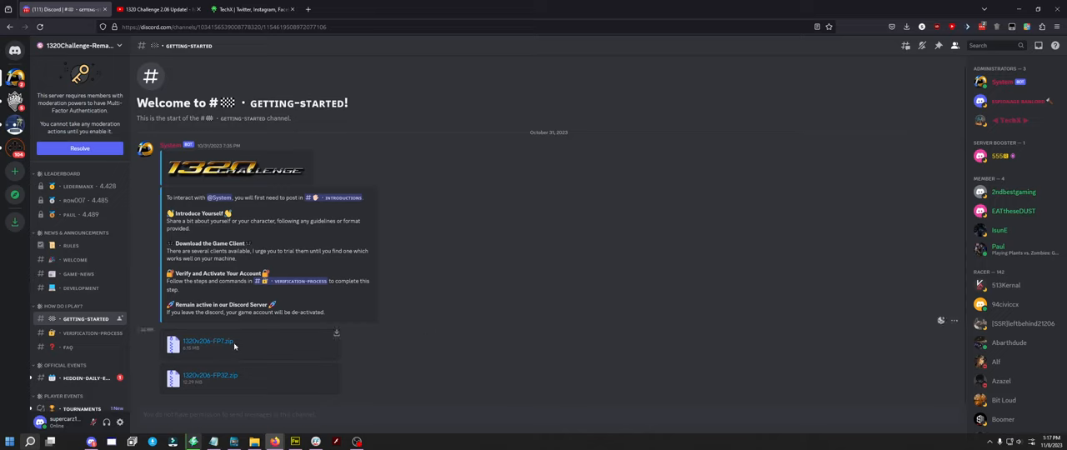
{"action": "mouse_move", "coordinate": [537, 340]}
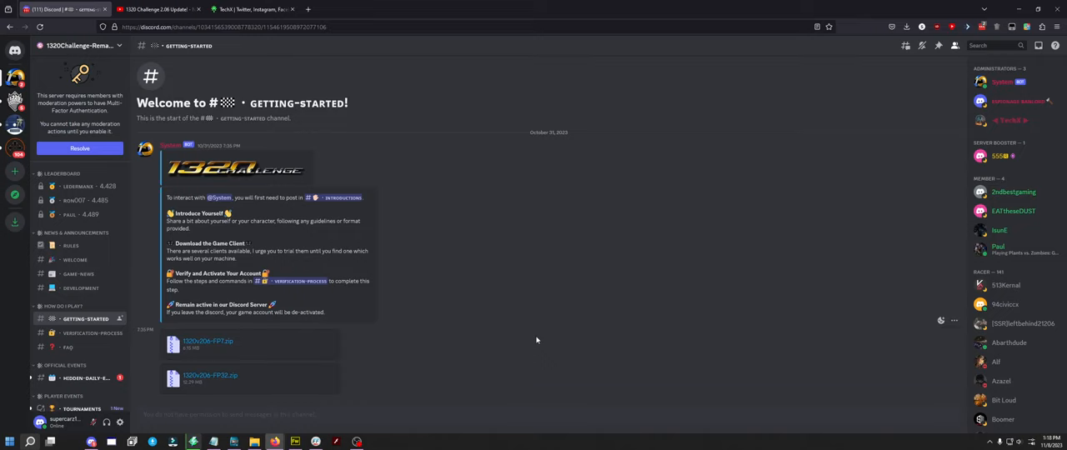
{"action": "mouse_move", "coordinate": [247, 406]}
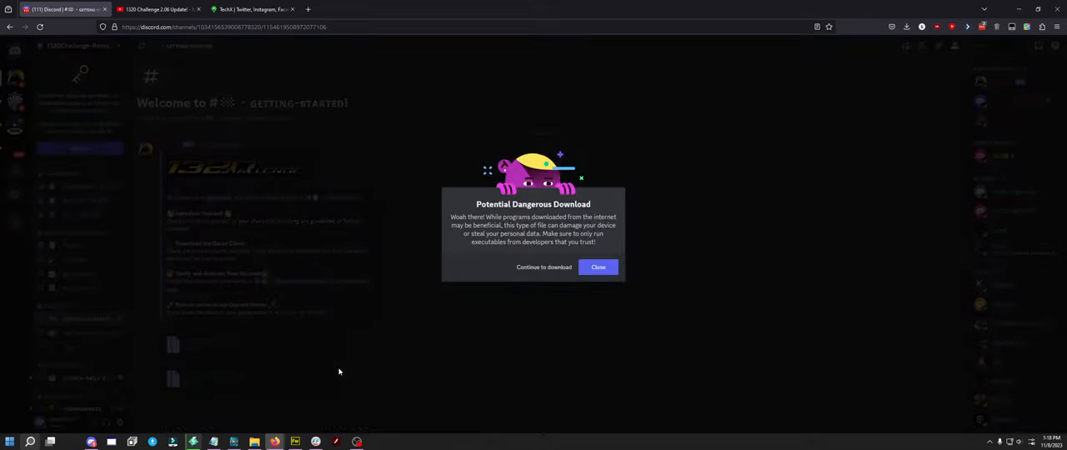
{"action": "left_click", "coordinate": [543, 267]}
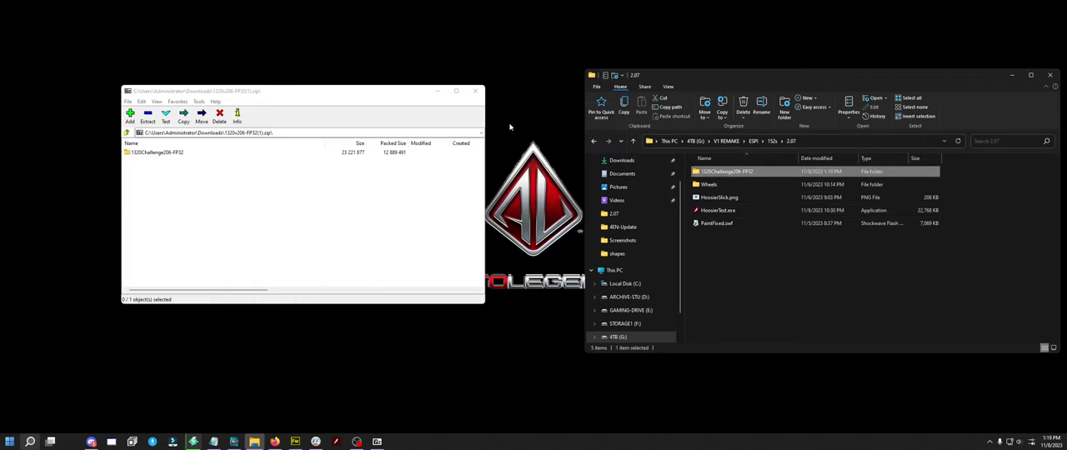
Close 7-Zip and launch the game executable from the extracted 1320Challenge folder
{"action": "left_click", "coordinate": [473, 90]}
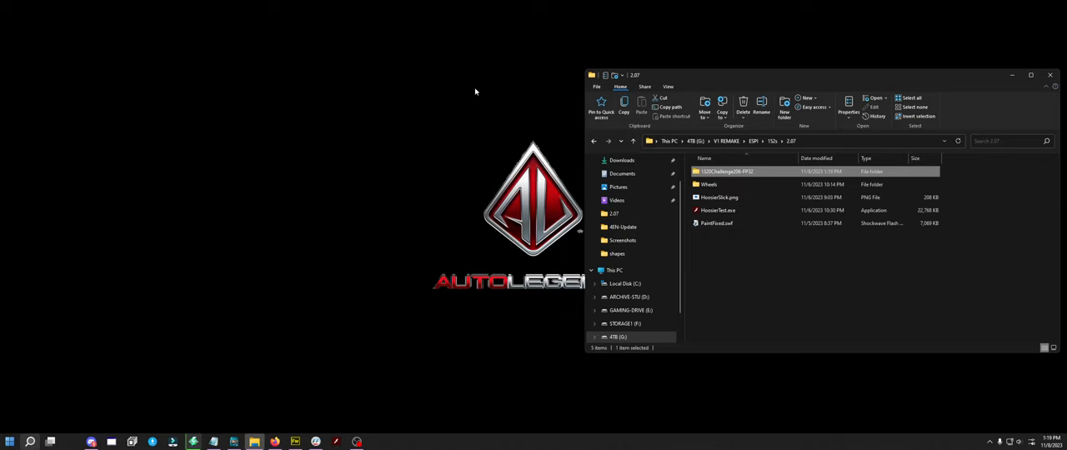
{"action": "mouse_move", "coordinate": [277, 417]}
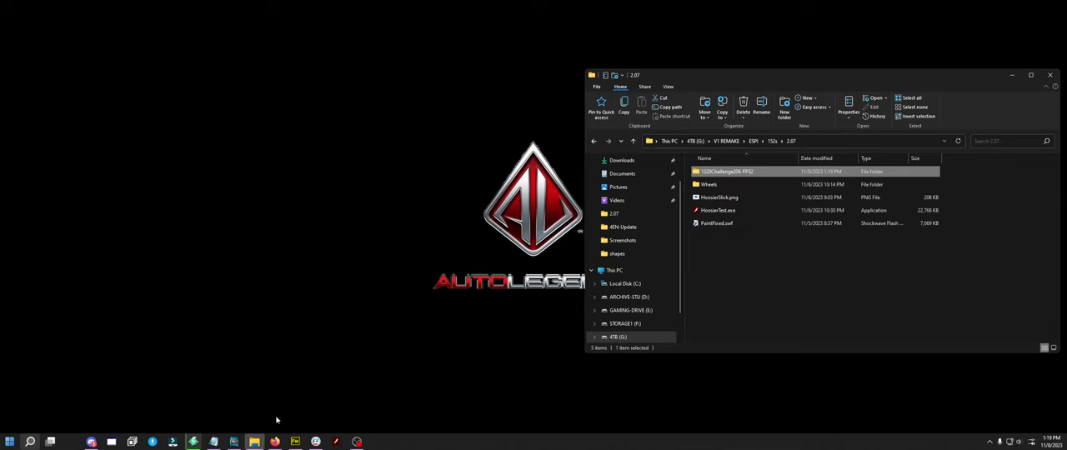
{"action": "mouse_move", "coordinate": [110, 434]}
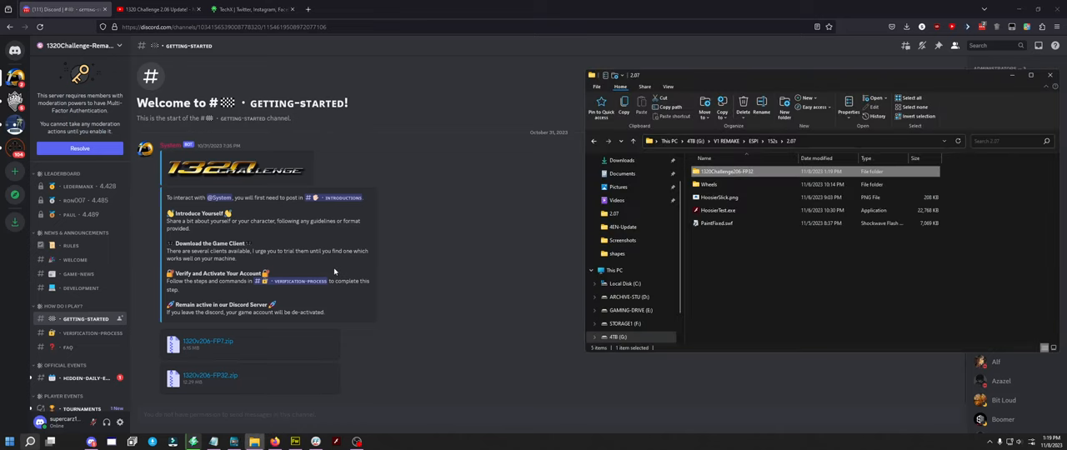
{"action": "double_click", "coordinate": [725, 171]}
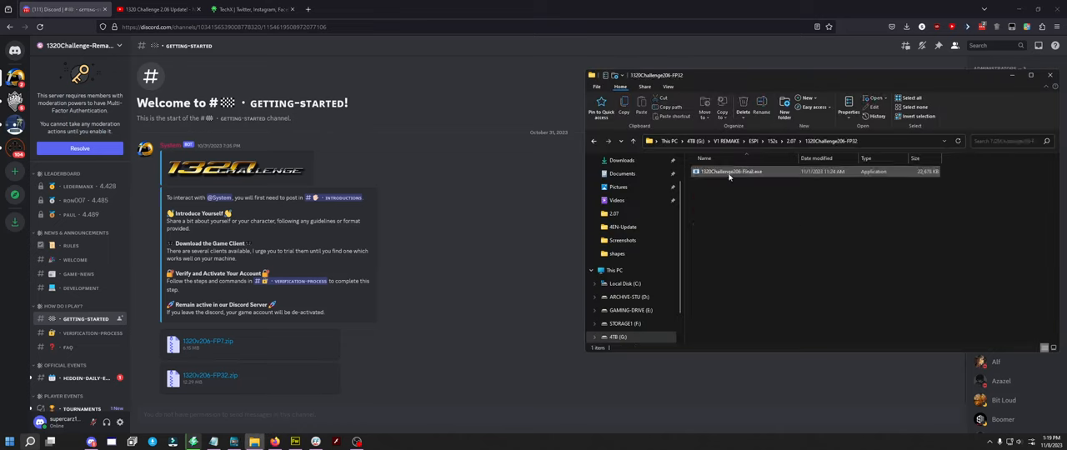
{"action": "double_click", "coordinate": [730, 170]}
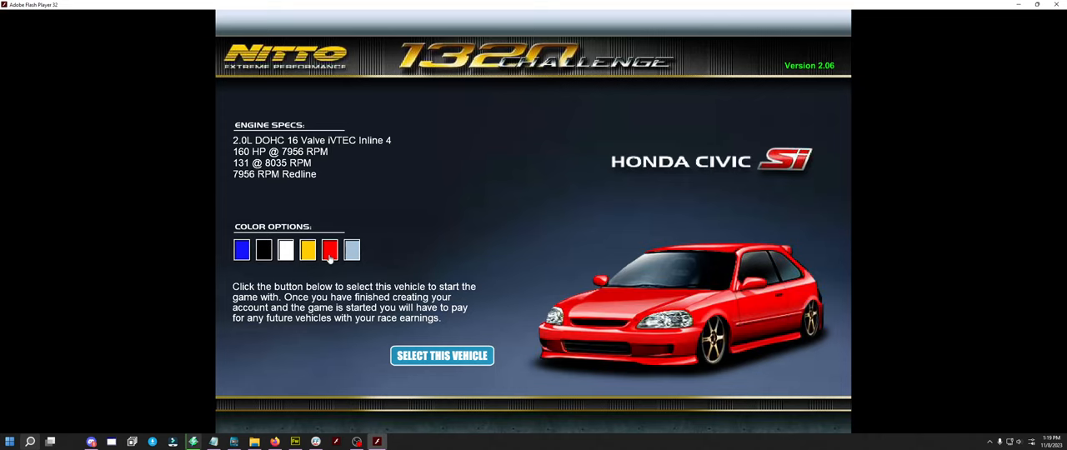
Choose a white Honda Civic Si as the first garage car and reach the terms of use
{"action": "left_click", "coordinate": [354, 250]}
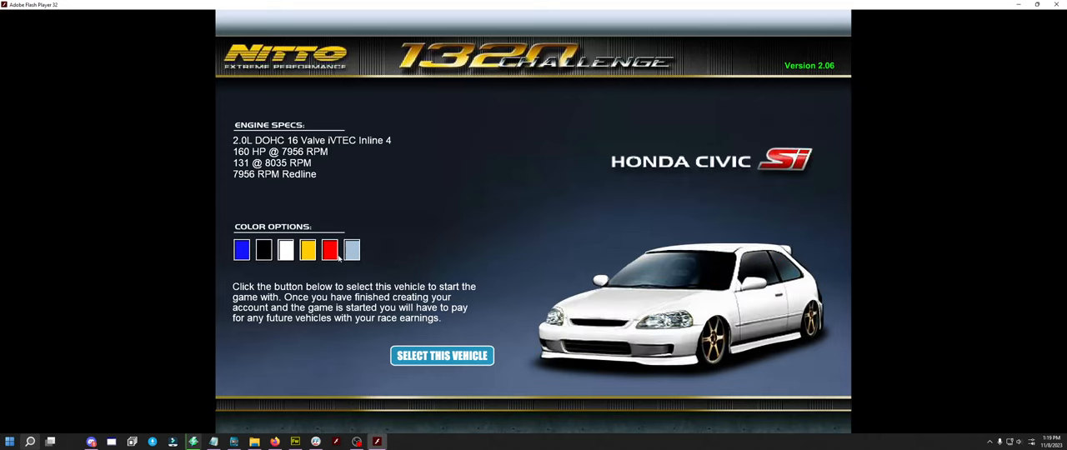
{"action": "left_click", "coordinate": [440, 355]}
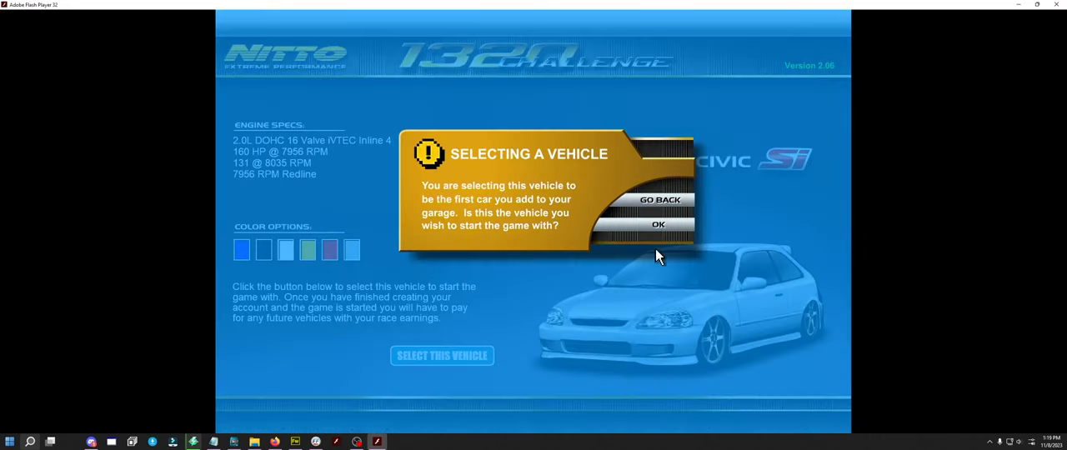
{"action": "left_click", "coordinate": [660, 225]}
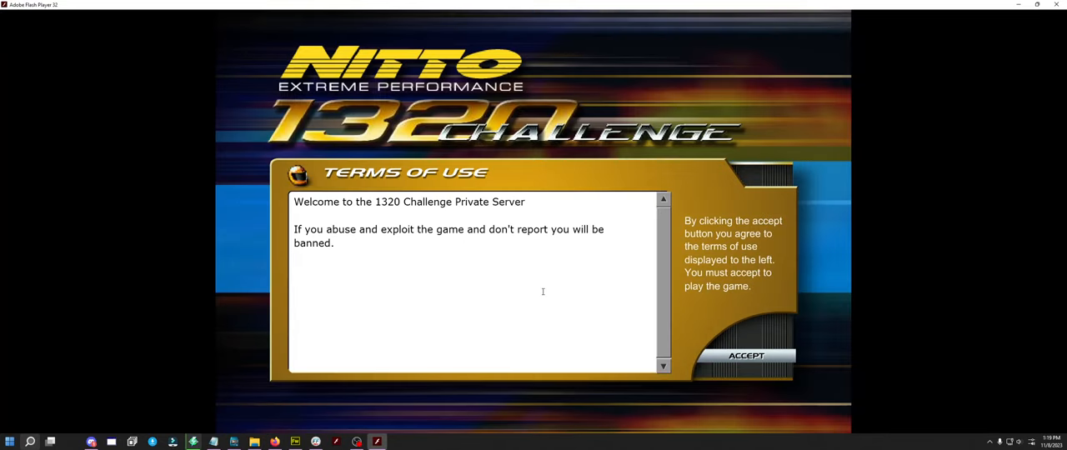
{"action": "left_click", "coordinate": [746, 357]}
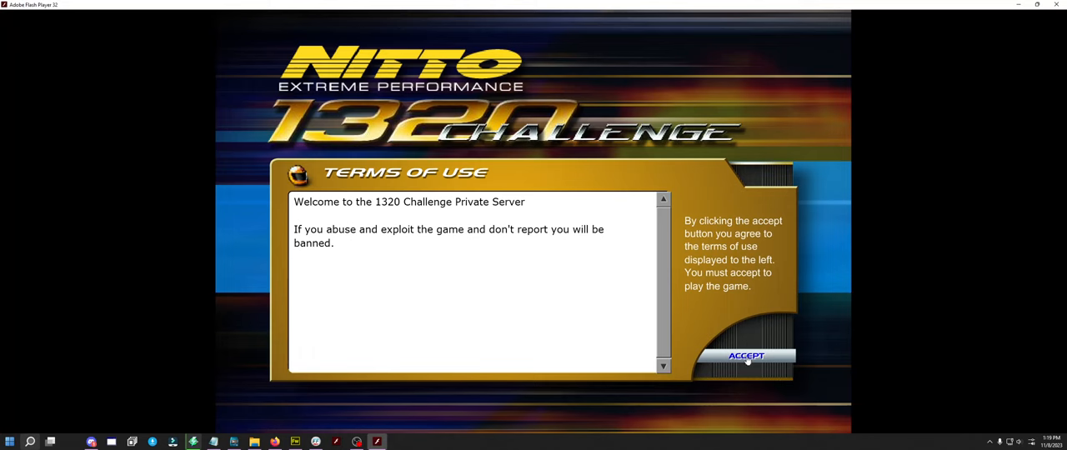
Accept the terms and enter racer name YTVideo with birth year 1991
{"action": "left_click", "coordinate": [745, 357]}
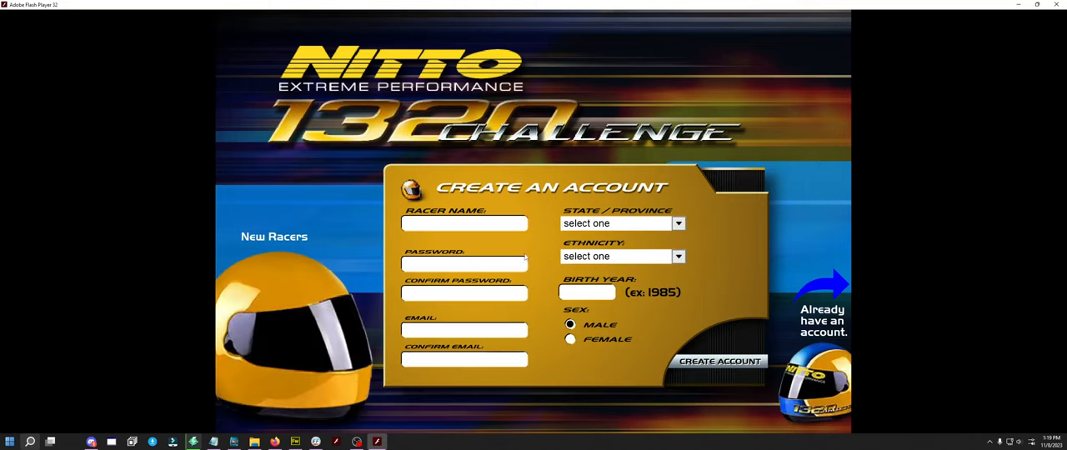
{"action": "left_click", "coordinate": [463, 223]}
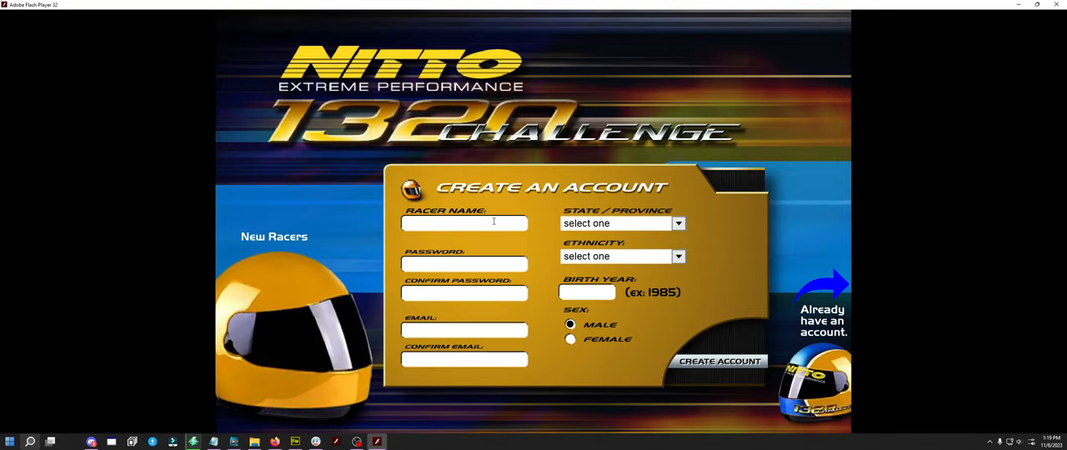
{"action": "left_click", "coordinate": [467, 223]}
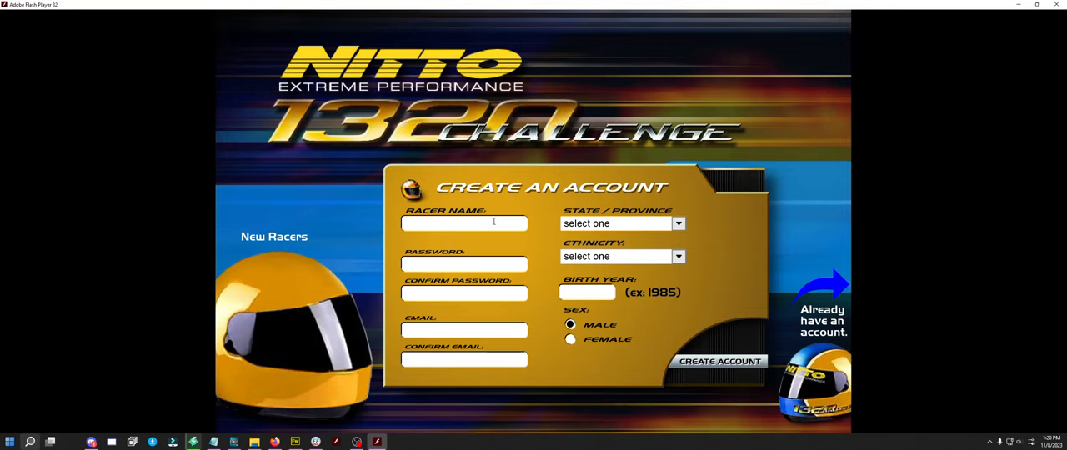
{"action": "type", "text": "YTVideo"}
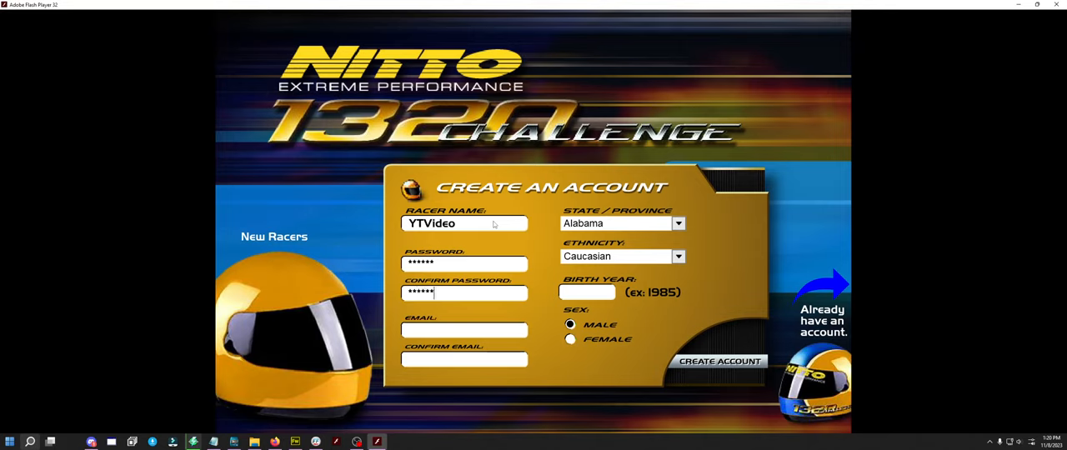
{"action": "type", "text": "1991"}
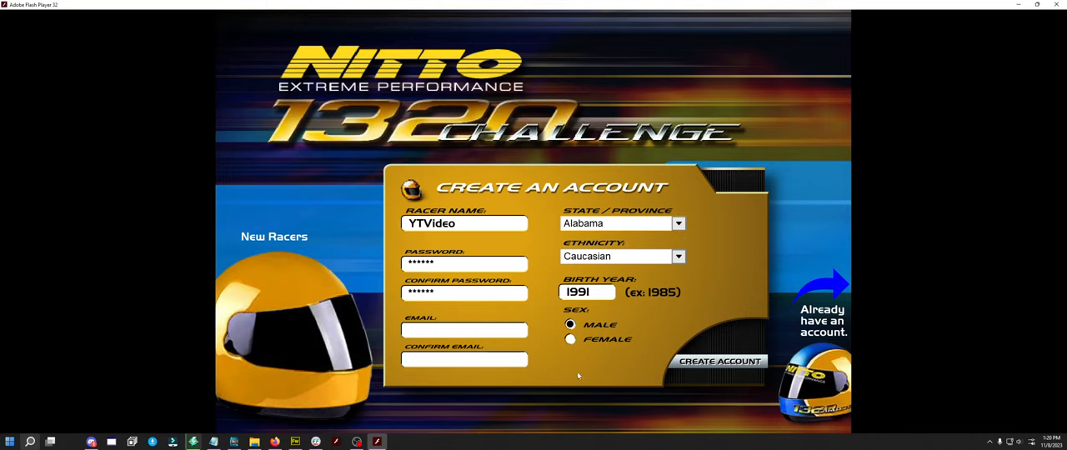
{"action": "mouse_move", "coordinate": [584, 370]}
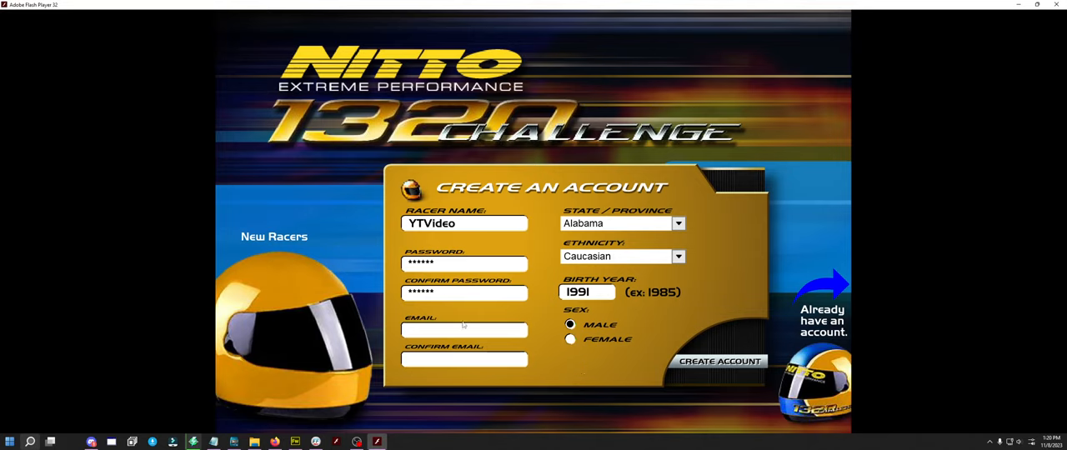
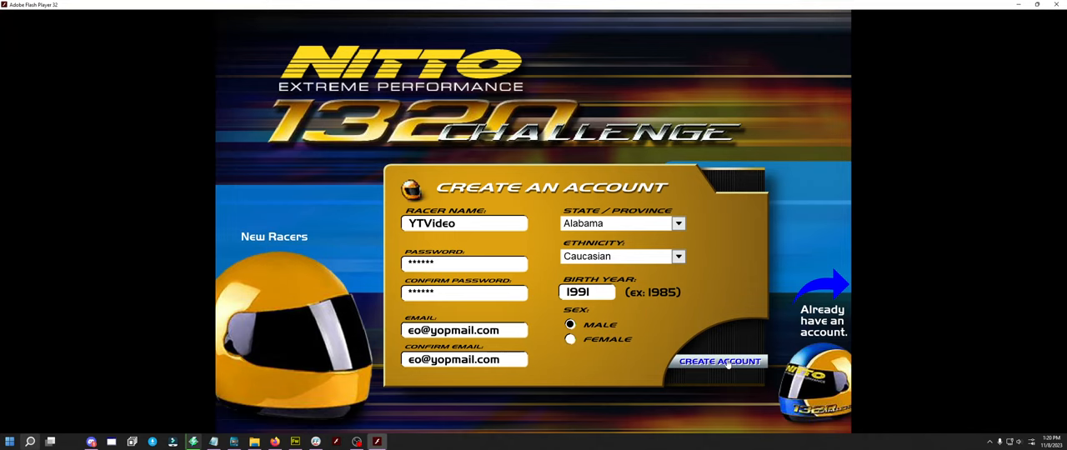
{"action": "left_click", "coordinate": [722, 361]}
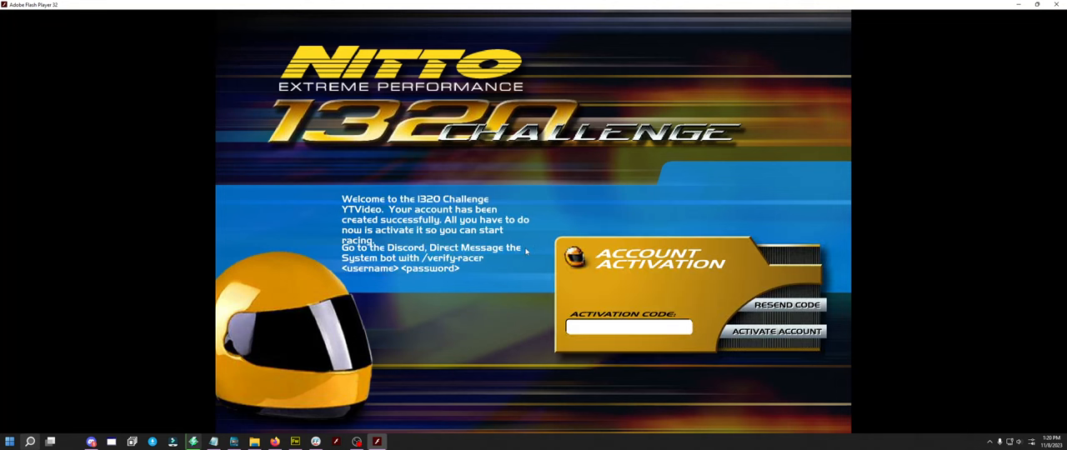
{"action": "mouse_move", "coordinate": [347, 250]}
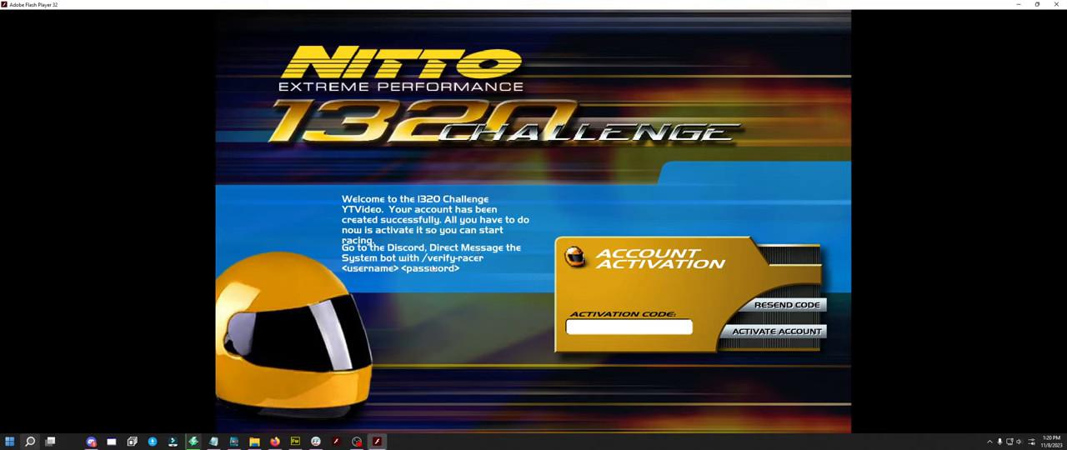
{"action": "mouse_move", "coordinate": [317, 414]}
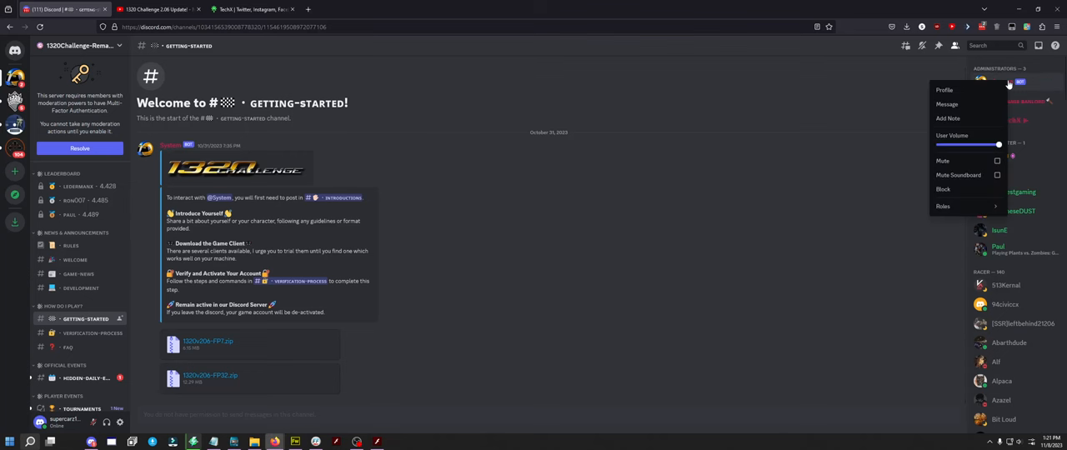
Start the /verify-racer command in the System bot DM with racer name YTVids
{"action": "left_click", "coordinate": [945, 104]}
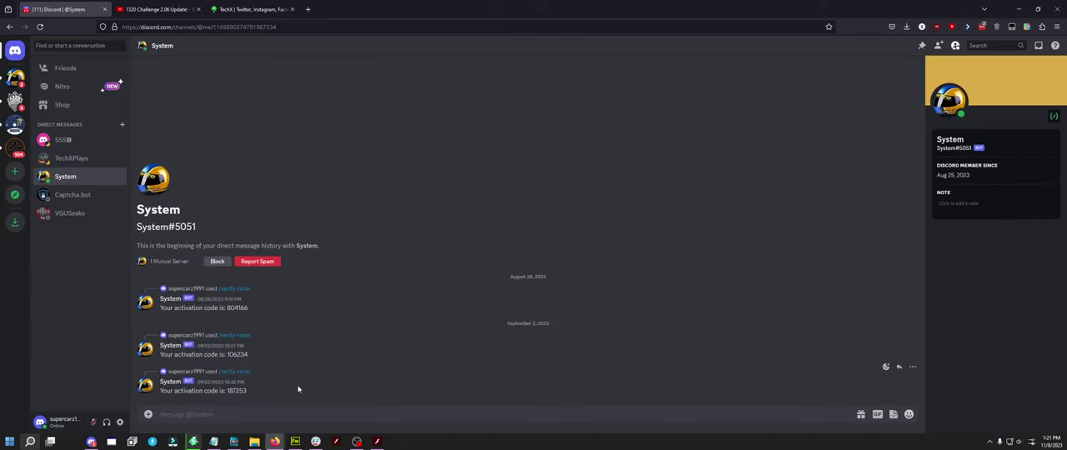
{"action": "mouse_move", "coordinate": [574, 292]}
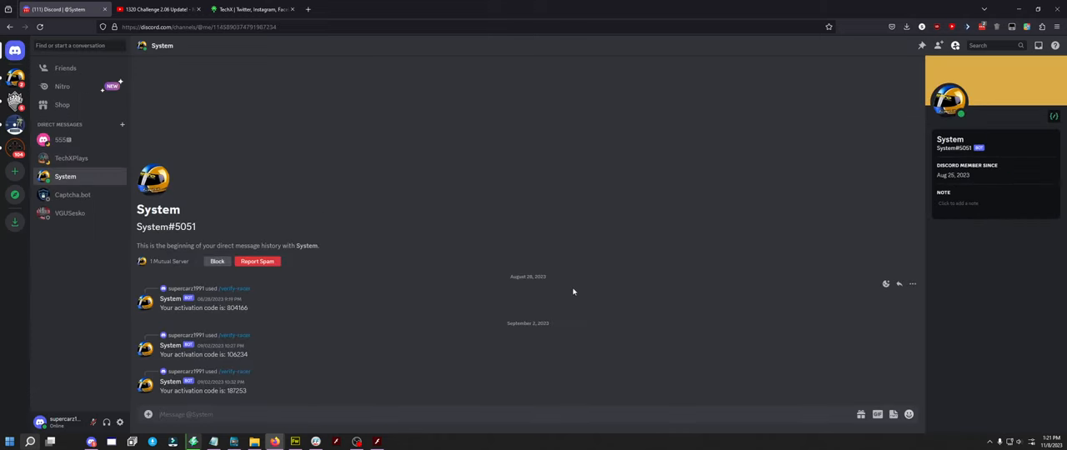
{"action": "type", "text": "/"}
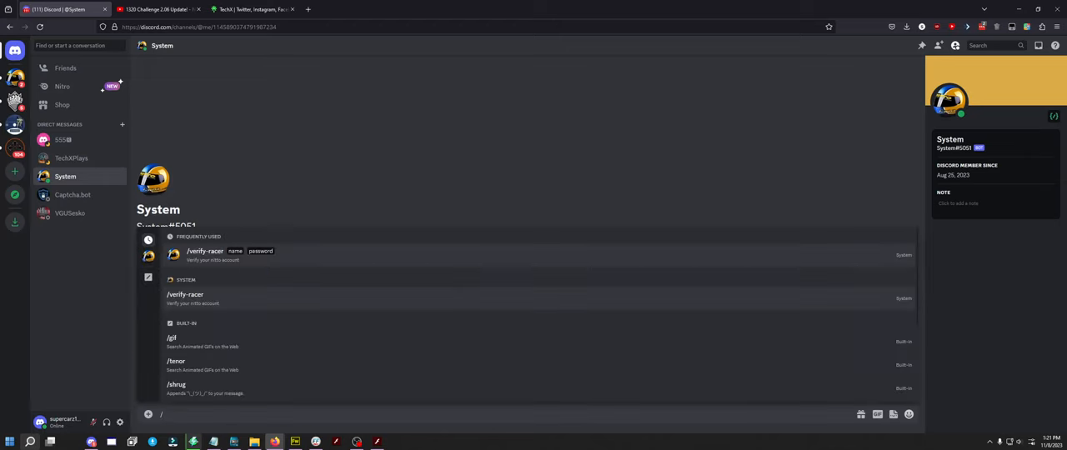
{"action": "type", "text": "ve"}
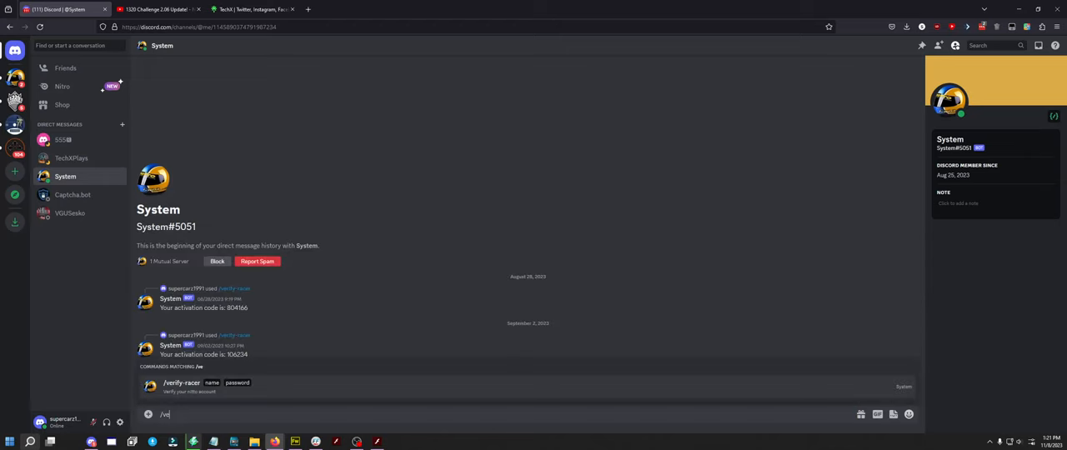
{"action": "key", "text": "Enter"}
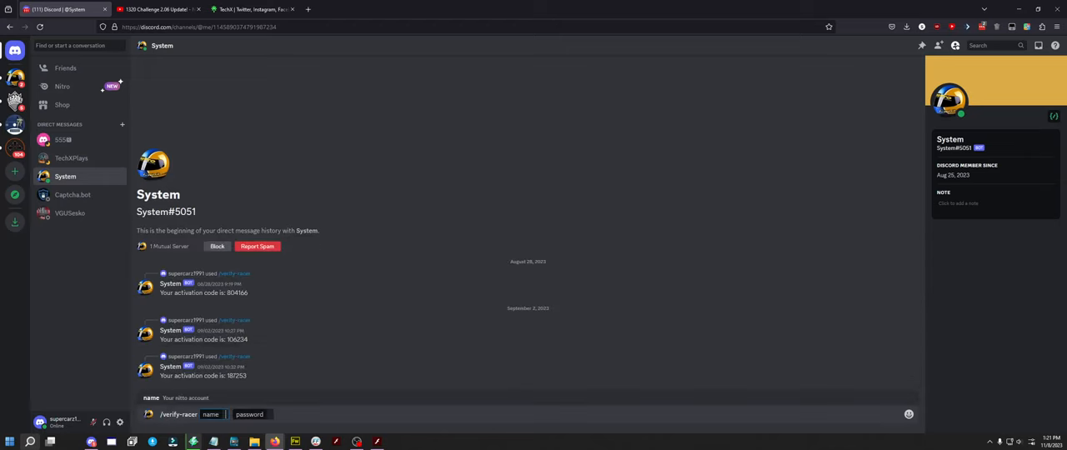
{"action": "type", "text": "YTVids"}
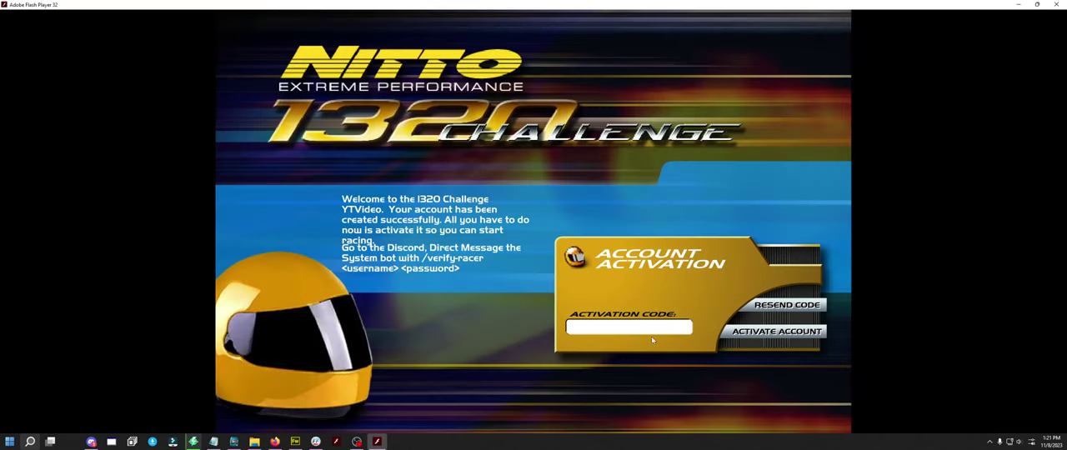
Paste the activation code, activate the account and dismiss the welcome notice
{"action": "left_click", "coordinate": [629, 328]}
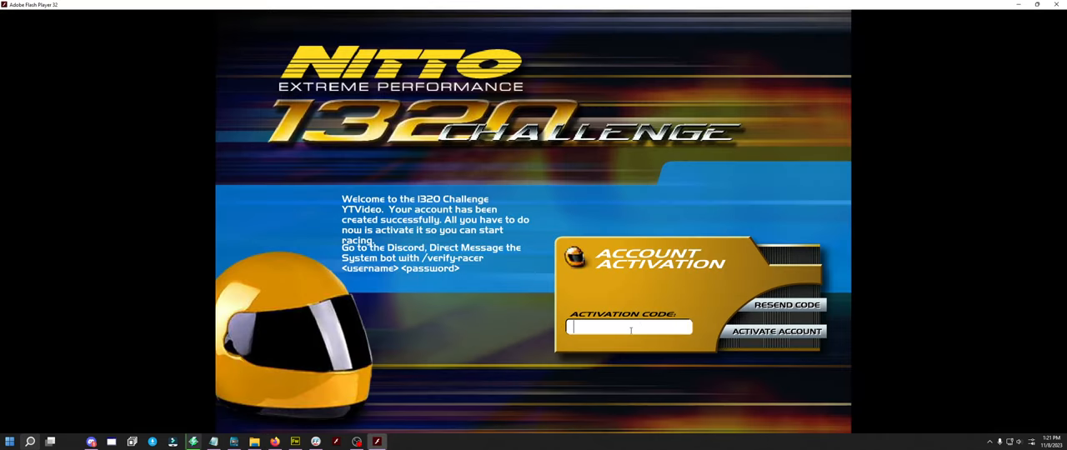
{"action": "right_click", "coordinate": [630, 326]}
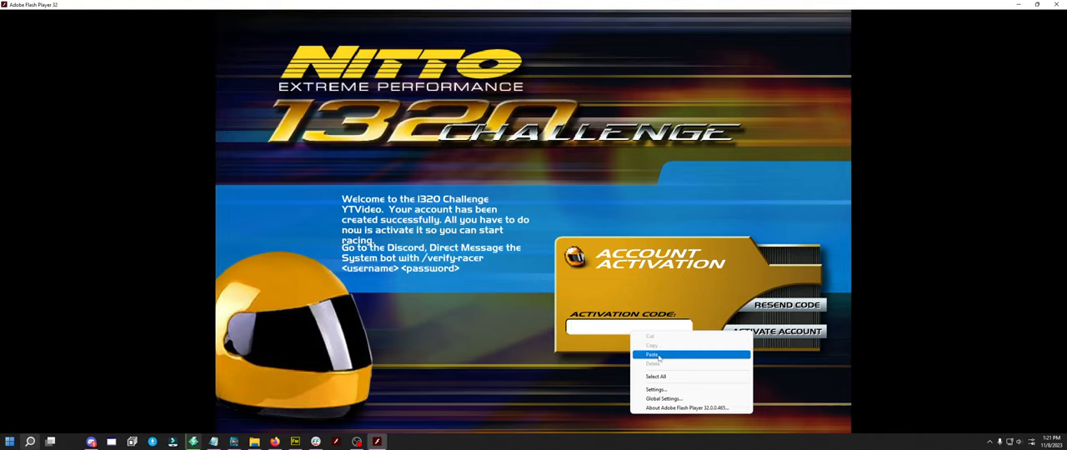
{"action": "left_click", "coordinate": [650, 356]}
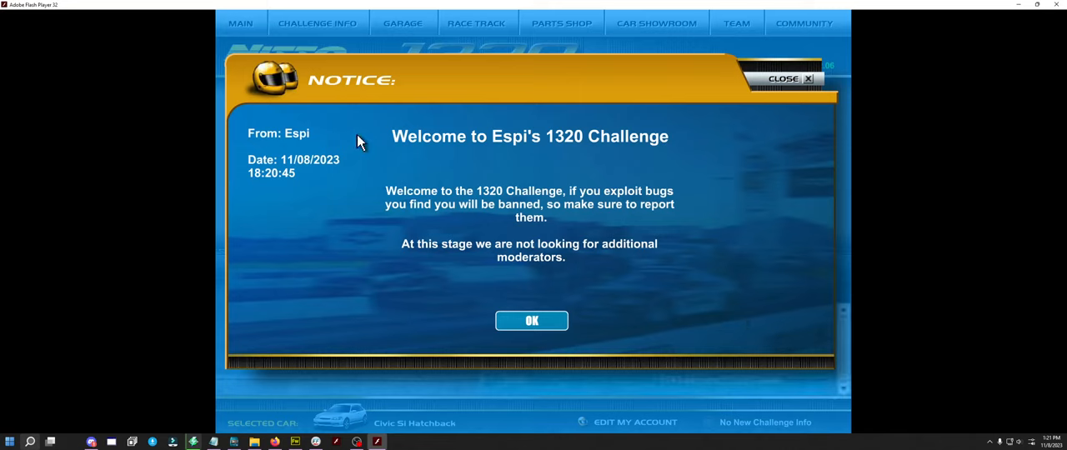
{"action": "mouse_move", "coordinate": [340, 176]}
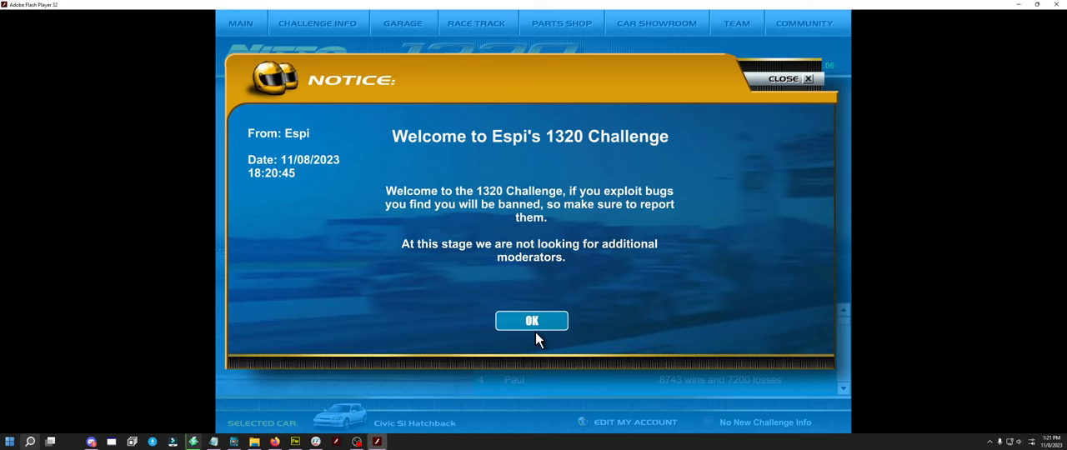
{"action": "left_click", "coordinate": [530, 320]}
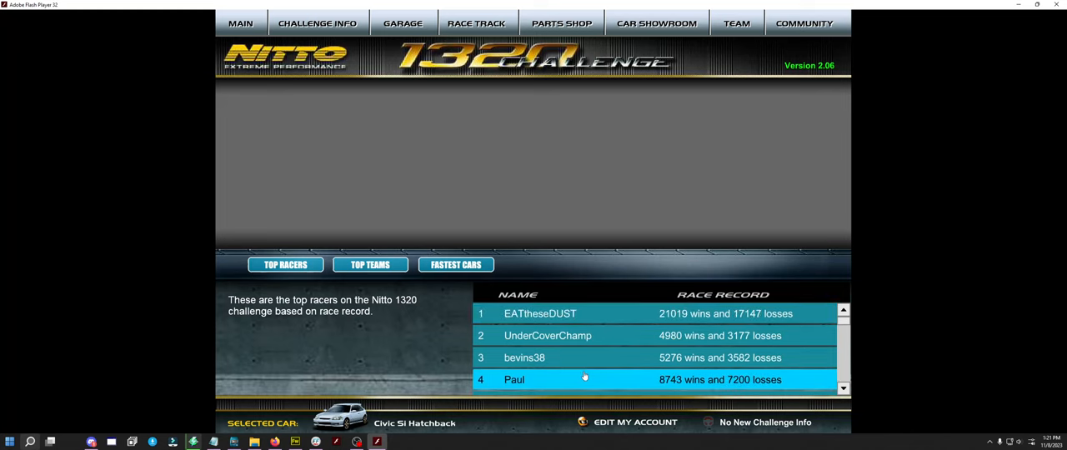
{"action": "mouse_move", "coordinate": [600, 277]}
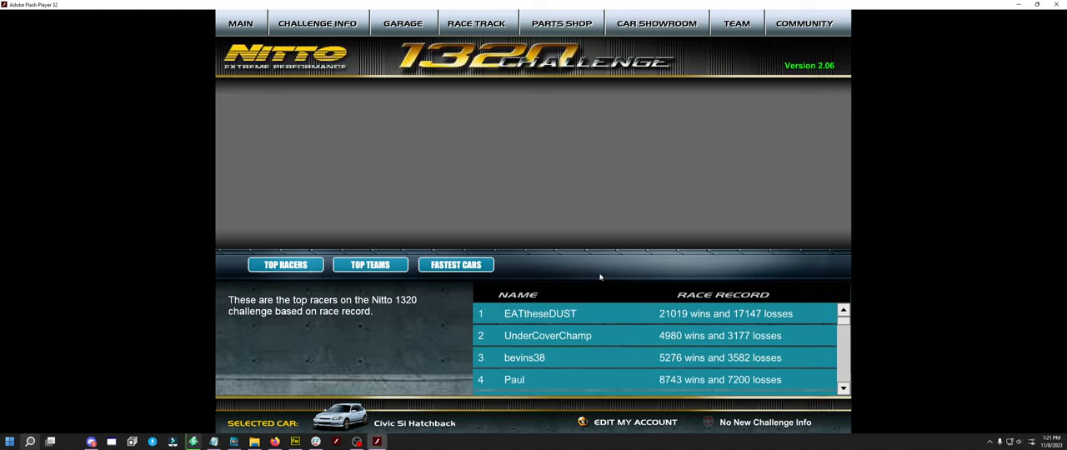
{"action": "mouse_move", "coordinate": [585, 402]}
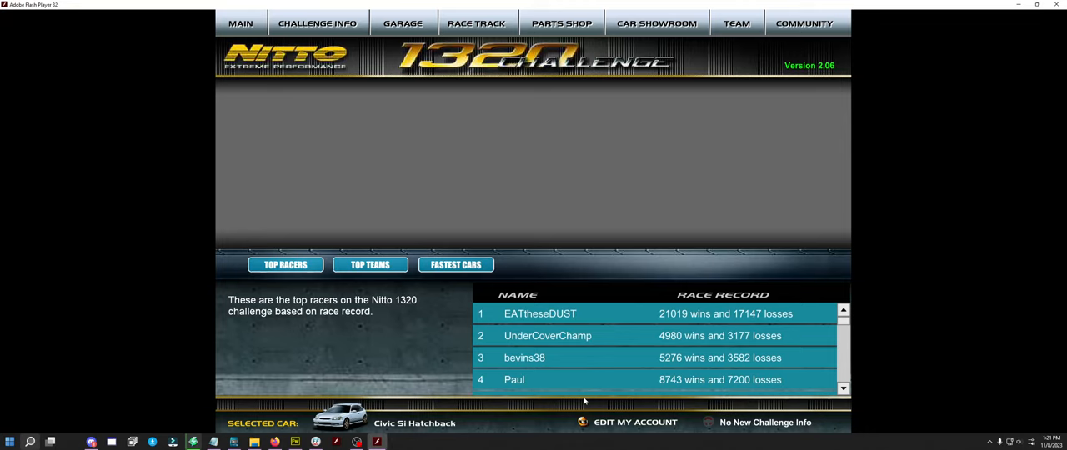
{"action": "mouse_move", "coordinate": [372, 330]}
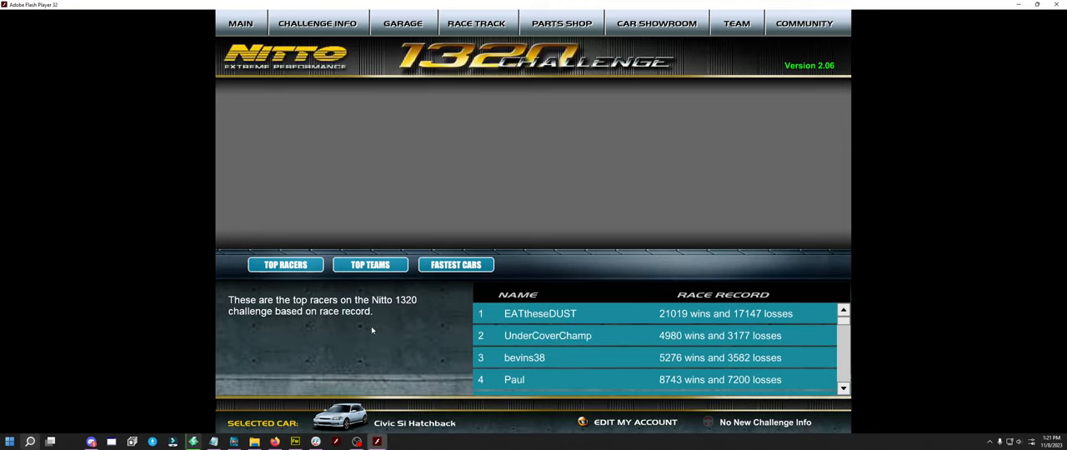
View top teams, then the fastest cars leaderboard filtered to Acura RSX Type-S
{"action": "left_click", "coordinate": [370, 263]}
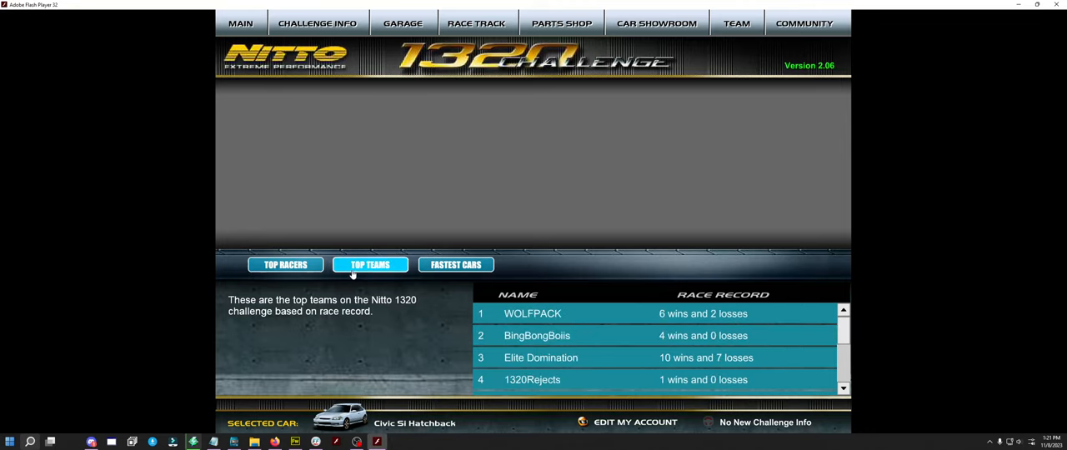
{"action": "left_click", "coordinate": [455, 263]}
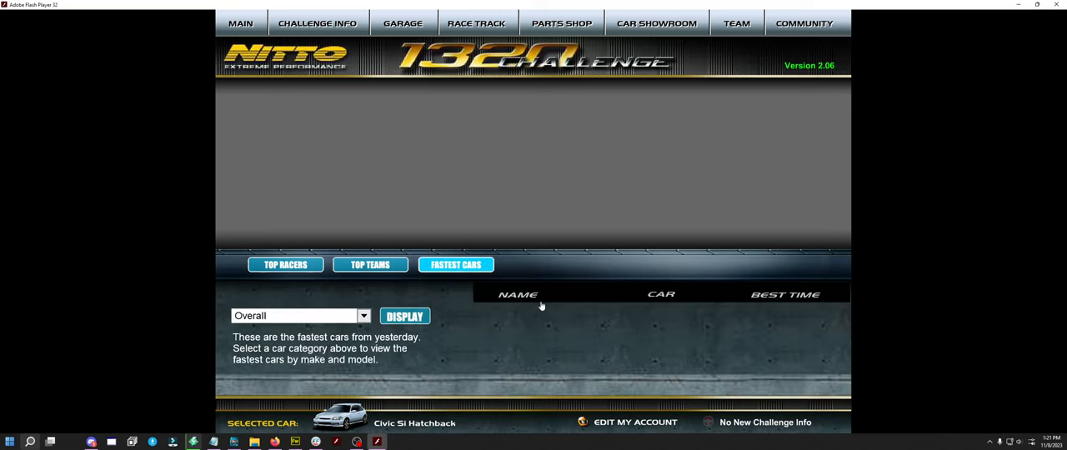
{"action": "left_click", "coordinate": [403, 317]}
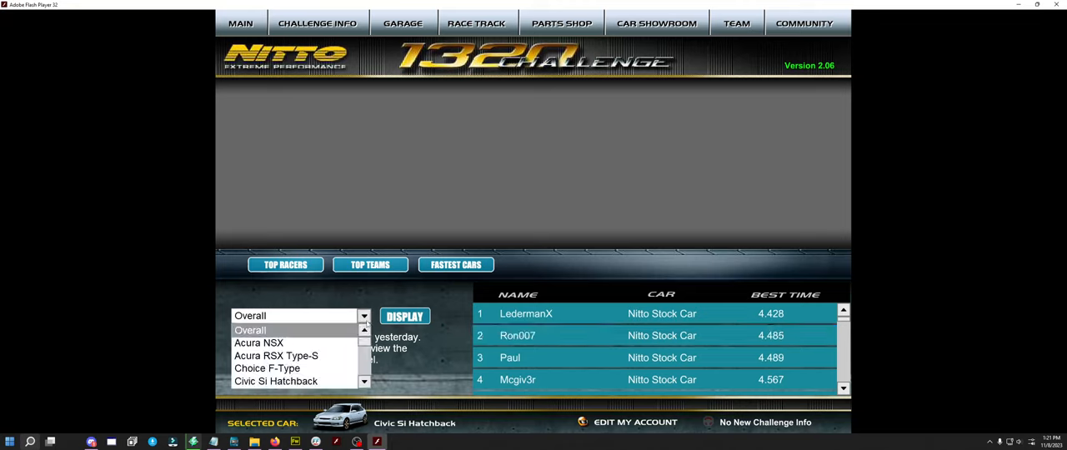
{"action": "left_click", "coordinate": [403, 315]}
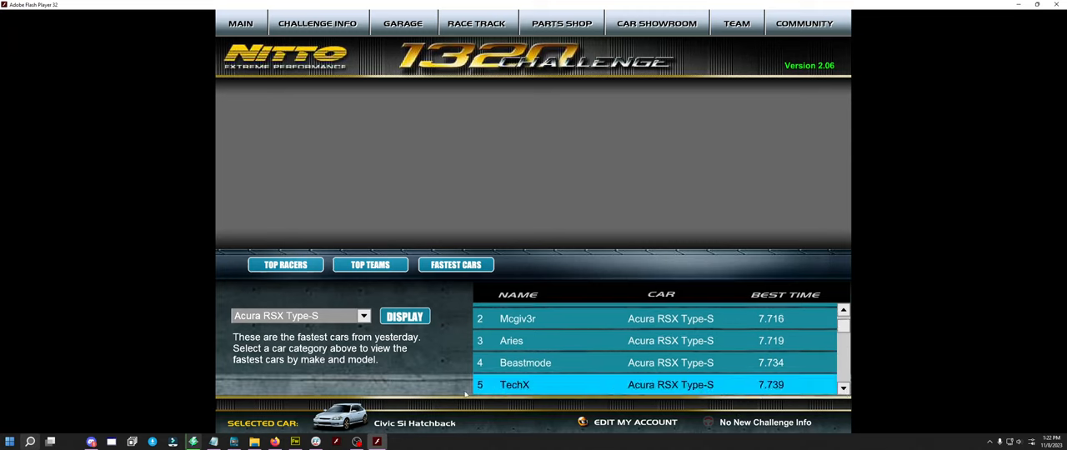
{"action": "mouse_move", "coordinate": [474, 144]}
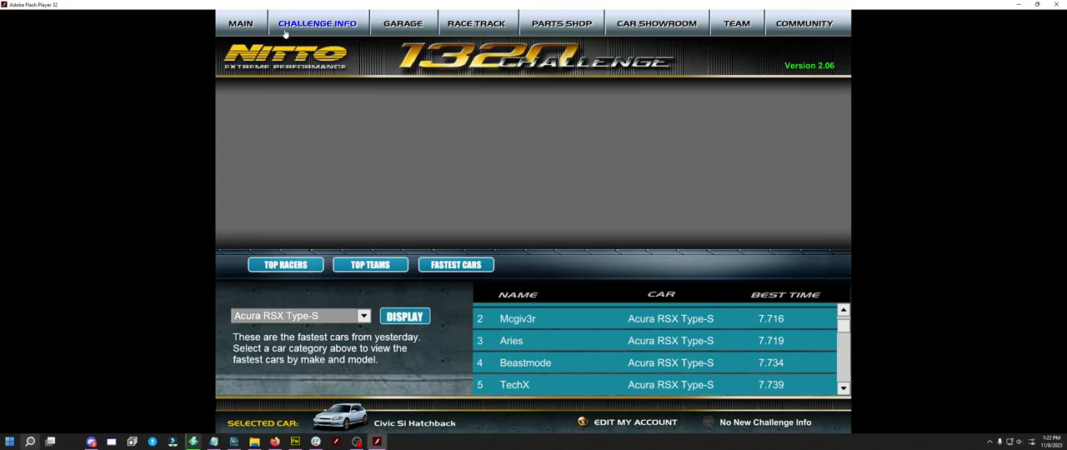
Check incoming challenges, then visit the Civic Si garage, vehicle setup and tune-and-dyno pages
{"action": "left_click", "coordinate": [318, 22]}
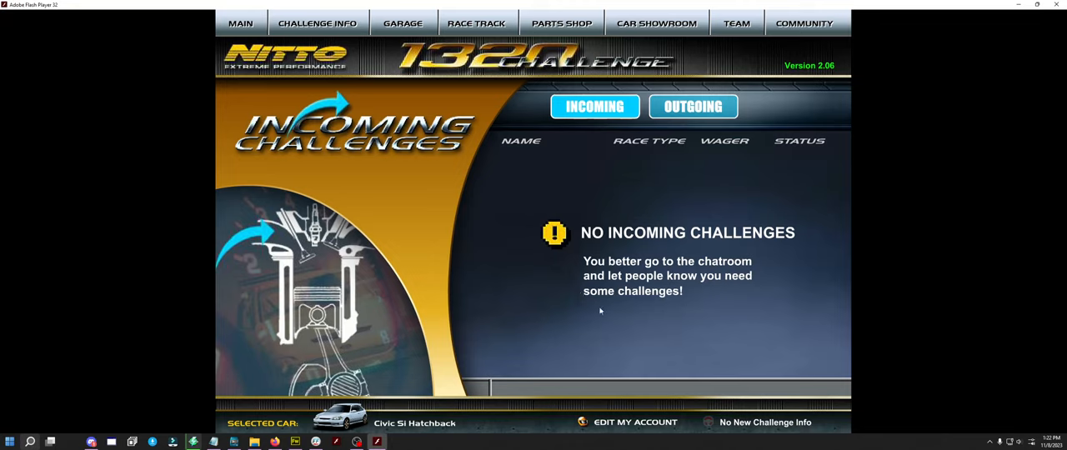
{"action": "mouse_move", "coordinate": [600, 309]}
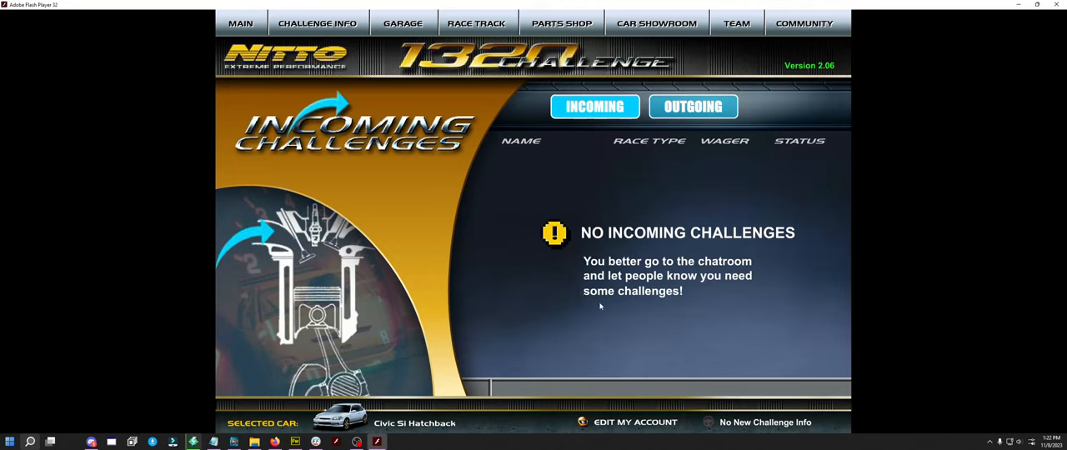
{"action": "left_click", "coordinate": [694, 107]}
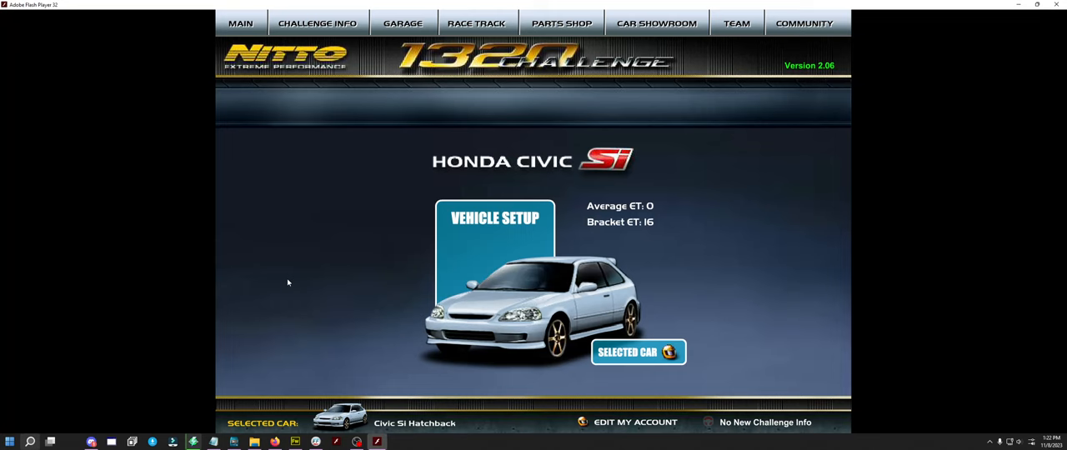
{"action": "left_click", "coordinate": [495, 219]}
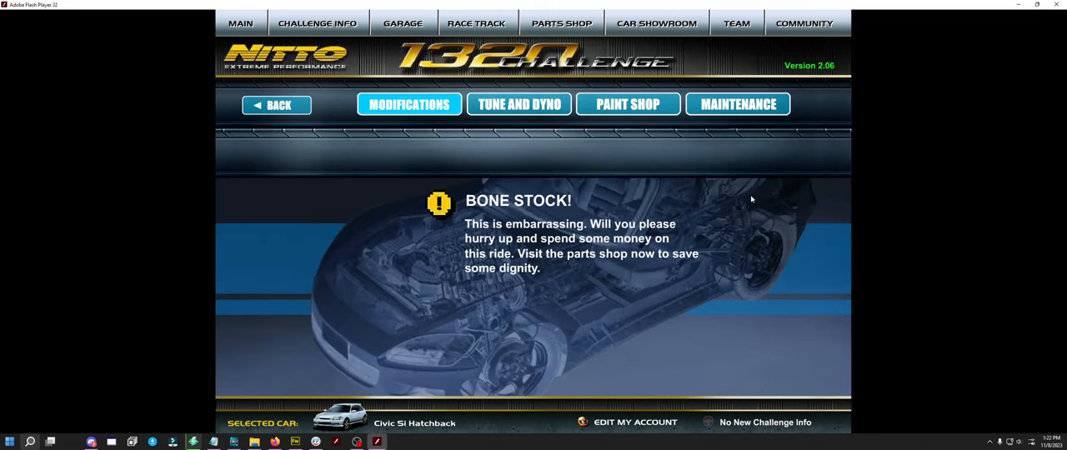
{"action": "mouse_move", "coordinate": [513, 110]}
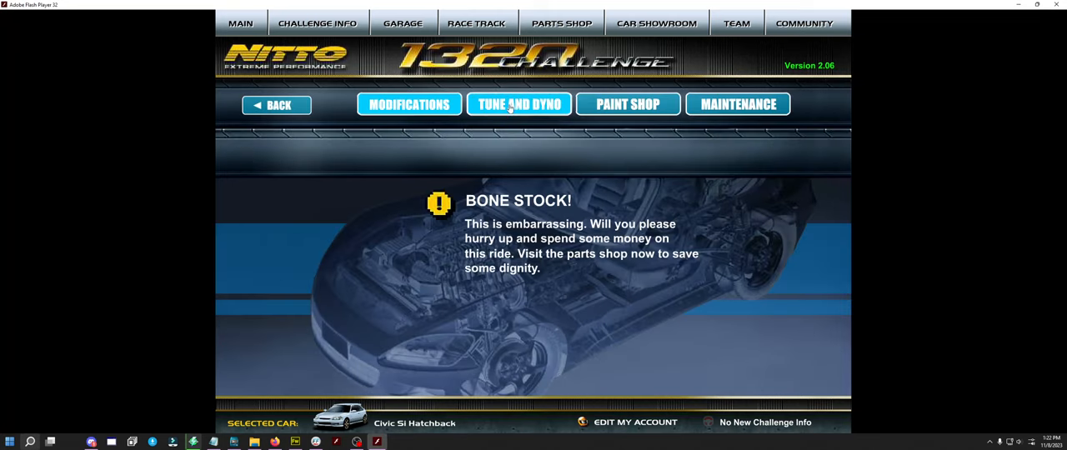
{"action": "left_click", "coordinate": [519, 104]}
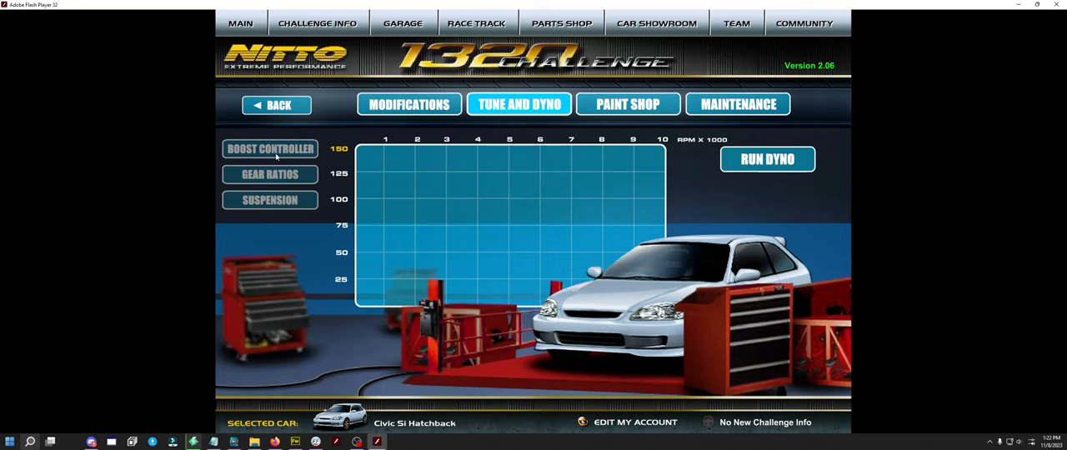
Enter the paint shop and pick a graphics pattern for the Civic Si
{"action": "left_click", "coordinate": [627, 103]}
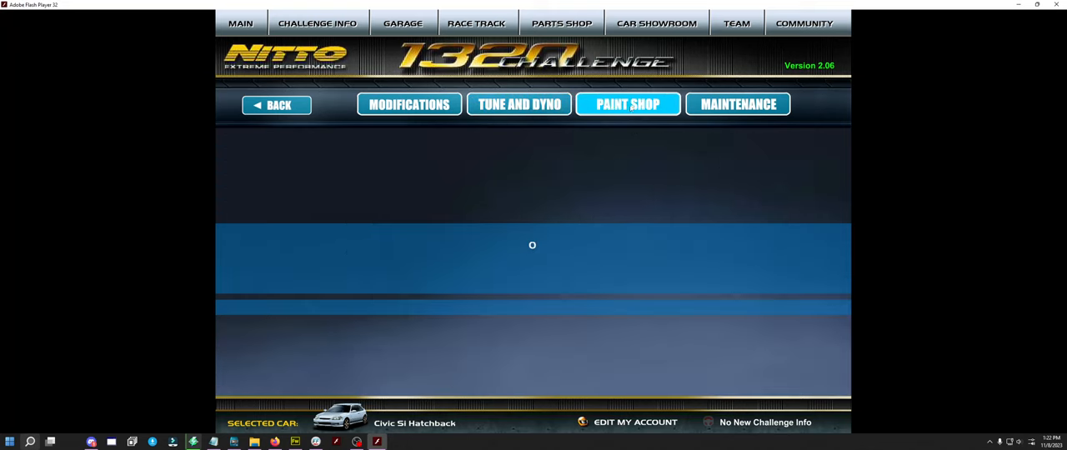
{"action": "left_click", "coordinate": [627, 103]}
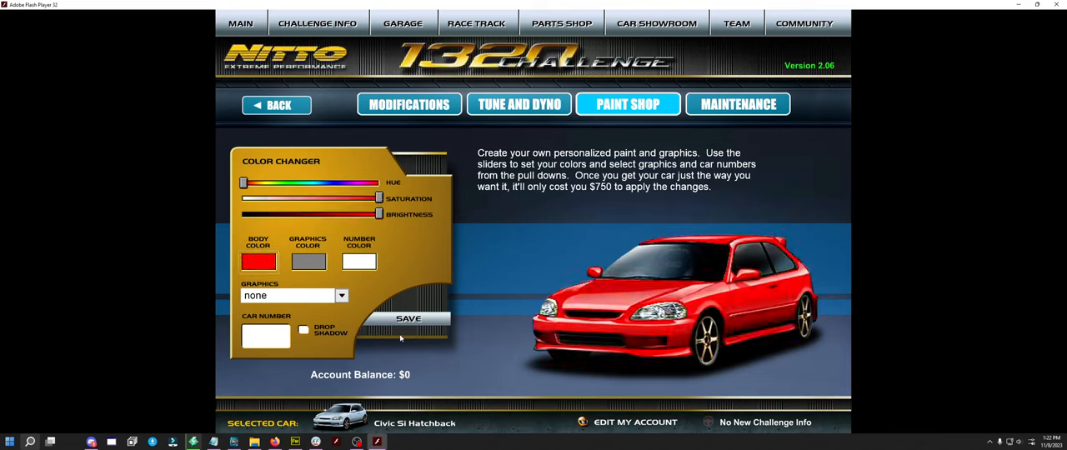
{"action": "left_click", "coordinate": [292, 295]}
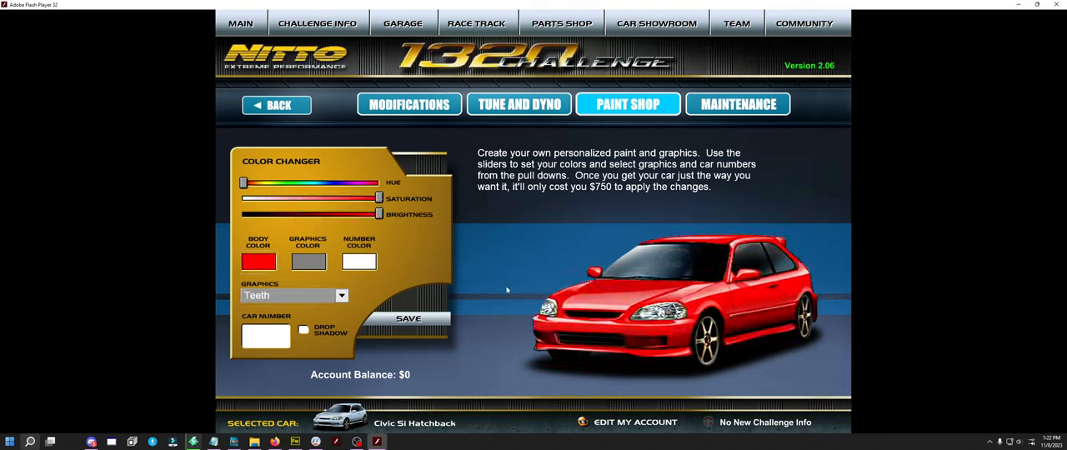
{"action": "mouse_move", "coordinate": [292, 300]}
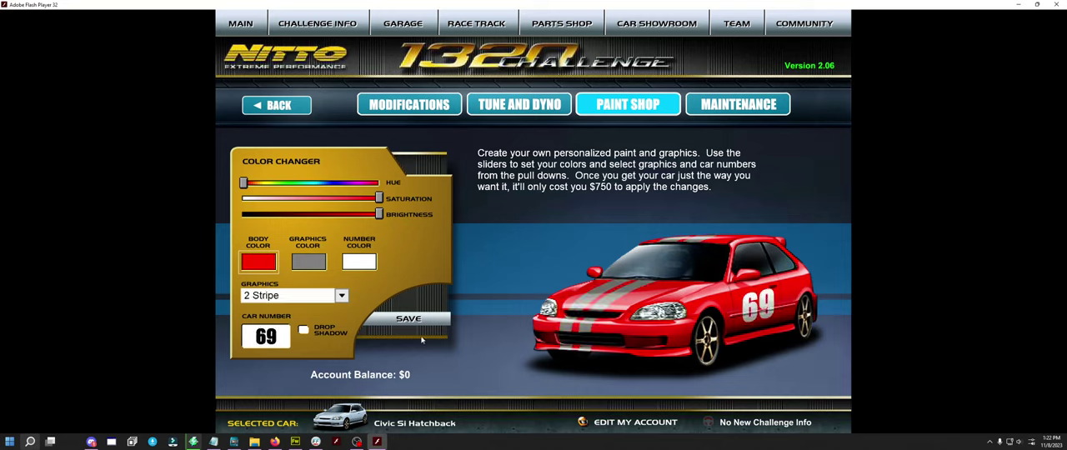
{"action": "mouse_move", "coordinate": [513, 80]}
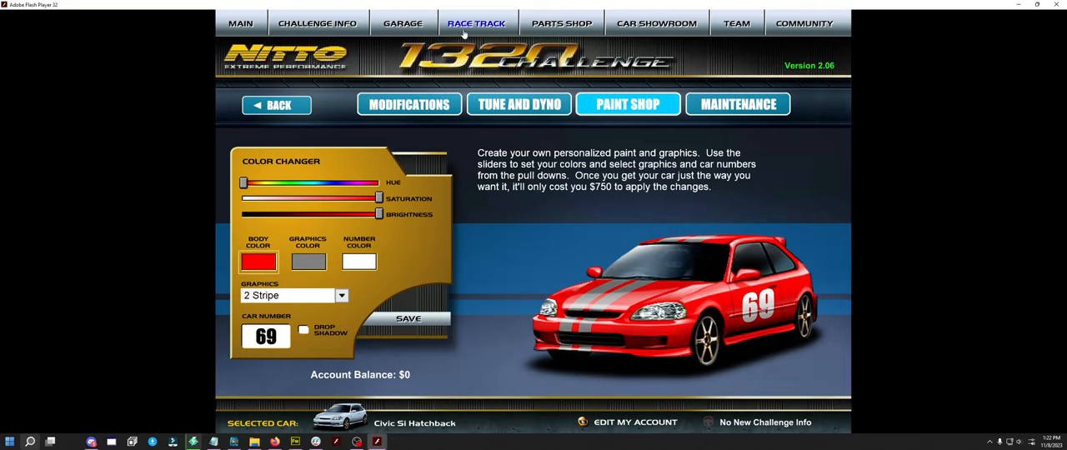
View the Civic Si maintenance status showing oil life and engine damage
{"action": "left_click", "coordinate": [737, 103]}
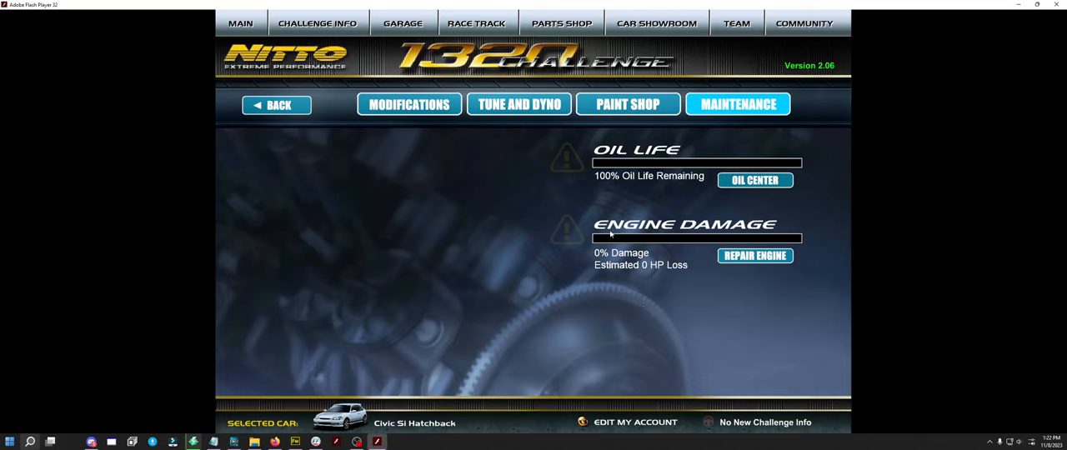
{"action": "mouse_move", "coordinate": [740, 204]}
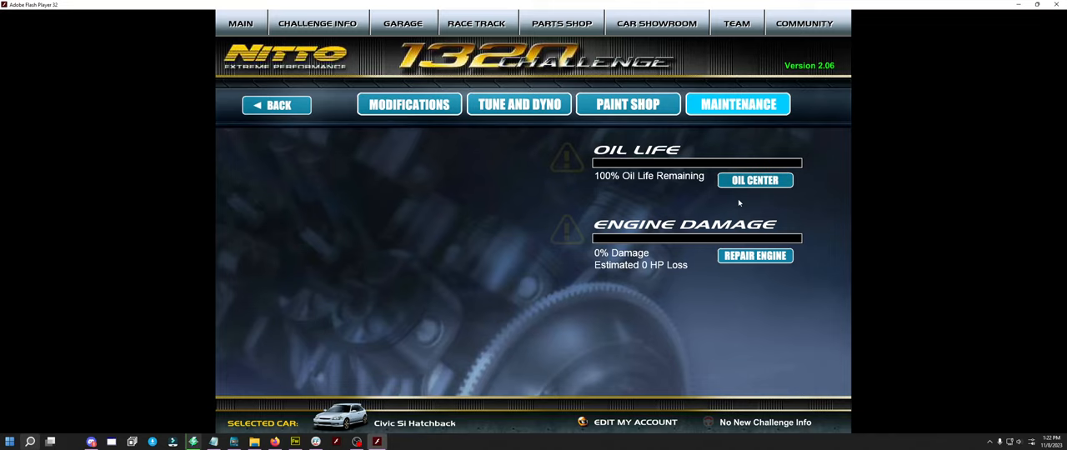
{"action": "mouse_move", "coordinate": [477, 21]}
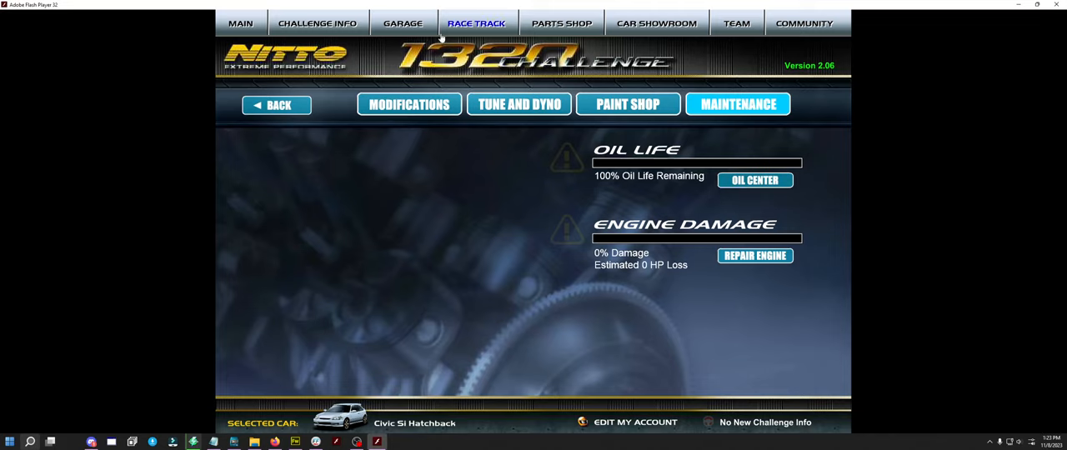
{"action": "mouse_move", "coordinate": [560, 22]}
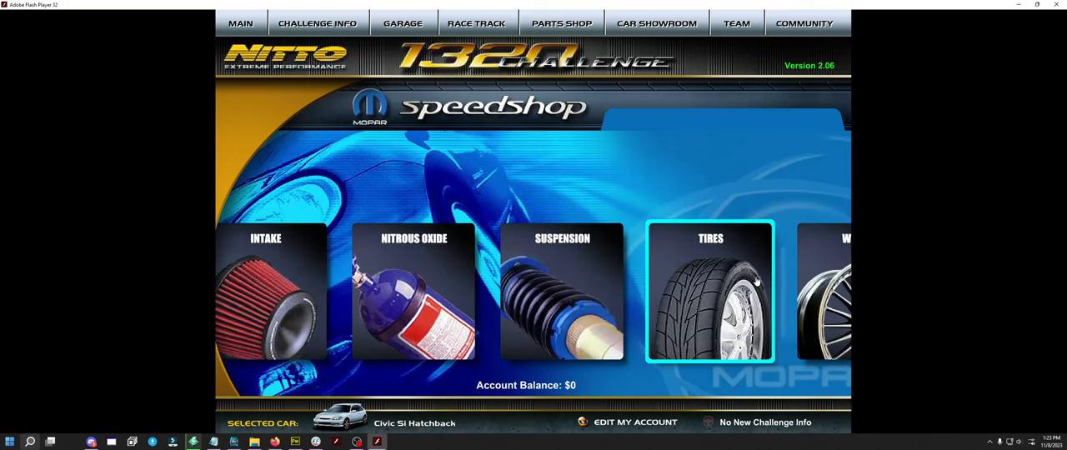
View the $3200 ACME Magic Gearbox under drivetrain parts, then go to the car showroom
{"action": "left_click", "coordinate": [710, 291]}
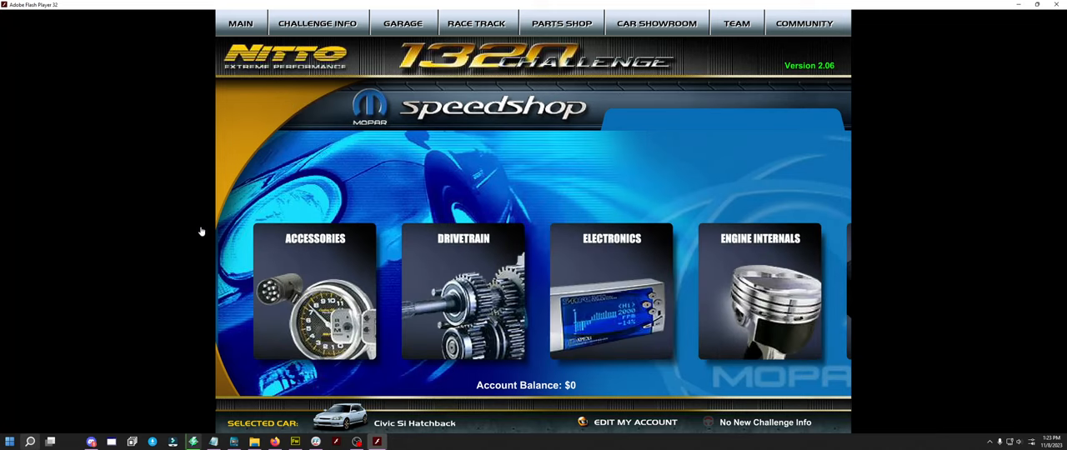
{"action": "left_click", "coordinate": [464, 297]}
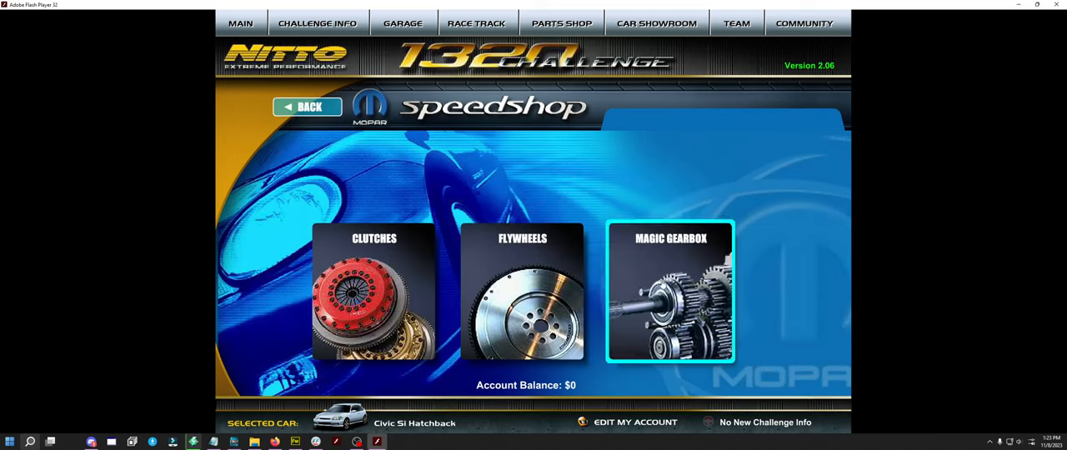
{"action": "left_click", "coordinate": [669, 292]}
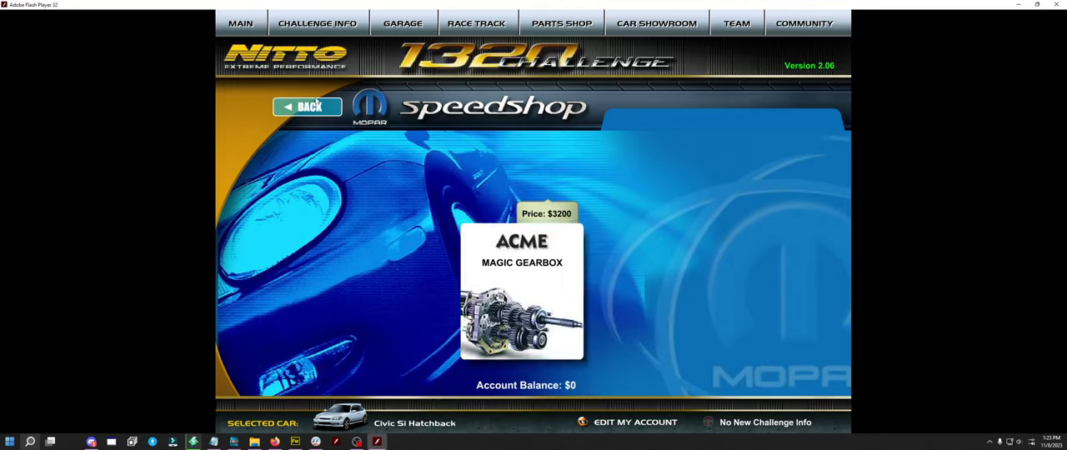
{"action": "left_click", "coordinate": [307, 107]}
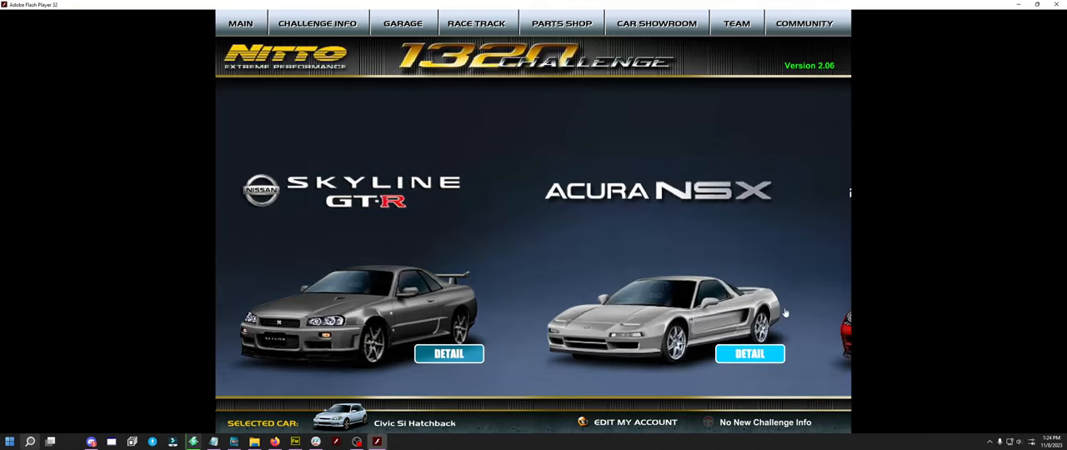
Browse the showroom lineup, the team list and the Racers Lounge chat, then head to the race track
{"action": "left_click", "coordinate": [657, 24]}
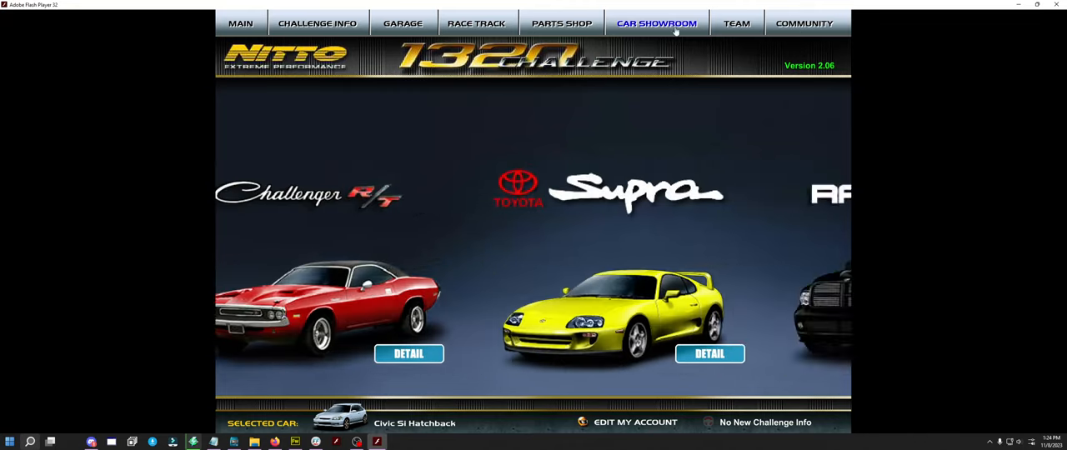
{"action": "left_click", "coordinate": [737, 20]}
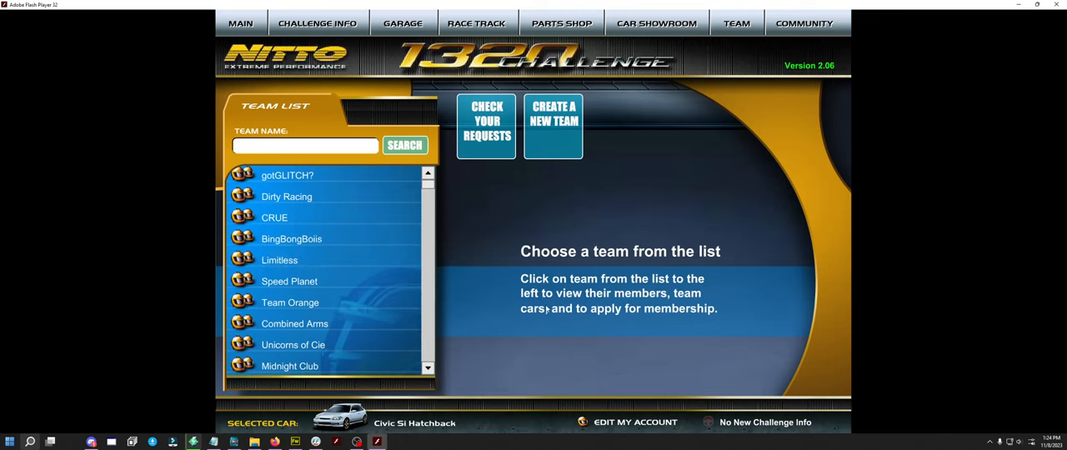
{"action": "mouse_move", "coordinate": [804, 22]}
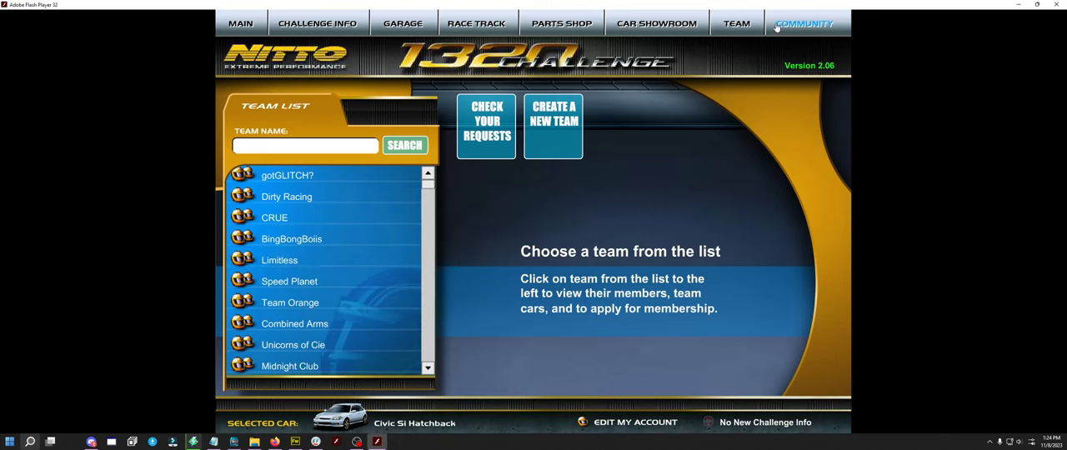
{"action": "left_click", "coordinate": [807, 23]}
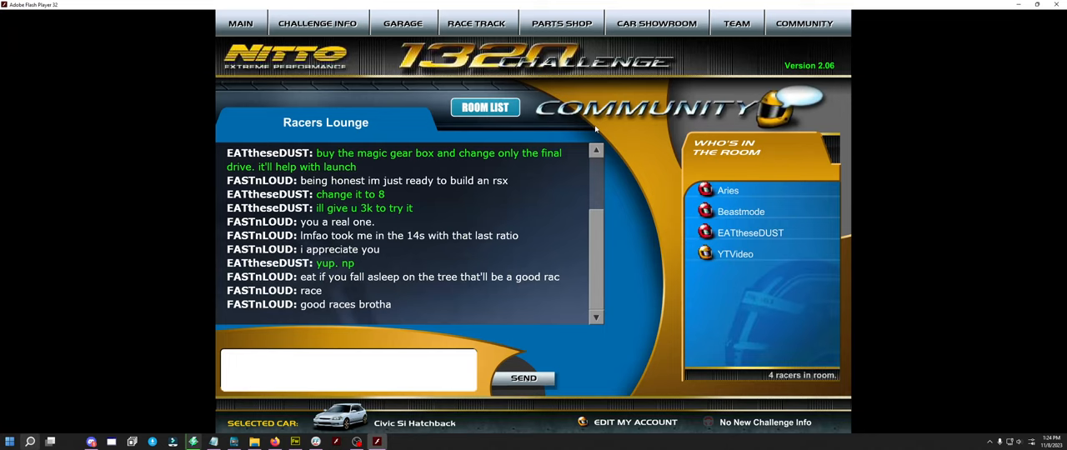
{"action": "mouse_move", "coordinate": [559, 234]}
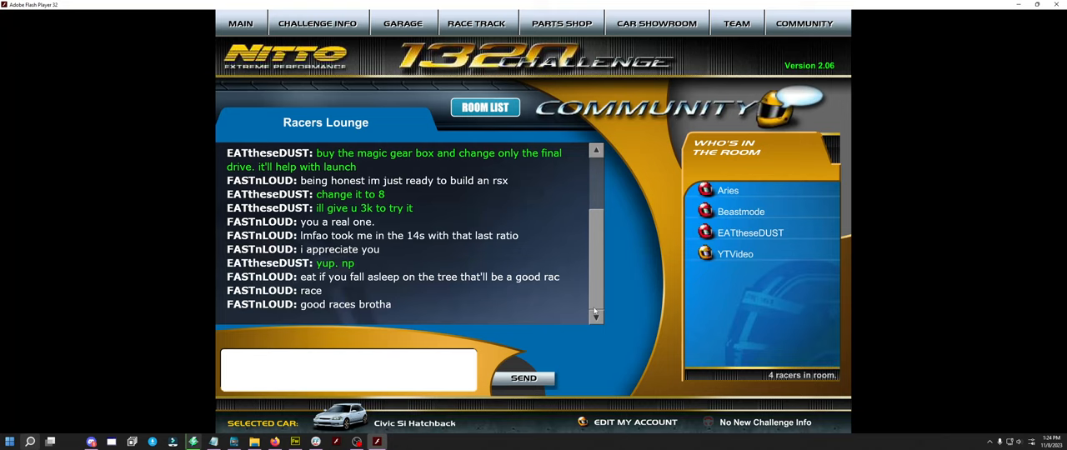
{"action": "left_click", "coordinate": [477, 20]}
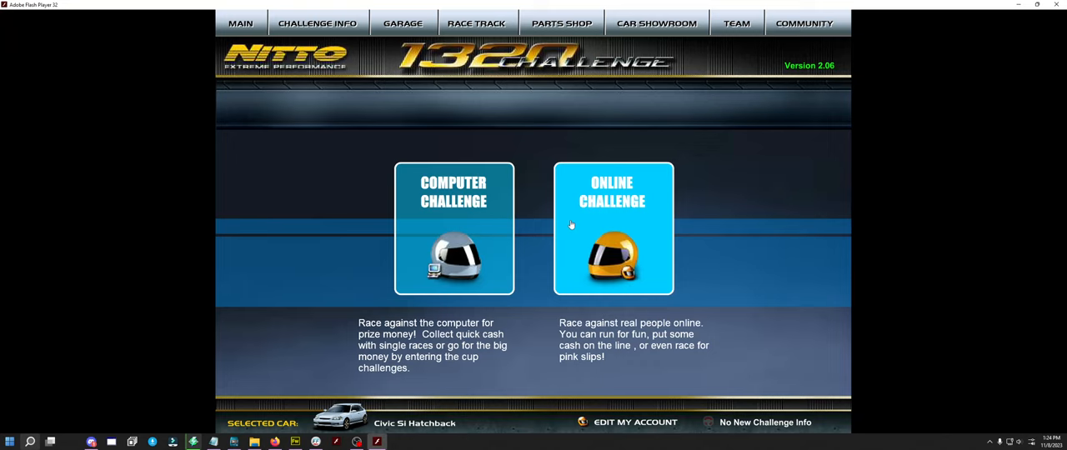
Start an online challenge against TechX from the recent racers list and confirm the car is ready
{"action": "left_click", "coordinate": [614, 230]}
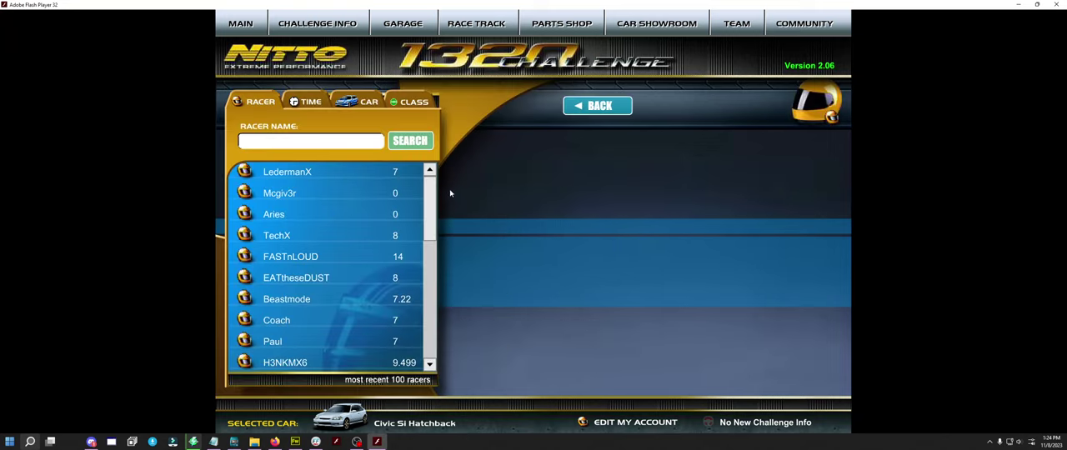
{"action": "scroll", "scroll_direction": "down", "scroll_amount": 3}
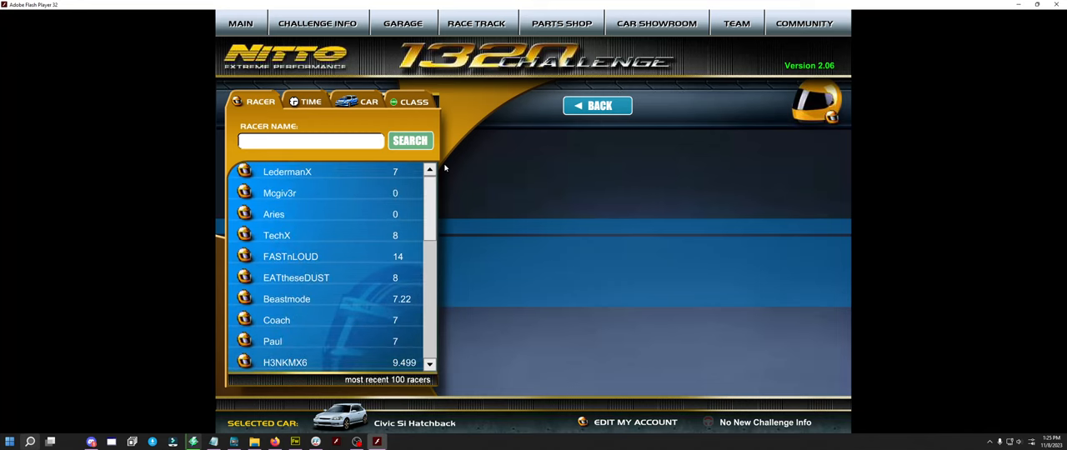
{"action": "left_click", "coordinate": [277, 235]}
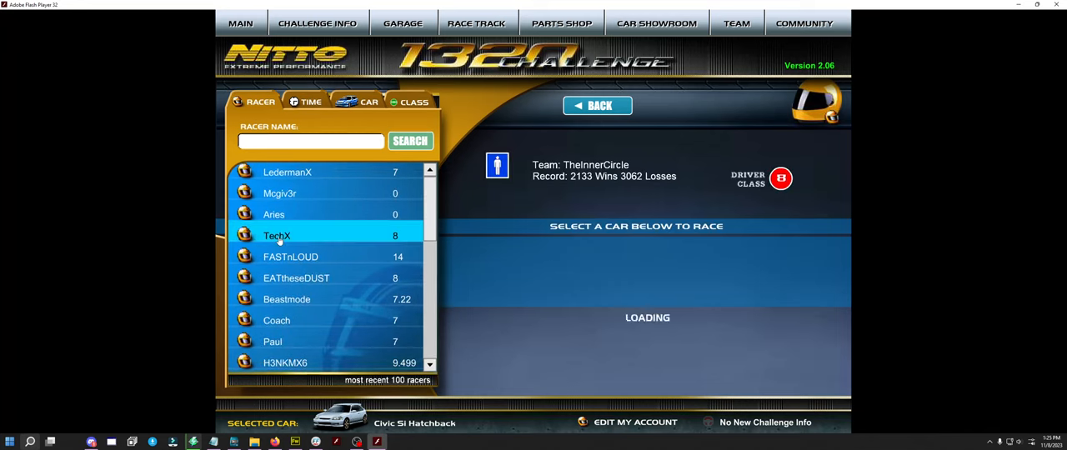
{"action": "left_click", "coordinate": [277, 237]}
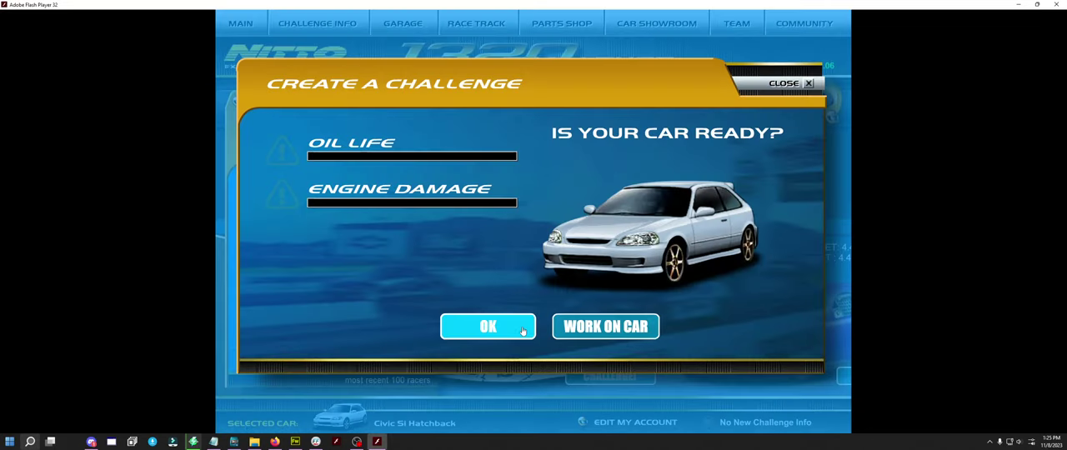
{"action": "left_click", "coordinate": [488, 327]}
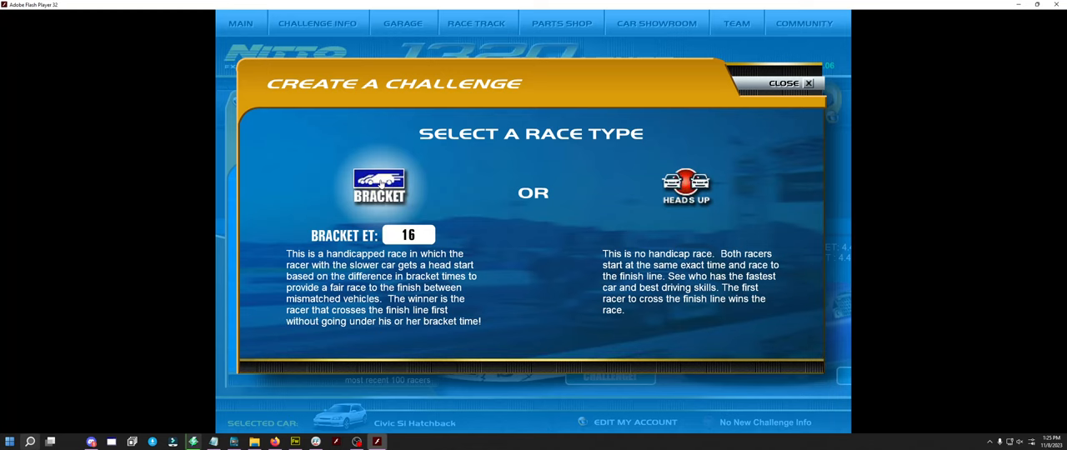
Re-confirm car readiness, edit the Bracket ET value and choose the bracket race type
{"action": "left_click", "coordinate": [794, 84]}
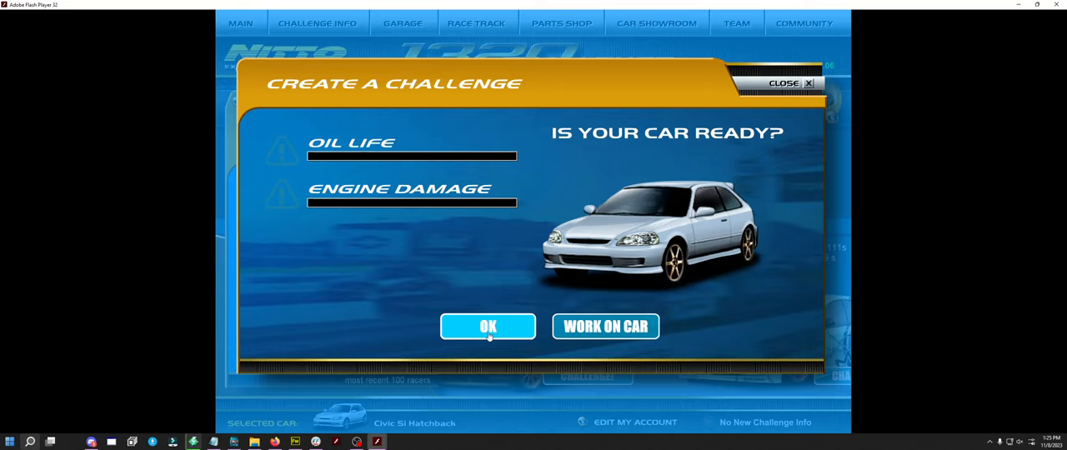
{"action": "mouse_move", "coordinate": [295, 240]}
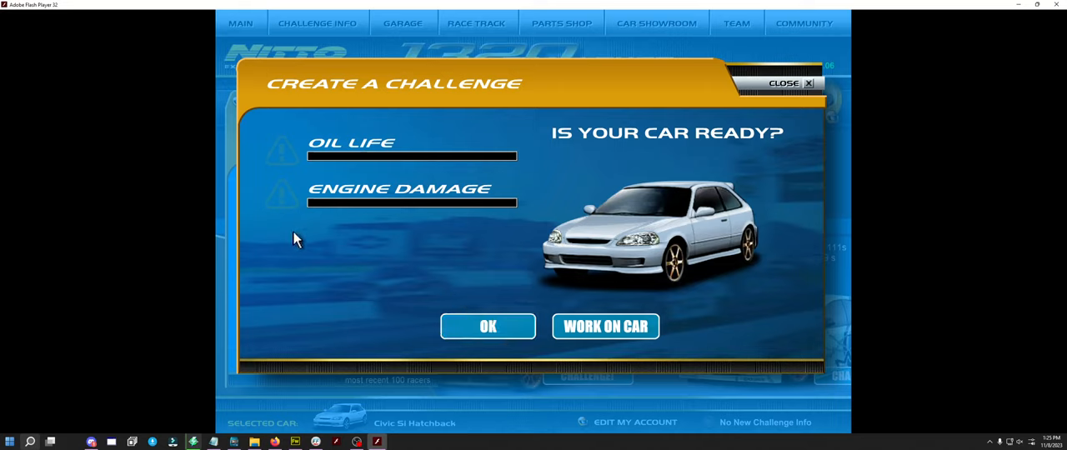
{"action": "mouse_move", "coordinate": [390, 294]}
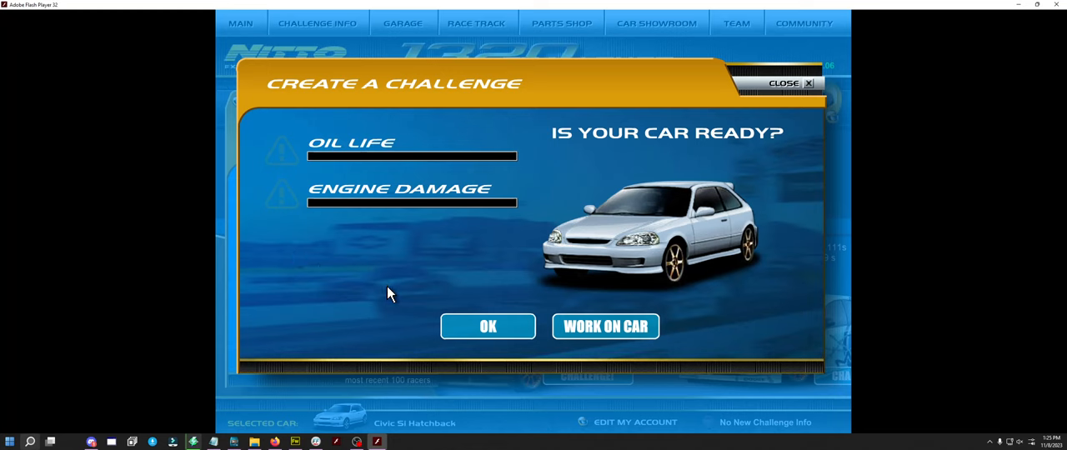
{"action": "left_click", "coordinate": [487, 327]}
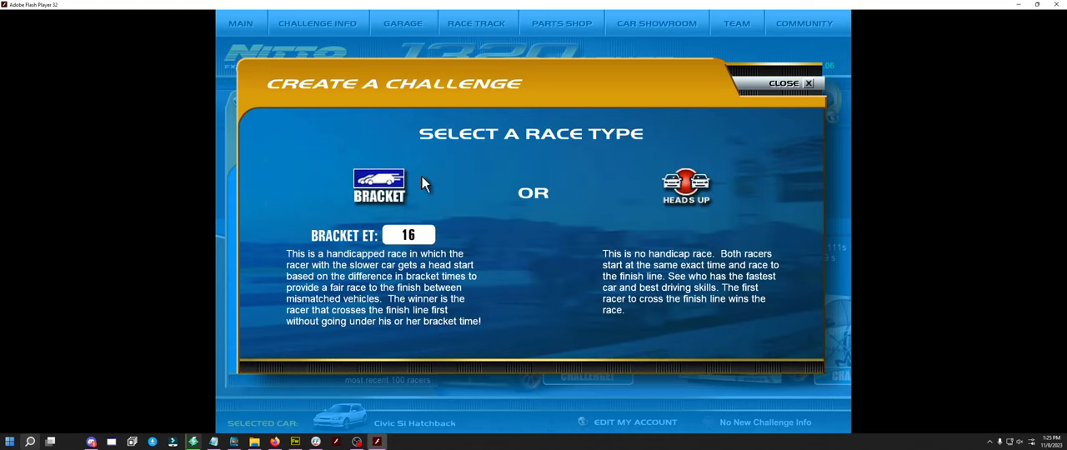
{"action": "mouse_move", "coordinate": [552, 180]}
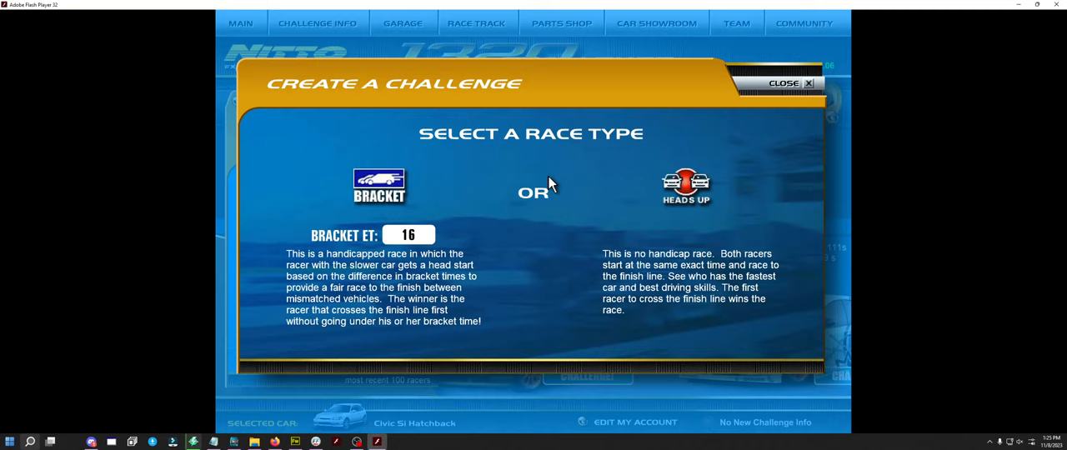
{"action": "mouse_move", "coordinate": [374, 155]}
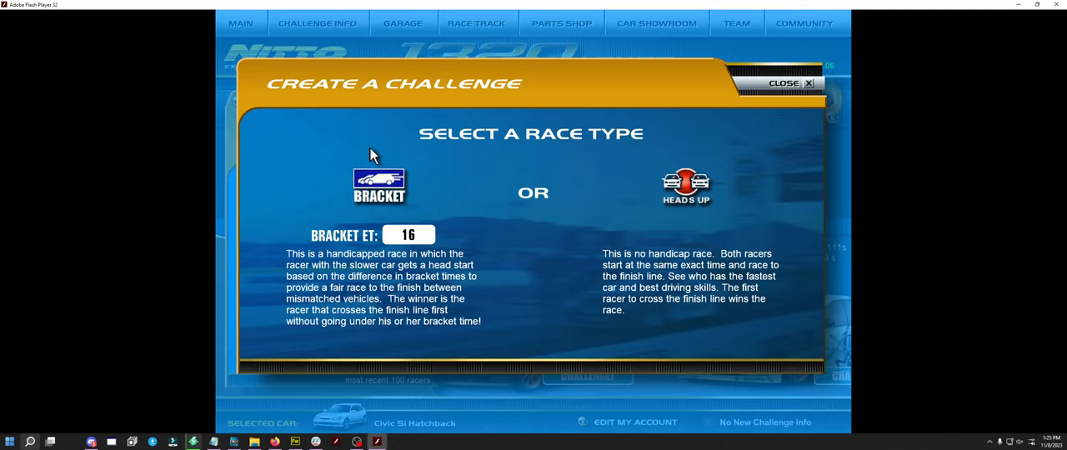
{"action": "left_click", "coordinate": [407, 234]}
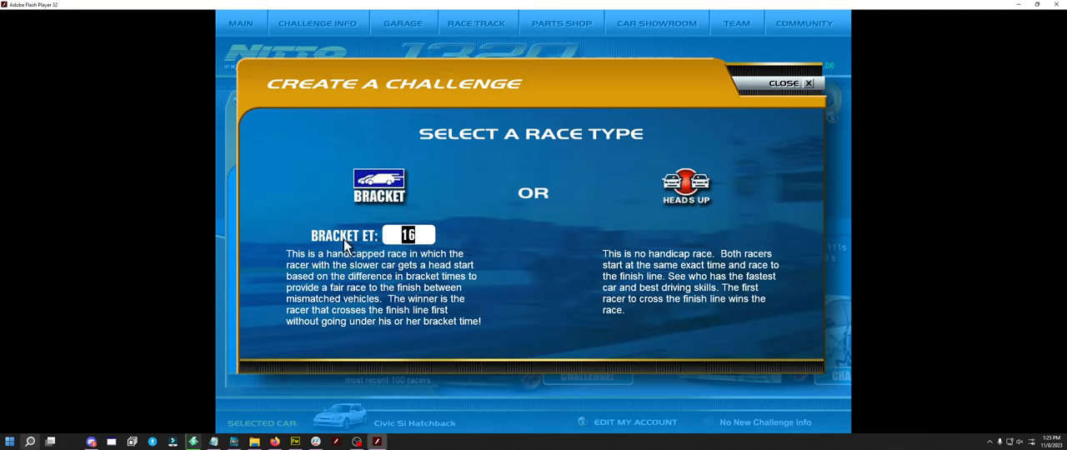
{"action": "type", "text": "7.699"}
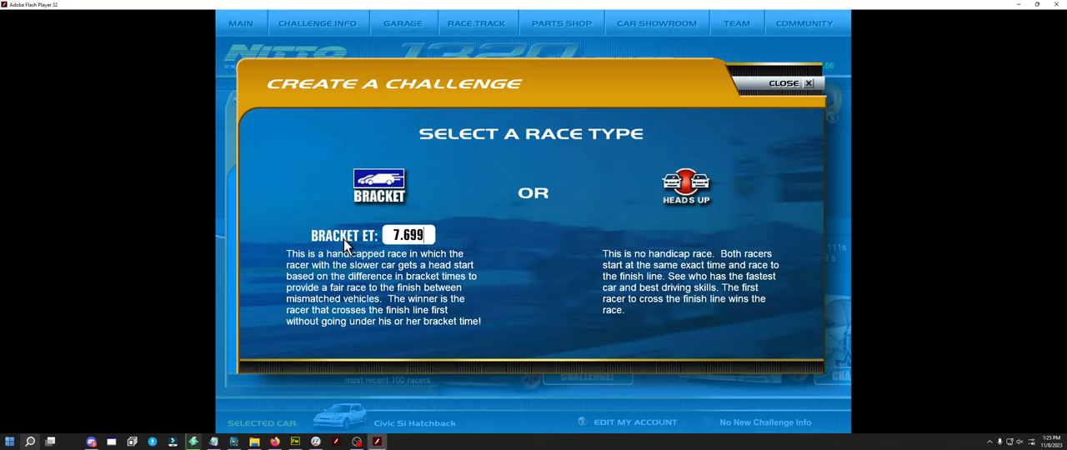
{"action": "mouse_move", "coordinate": [797, 170]}
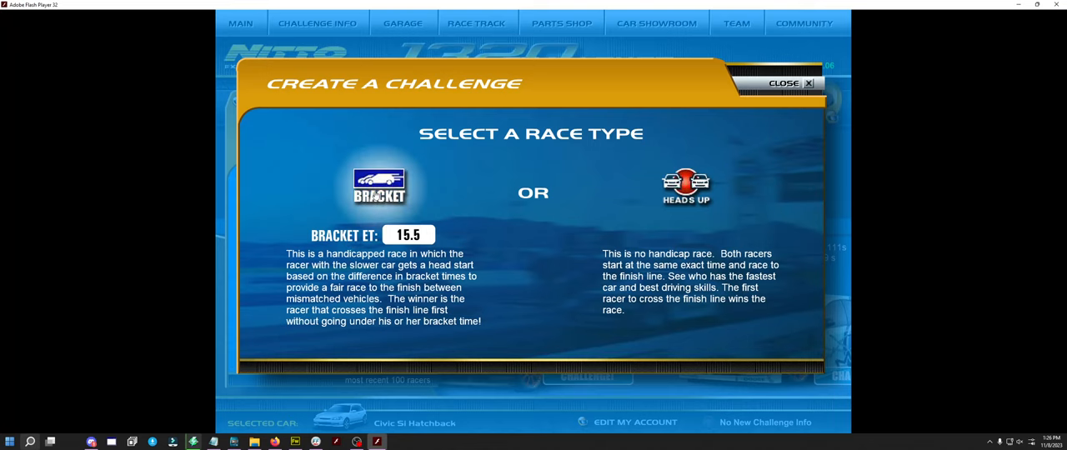
{"action": "left_click", "coordinate": [380, 183]}
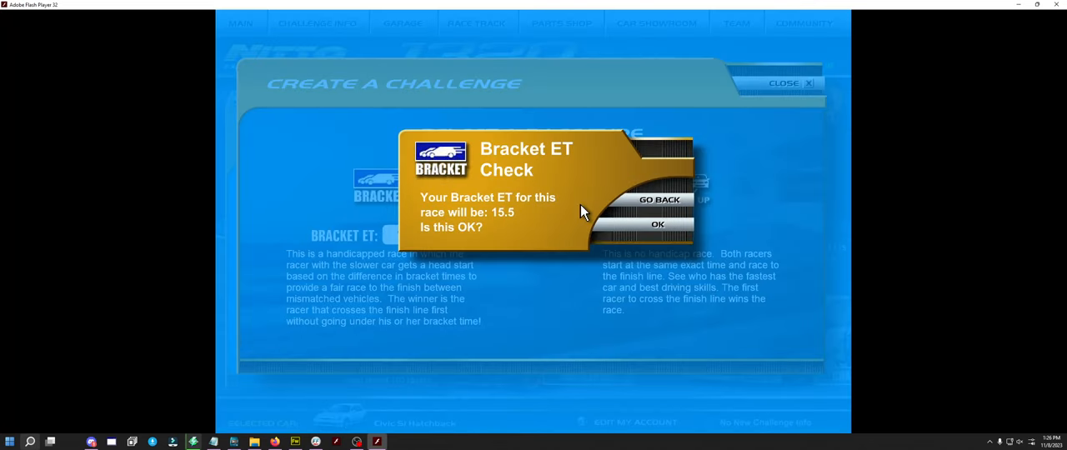
Accept the 15.5 bracket ET so the wager choice comes up
{"action": "left_click", "coordinate": [661, 223]}
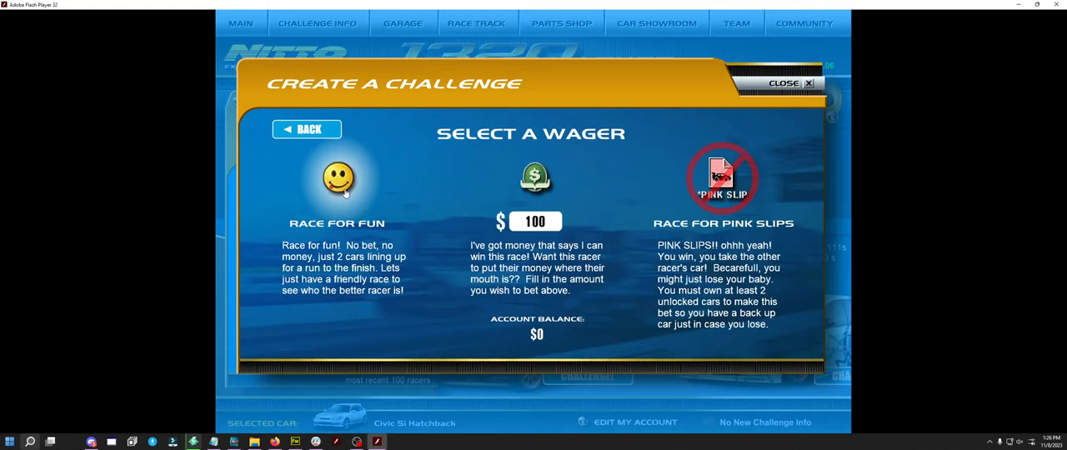
{"action": "mouse_move", "coordinate": [457, 193]}
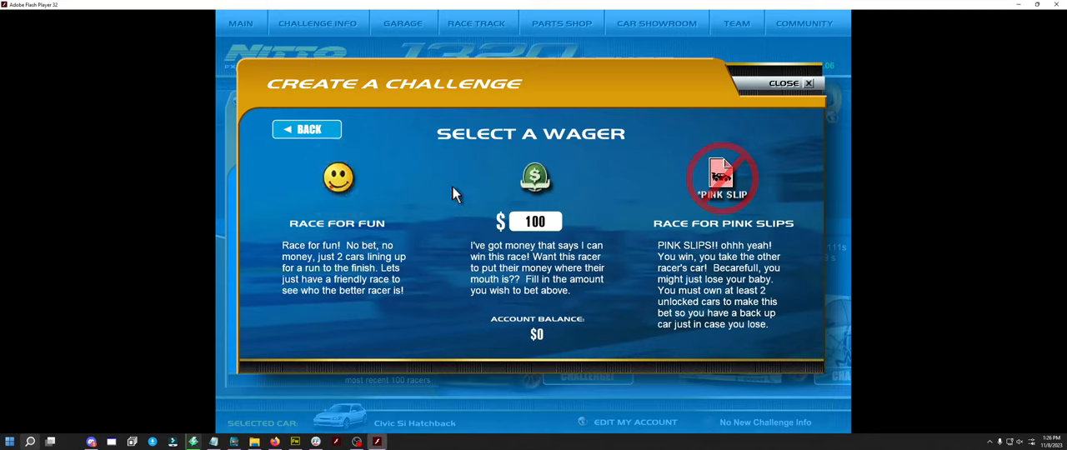
{"action": "mouse_move", "coordinate": [531, 197]}
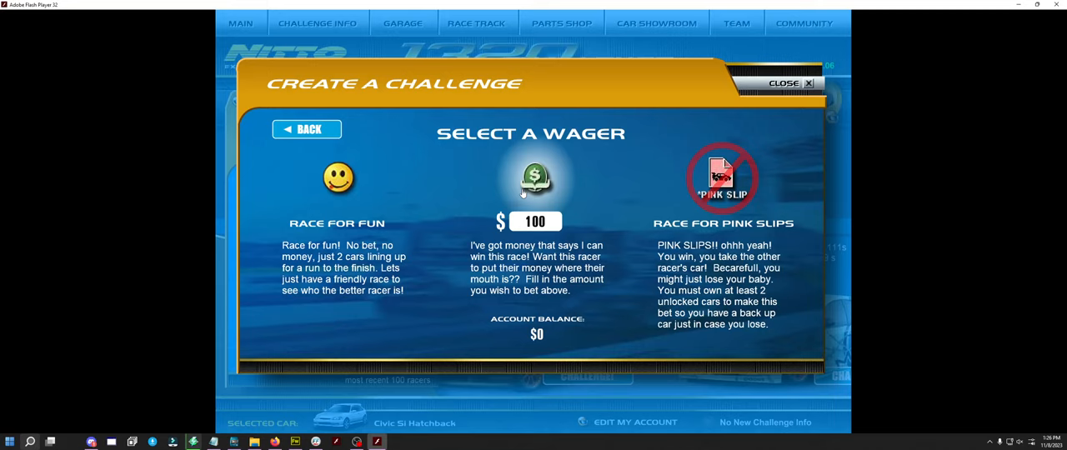
{"action": "mouse_move", "coordinate": [744, 182]}
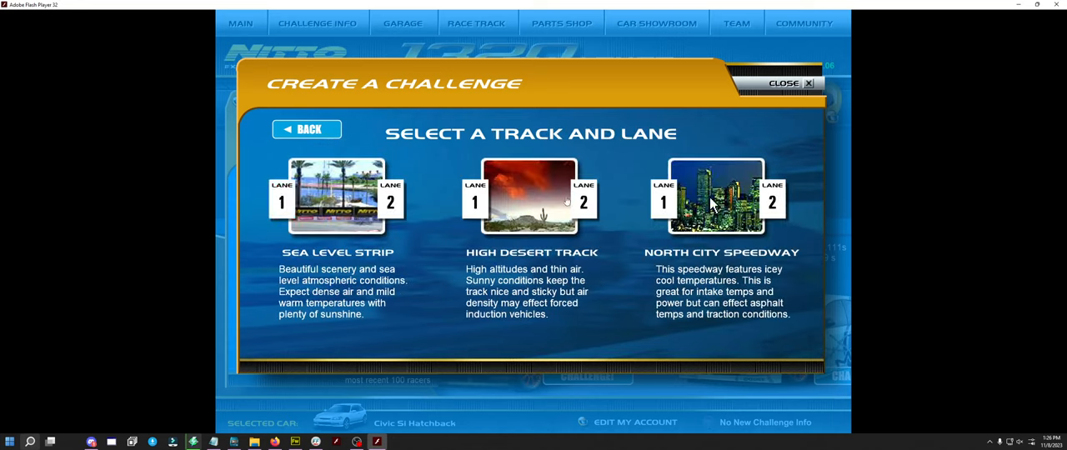
Choose and confirm lane 1 on the High Desert Track
{"action": "left_click", "coordinate": [772, 200]}
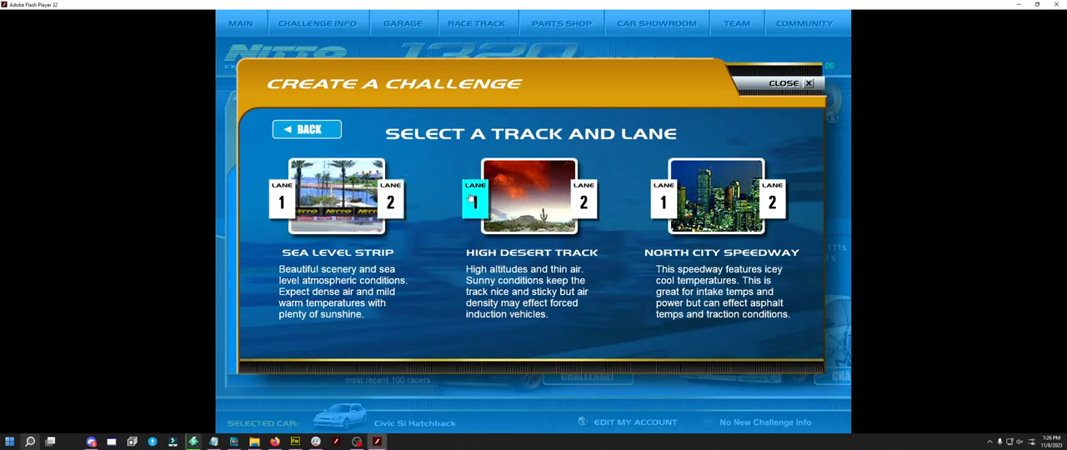
{"action": "left_click", "coordinate": [660, 202]}
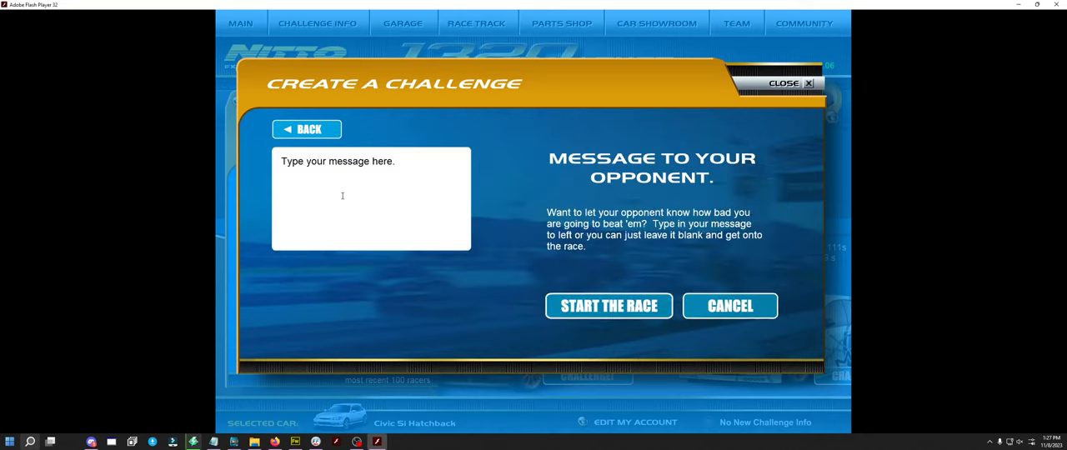
Send the opponent the message 'this is gonna be ezzzz' and start the race
{"action": "triple_click", "coordinate": [336, 161]}
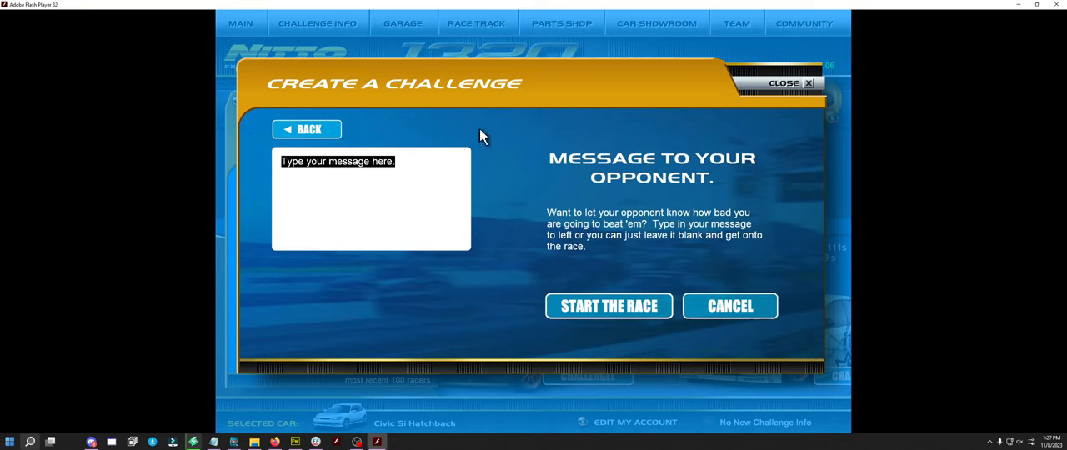
{"action": "type", "text": "this is gonna b"}
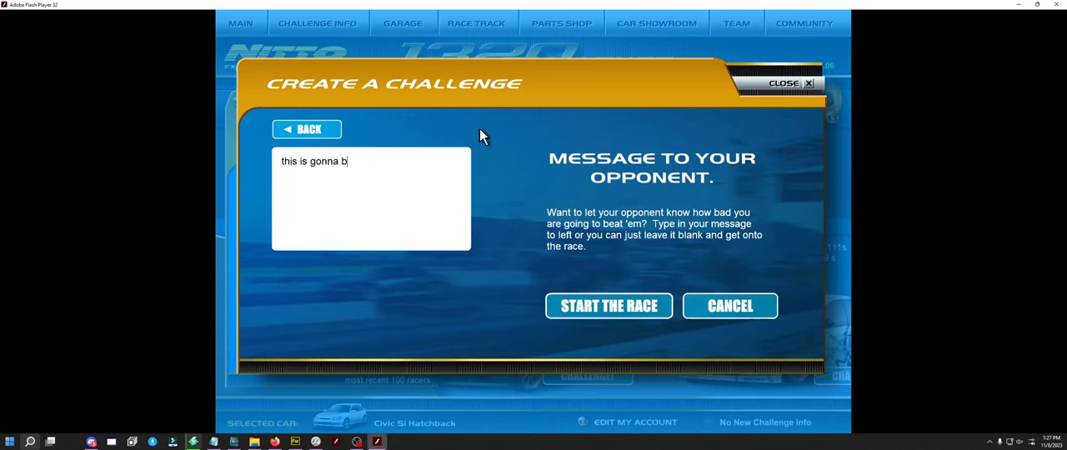
{"action": "type", "text": "e ezzzz"}
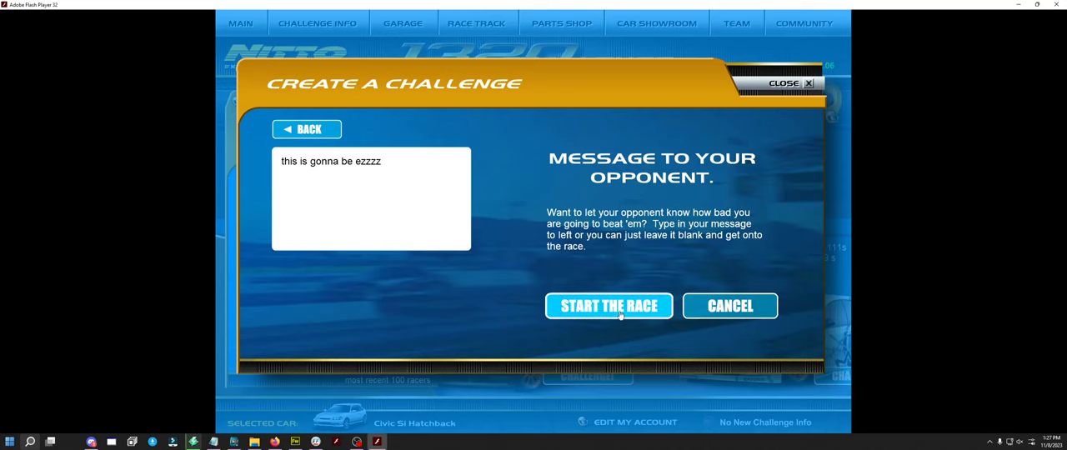
{"action": "left_click", "coordinate": [609, 306]}
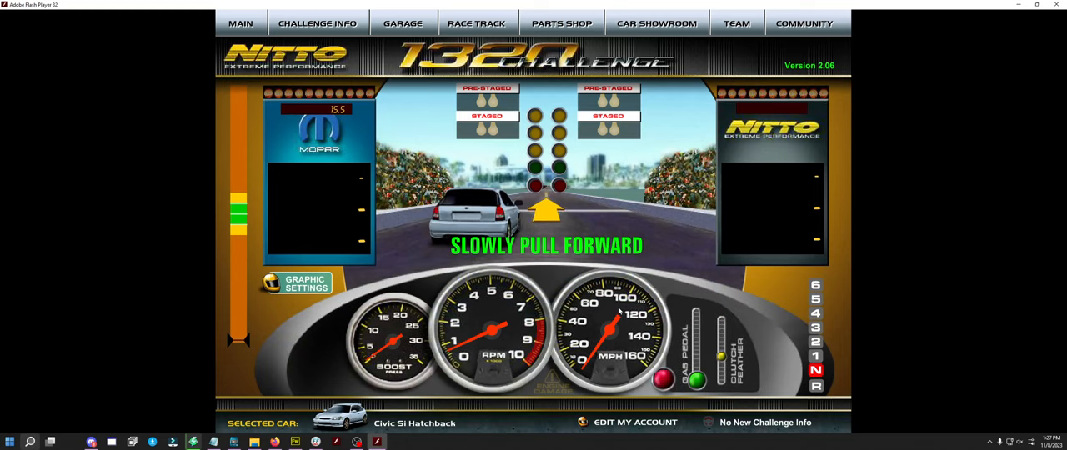
{"action": "left_click", "coordinate": [303, 284]}
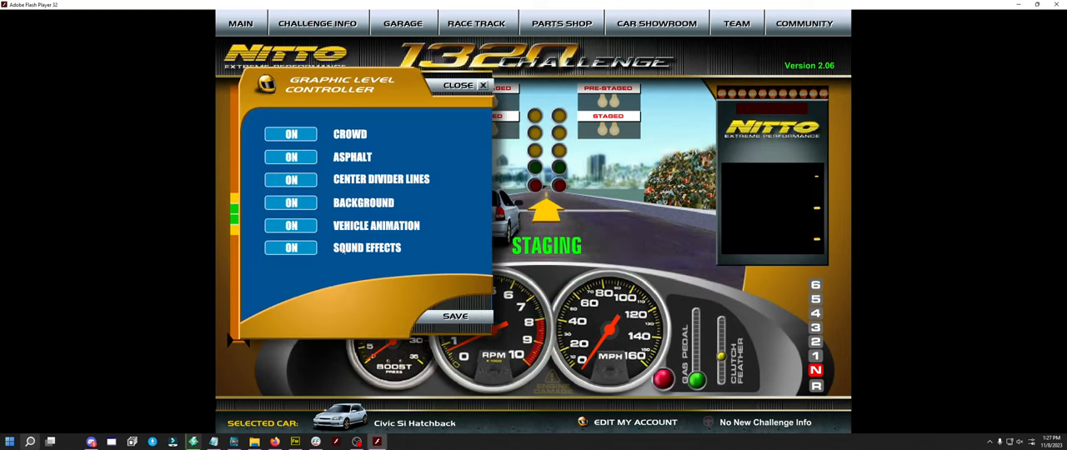
{"action": "mouse_move", "coordinate": [387, 260]}
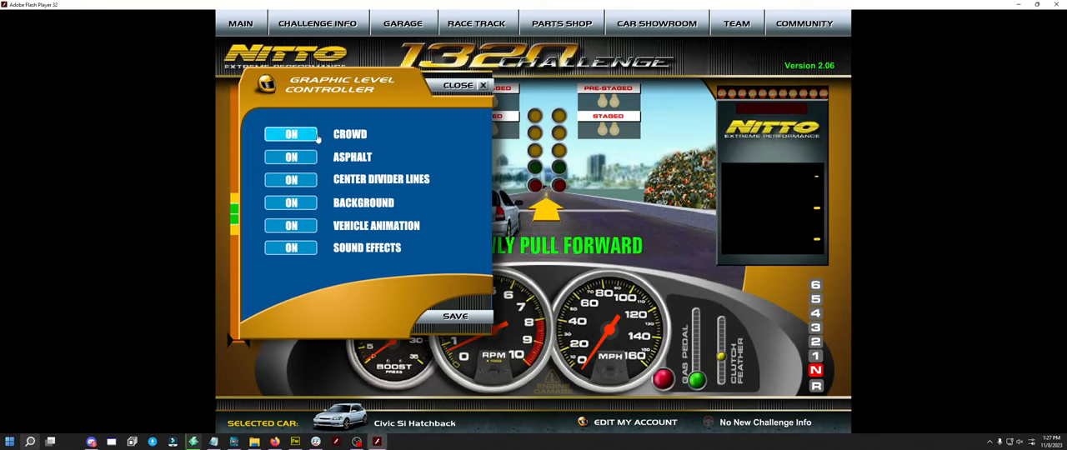
{"action": "mouse_move", "coordinate": [494, 86]}
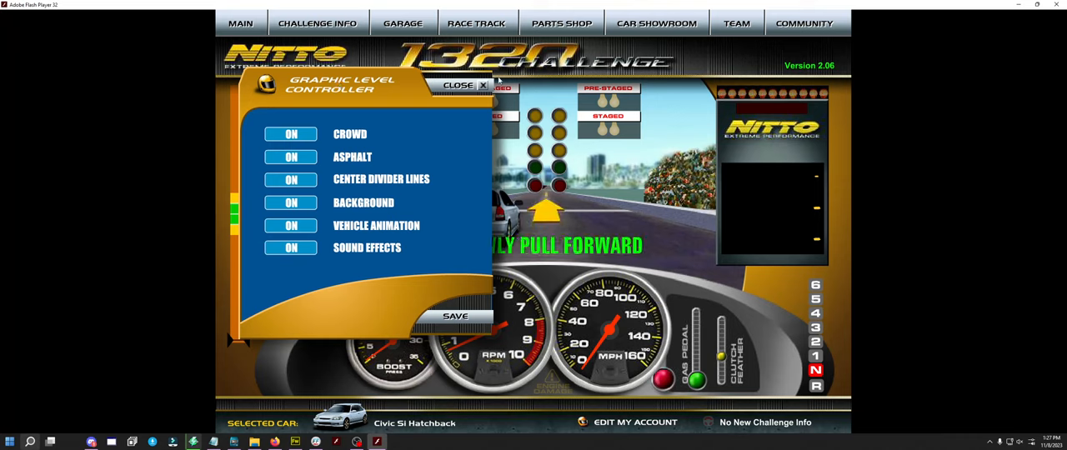
{"action": "left_click", "coordinate": [291, 133]}
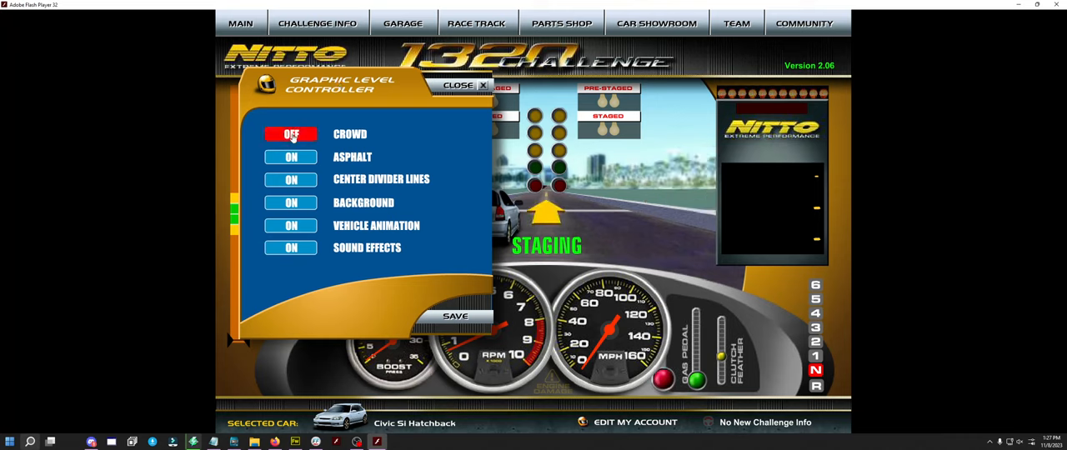
{"action": "left_click", "coordinate": [290, 134]}
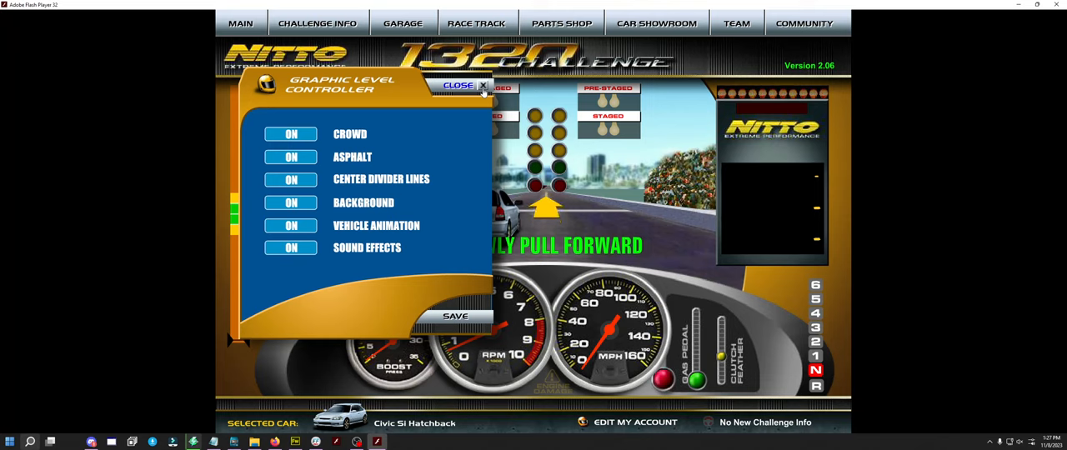
{"action": "left_click", "coordinate": [476, 88]}
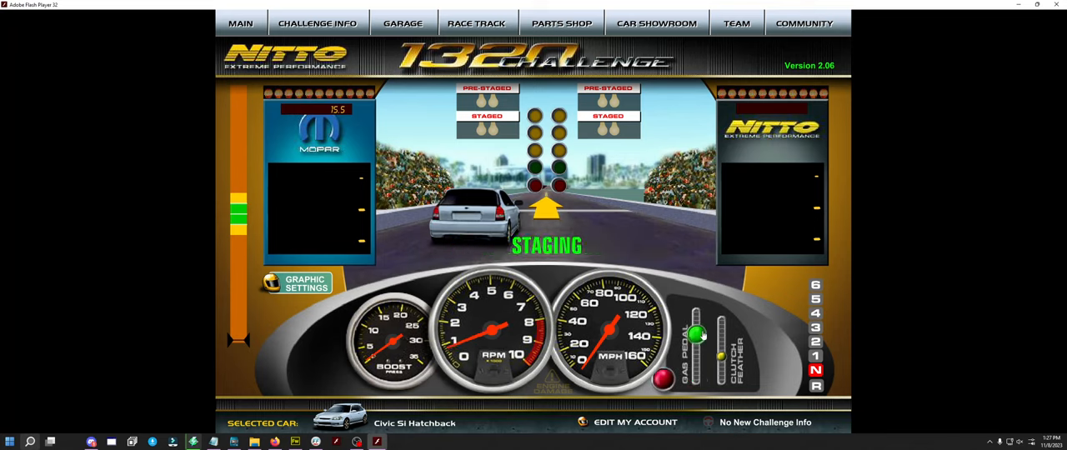
Run the bracket drag race so the results are recorded and the challenge is sent
{"action": "left_click_drag", "start_coordinate": [697, 333], "coordinate": [697, 380]}
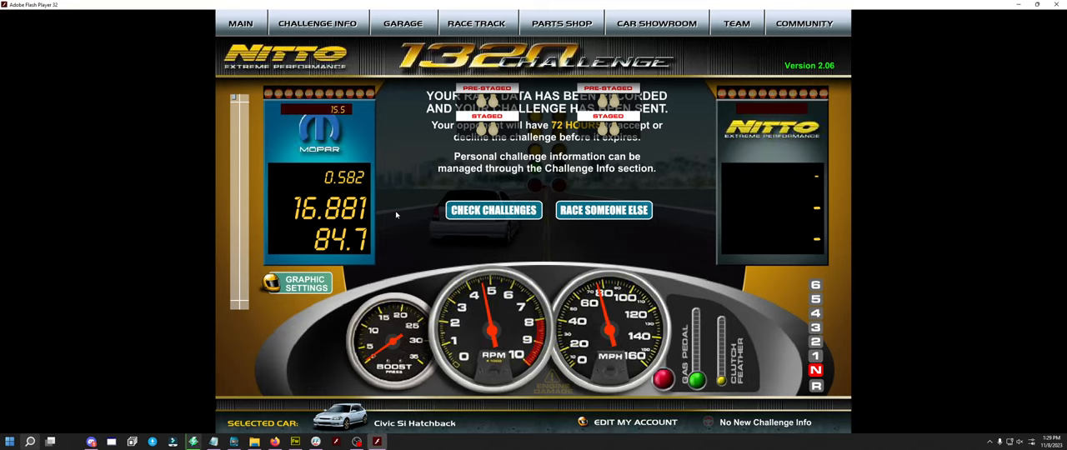
Start a single Amateur League computer race with the Civic Si, reaching the 16.8 bracket ET prompt
{"action": "left_click", "coordinate": [404, 20]}
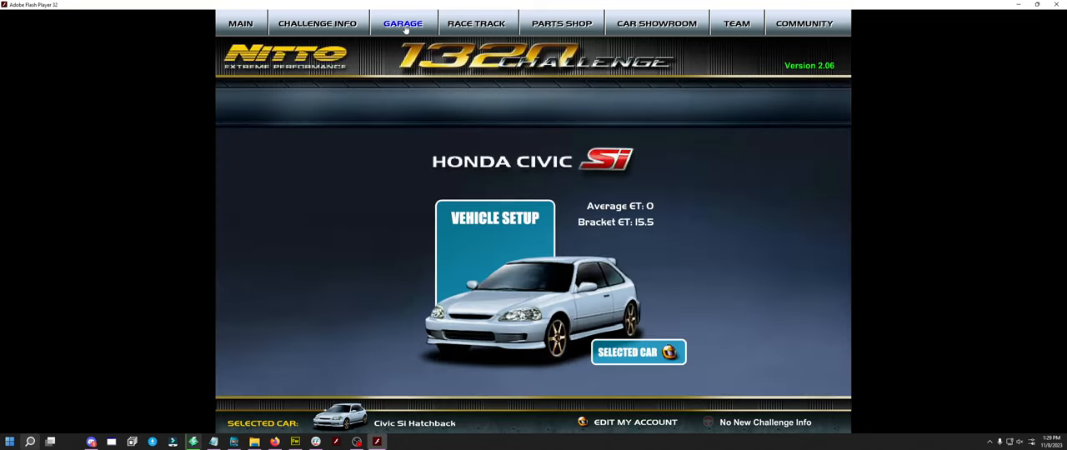
{"action": "left_click", "coordinate": [477, 20]}
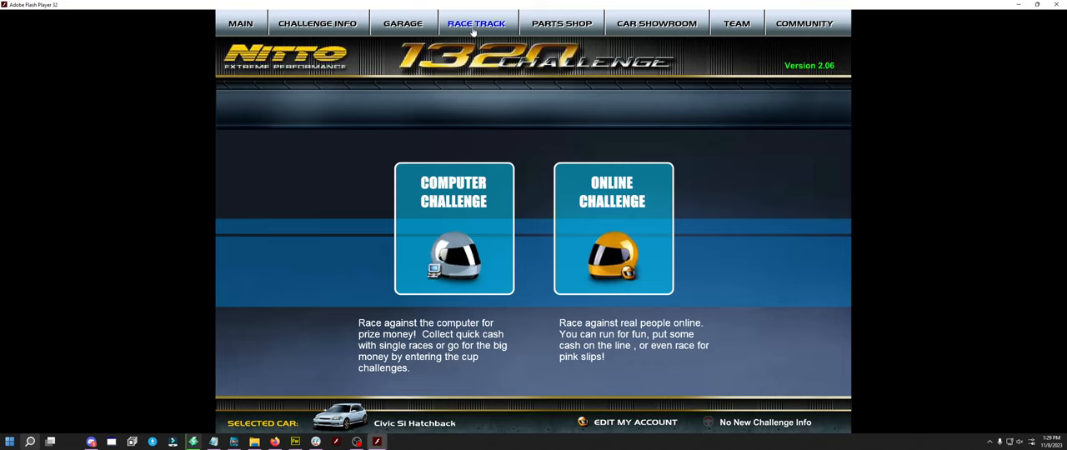
{"action": "left_click", "coordinate": [454, 230]}
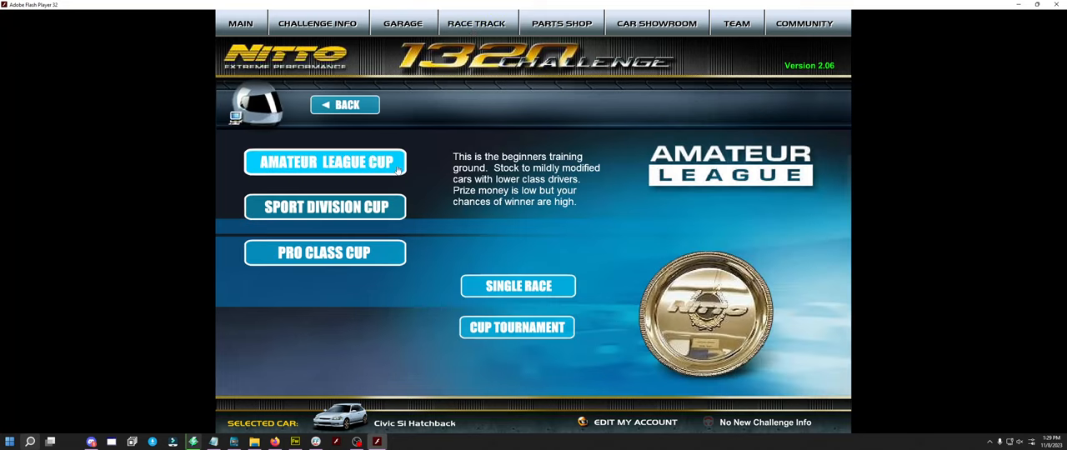
{"action": "mouse_move", "coordinate": [526, 290]}
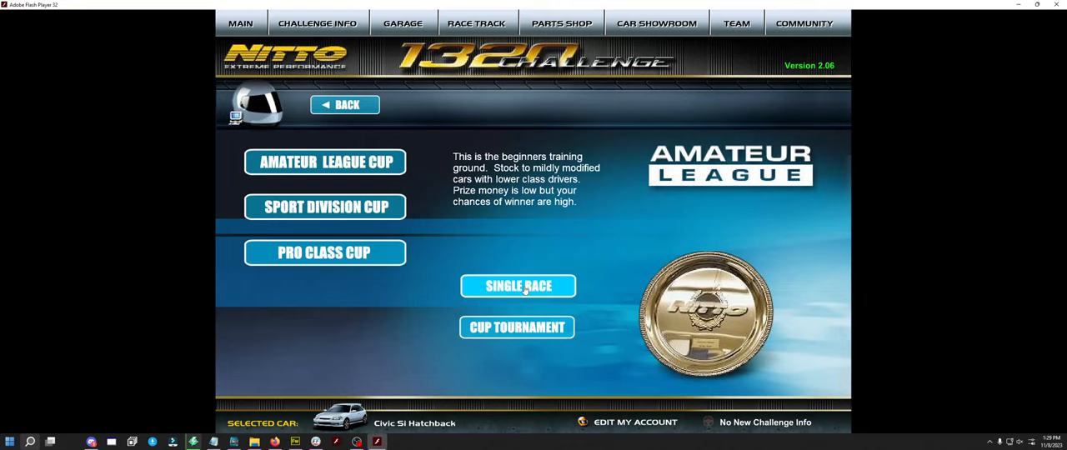
{"action": "left_click", "coordinate": [516, 286]}
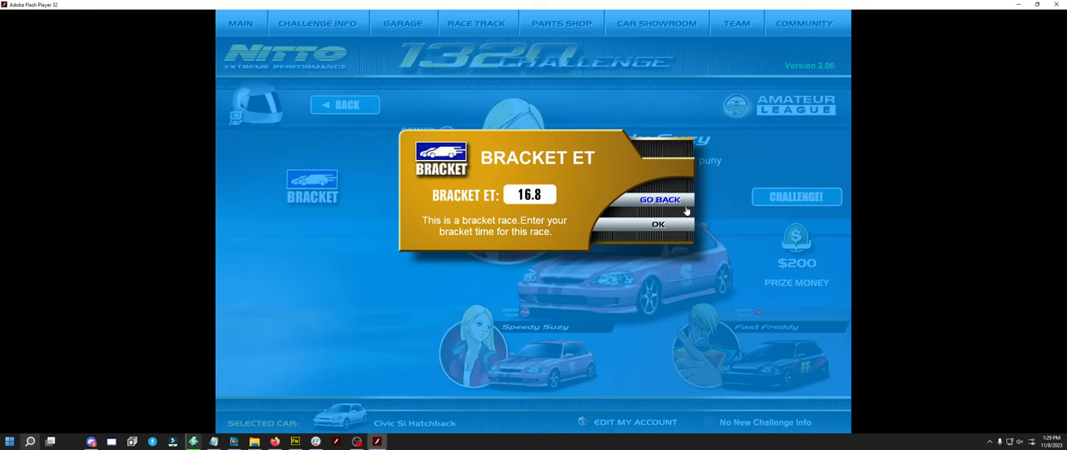
Accept the 16.8 bracket ET, race Sea Level Strip lane 1, win $200 and continue to the next opponent
{"action": "left_click", "coordinate": [660, 225]}
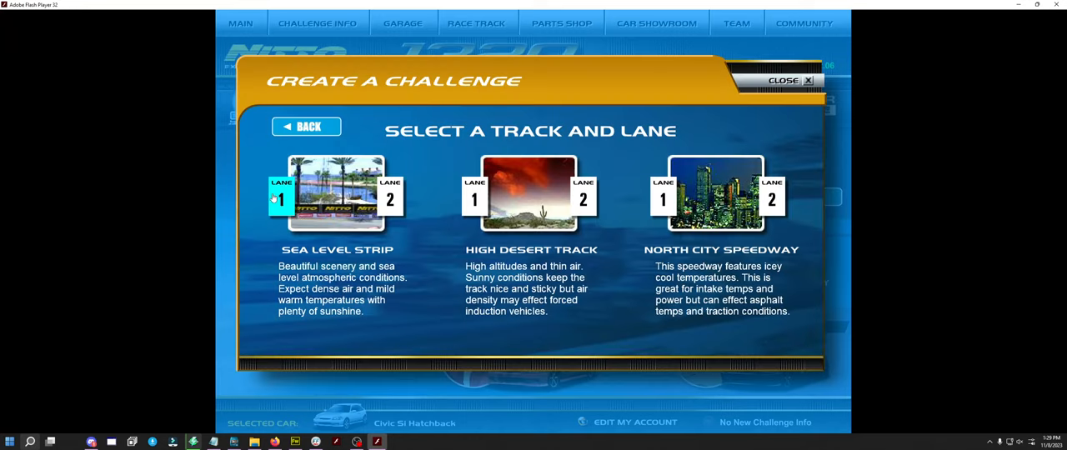
{"action": "left_click", "coordinate": [280, 197]}
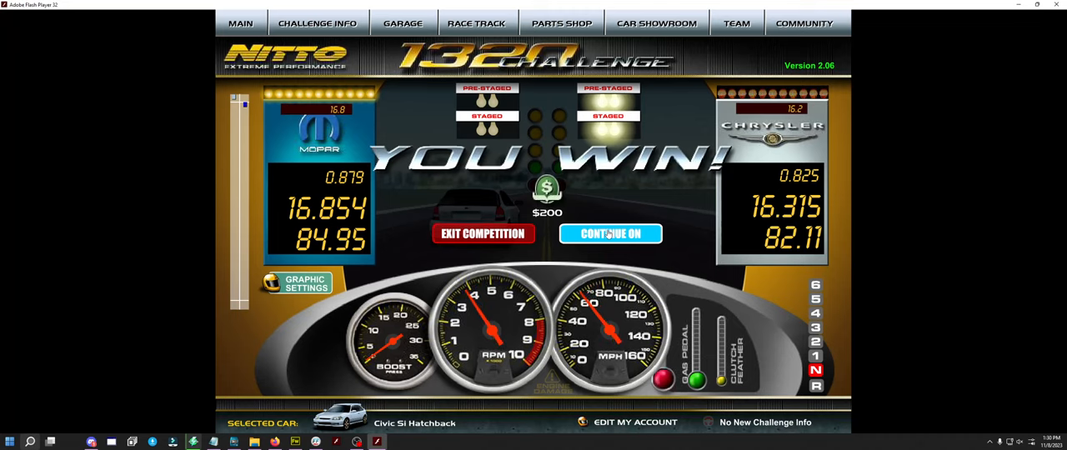
{"action": "left_click", "coordinate": [612, 233]}
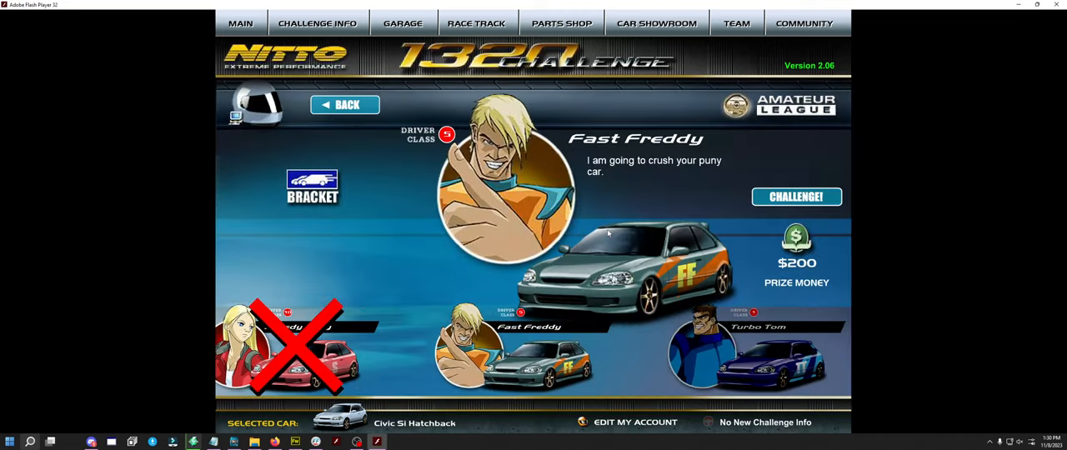
Challenge Fast Freddy, lose on a foul start, and exit the competition
{"action": "left_click", "coordinate": [797, 196]}
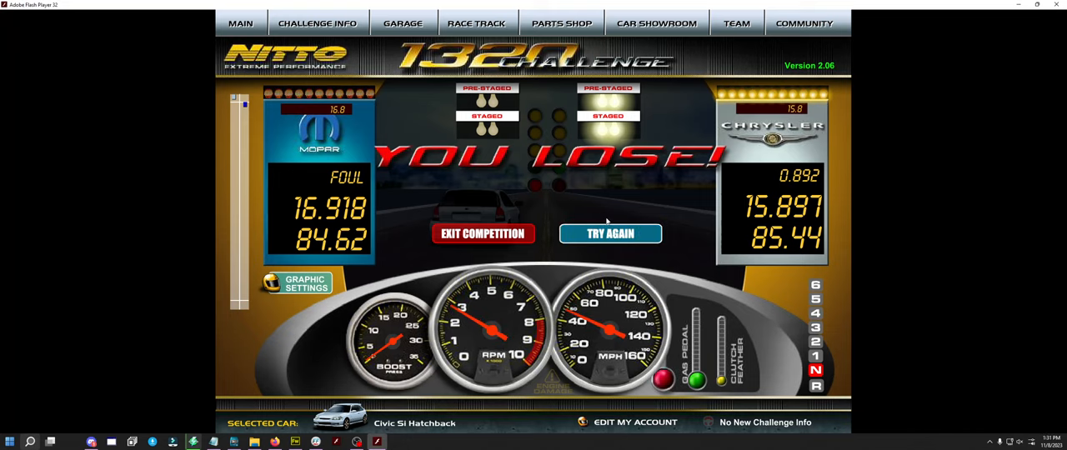
{"action": "left_click", "coordinate": [483, 234]}
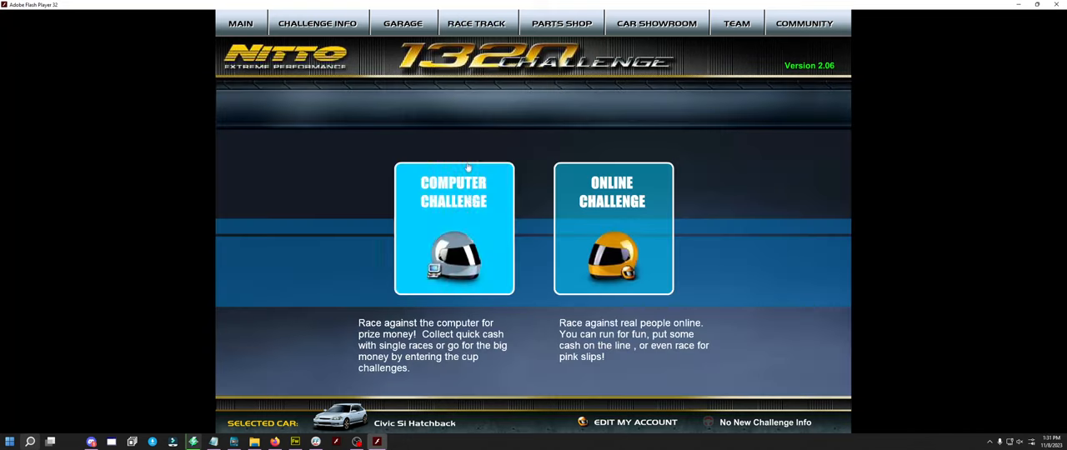
Restart the computer challenge and beat Speedy Suzy then Fast Freddy, leaving Turbo Tom next
{"action": "left_click", "coordinate": [454, 230]}
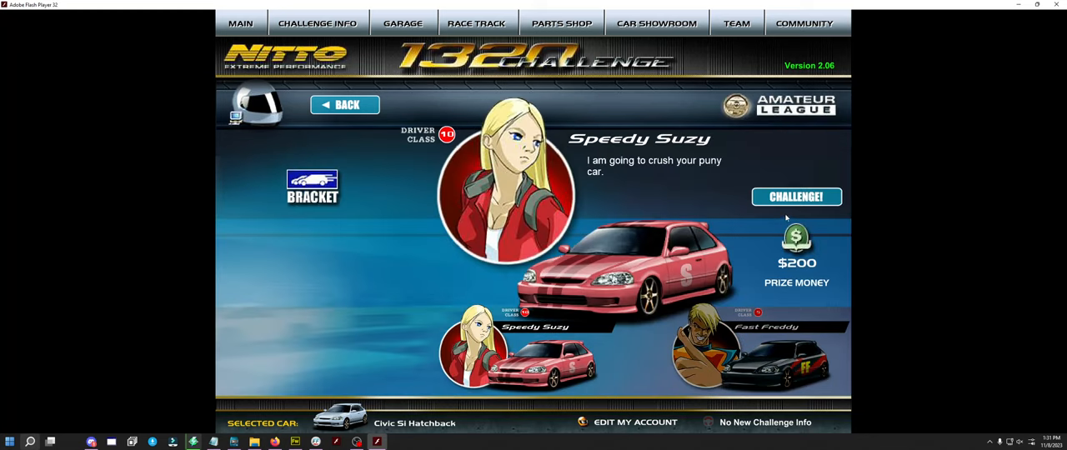
{"action": "left_click", "coordinate": [797, 197]}
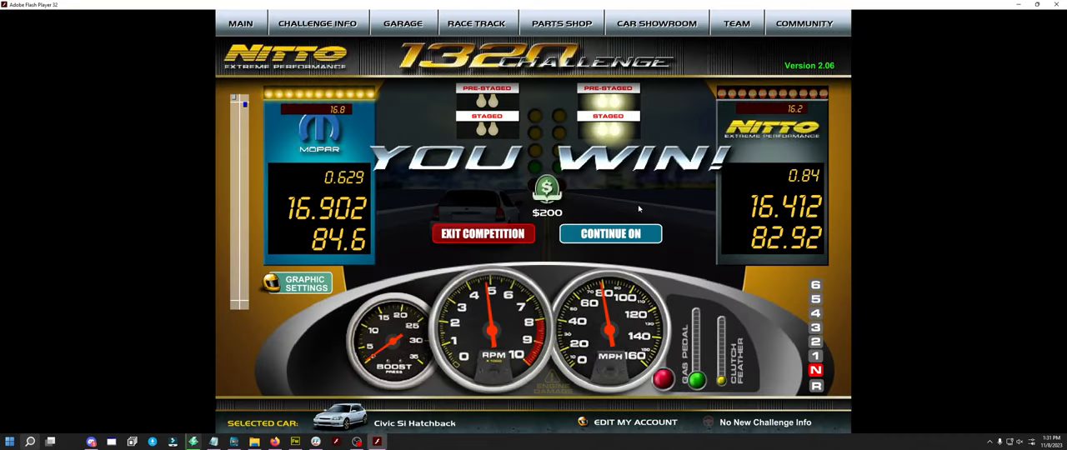
{"action": "left_click", "coordinate": [610, 233]}
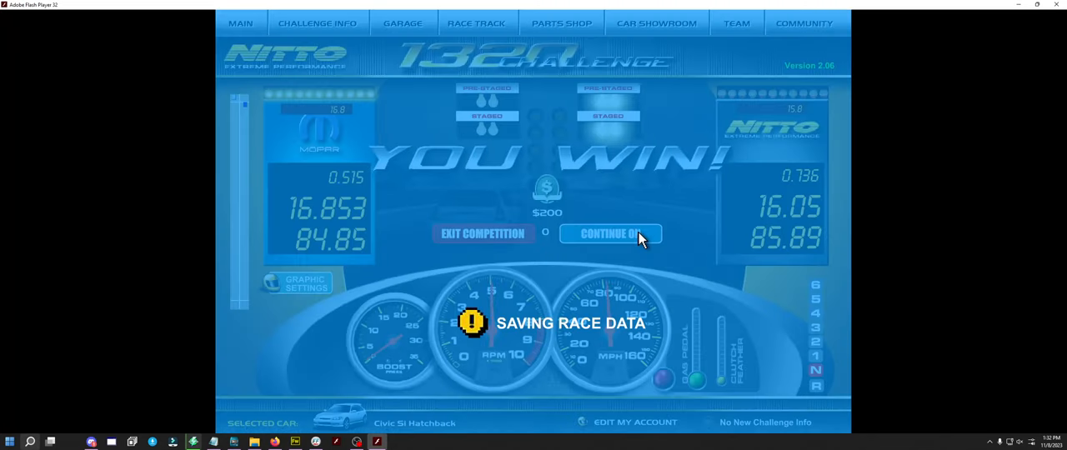
{"action": "left_click", "coordinate": [610, 233]}
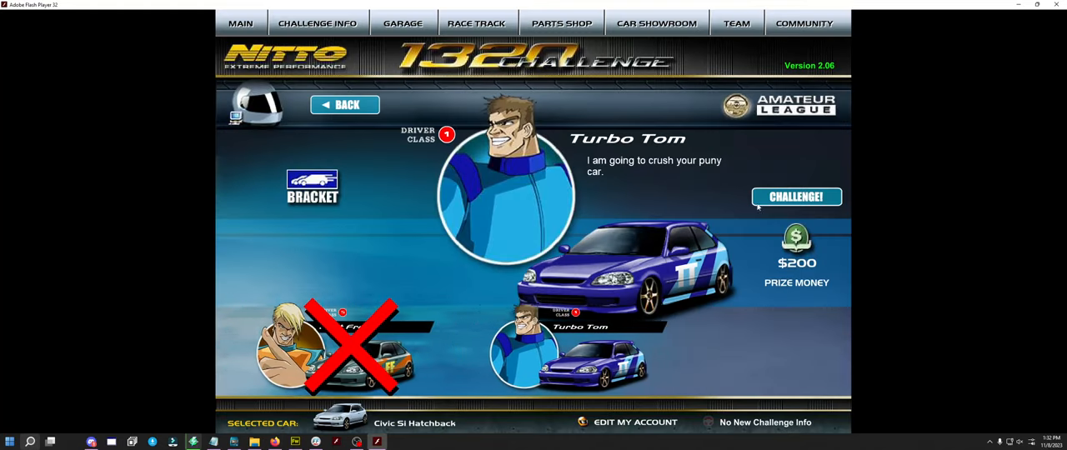
Beat Turbo Tom, collect the league champion trophy and $1000 bonus, then head to the parts shop
{"action": "left_click", "coordinate": [797, 197]}
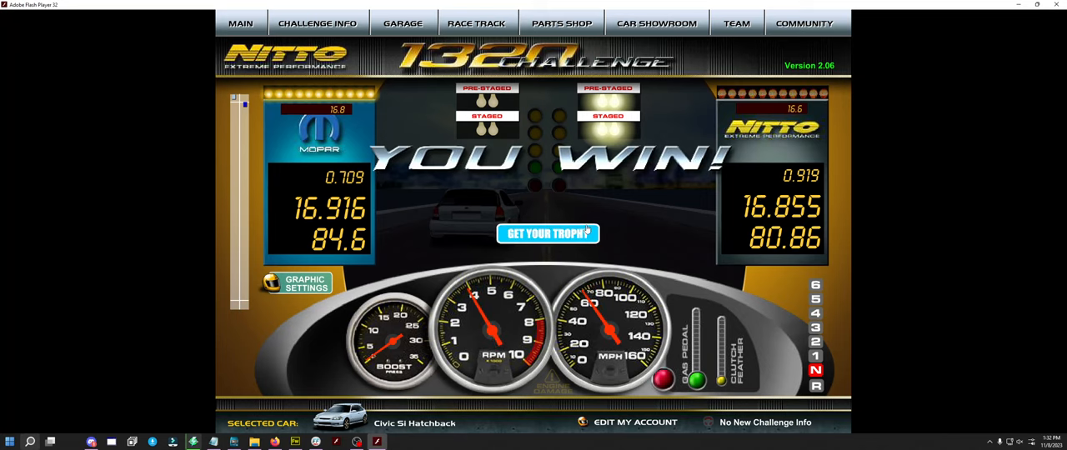
{"action": "left_click", "coordinate": [548, 234]}
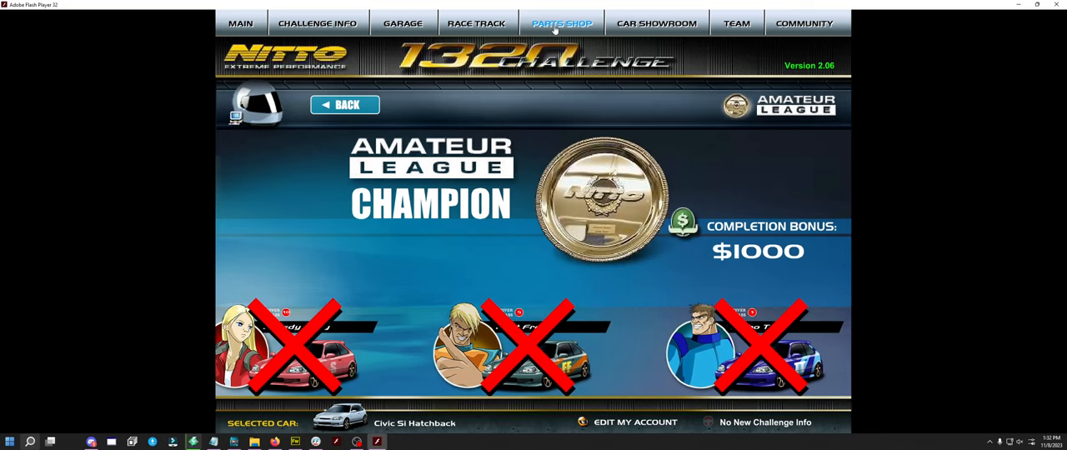
{"action": "left_click", "coordinate": [562, 22]}
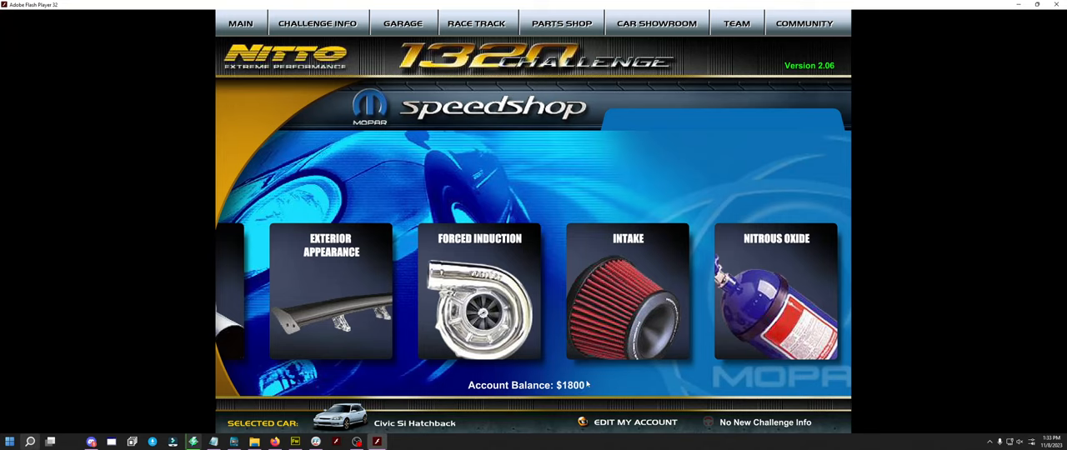
Buy the Nitto 555R tires for the Civic, check them under Modifications, and view its tune and dyno page
{"action": "left_click", "coordinate": [480, 301]}
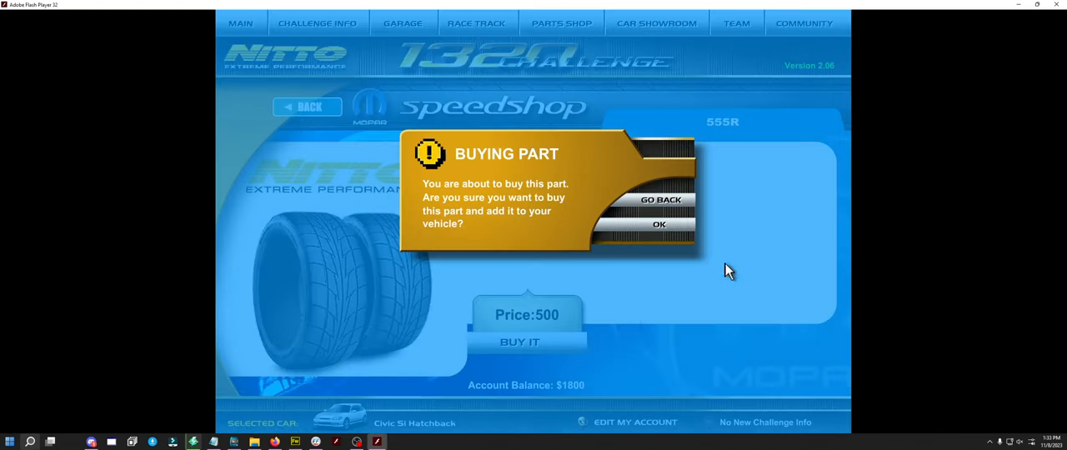
{"action": "left_click", "coordinate": [661, 224]}
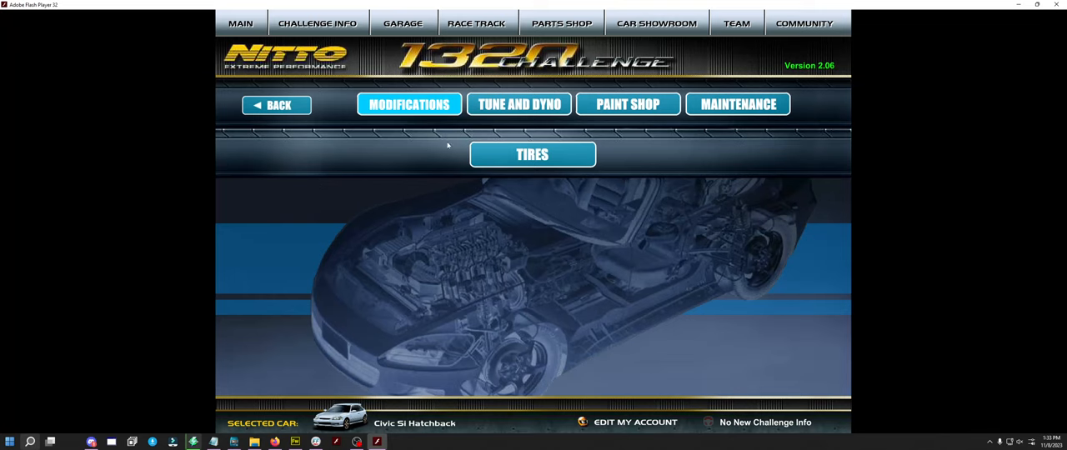
{"action": "left_click", "coordinate": [533, 154]}
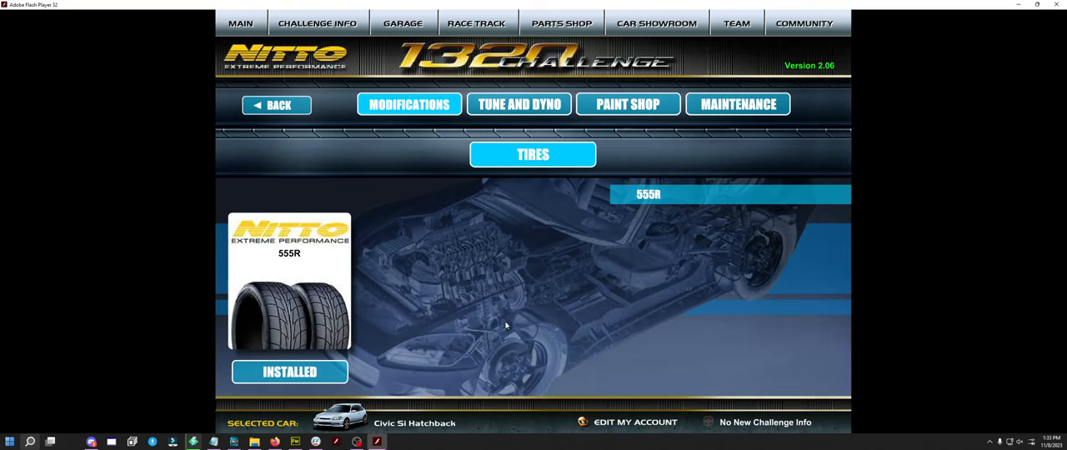
{"action": "mouse_move", "coordinate": [620, 243]}
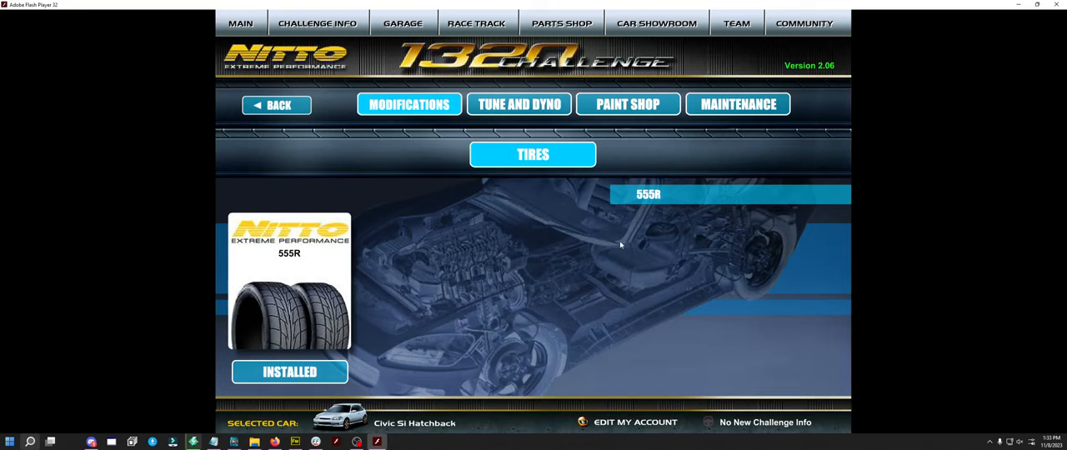
{"action": "left_click", "coordinate": [519, 103]}
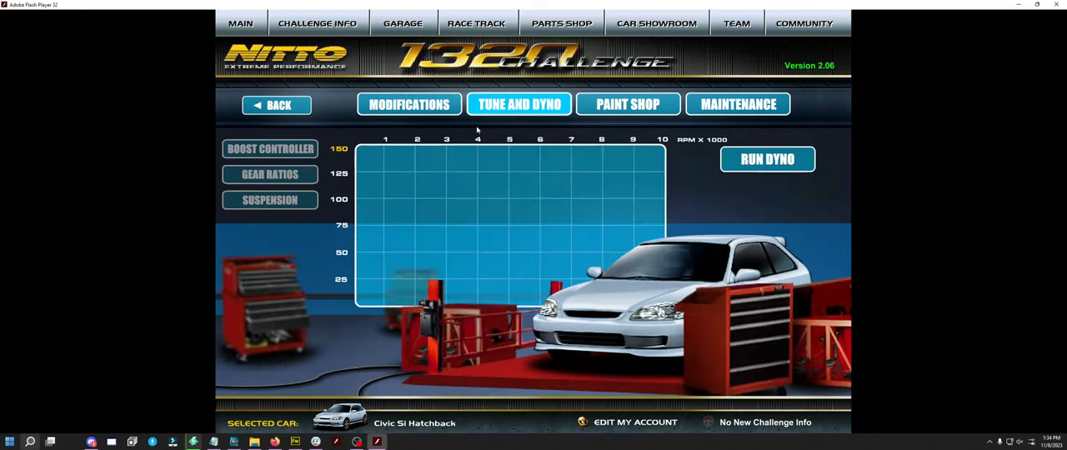
{"action": "mouse_move", "coordinate": [50, 370]}
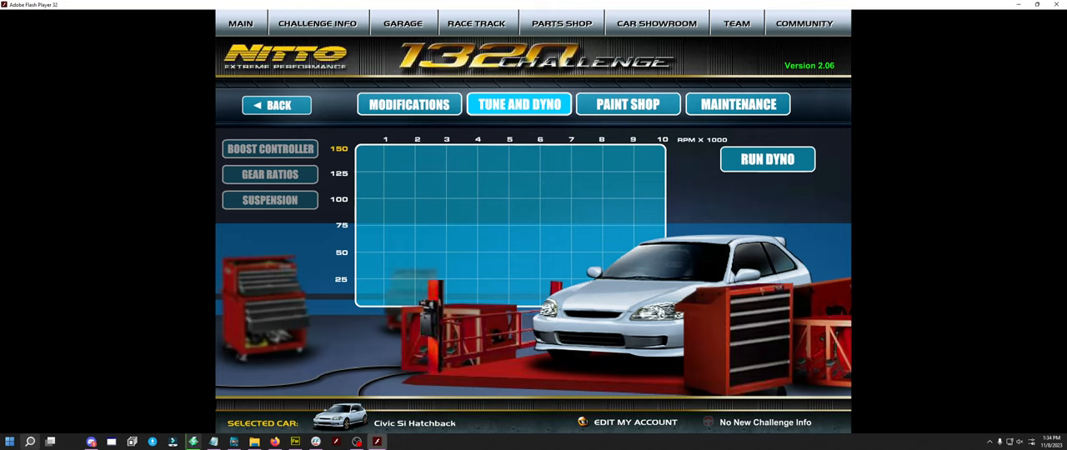
{"action": "left_click", "coordinate": [805, 20]}
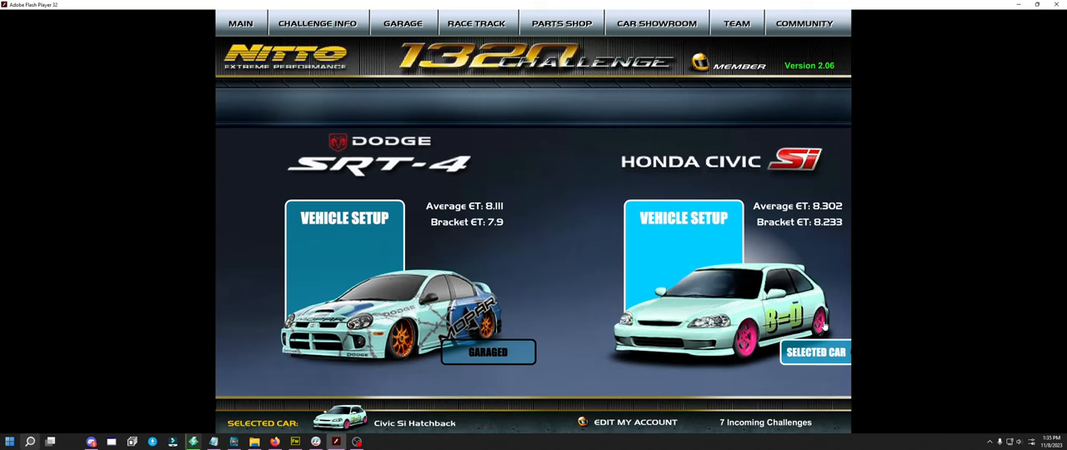
View the incoming TechX bracket challenge on Sea Level Strip with no money wagered
{"action": "left_click", "coordinate": [561, 22]}
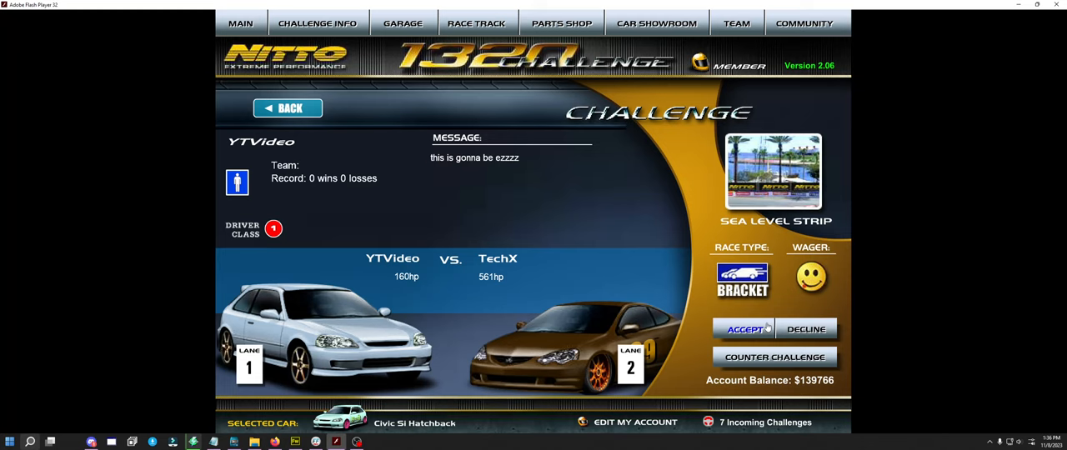
Accept the bracket challenge, pass the car condition notice, enter bracket ET 7.699 and start the race
{"action": "left_click", "coordinate": [747, 329]}
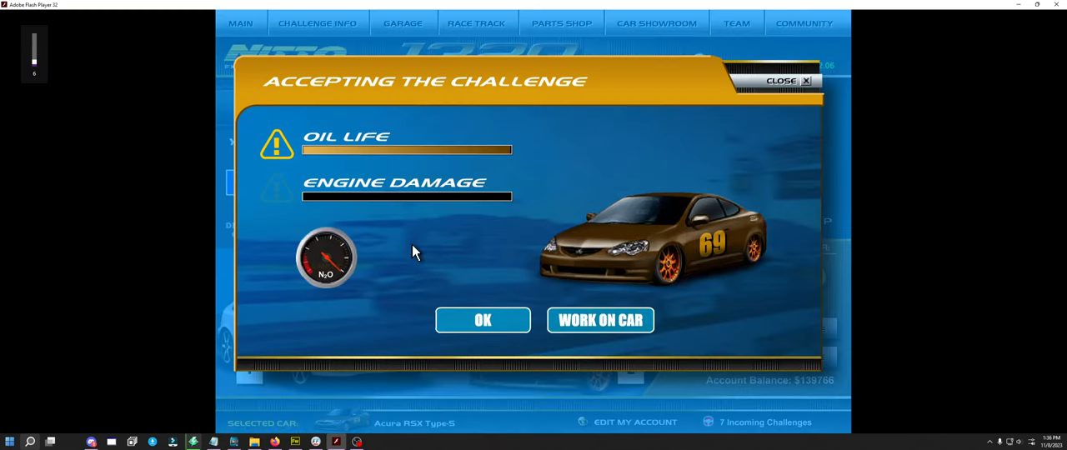
{"action": "left_click", "coordinate": [484, 321]}
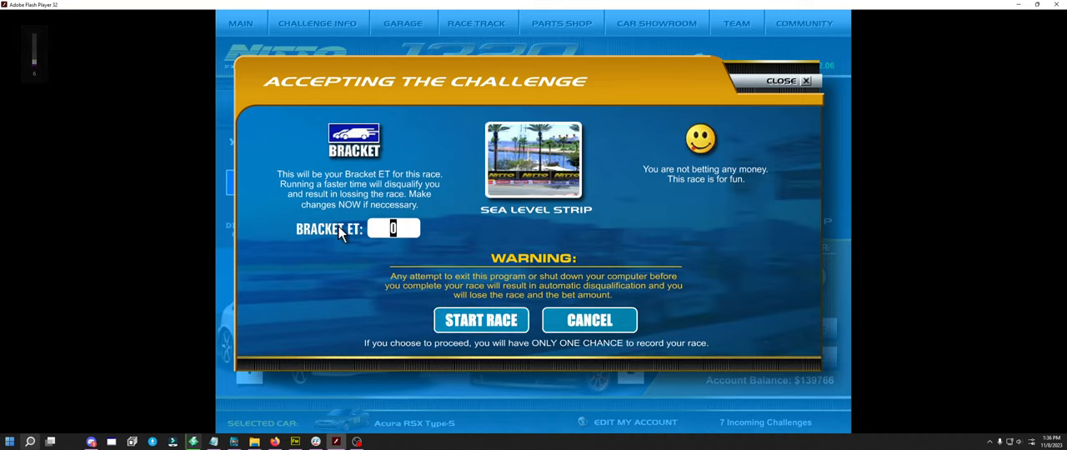
{"action": "type", "text": "7.699"}
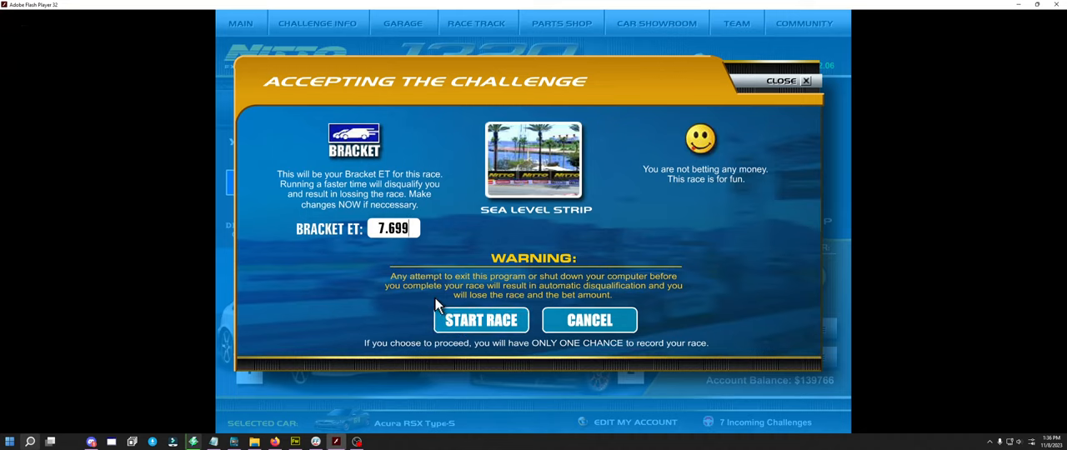
{"action": "left_click", "coordinate": [480, 320]}
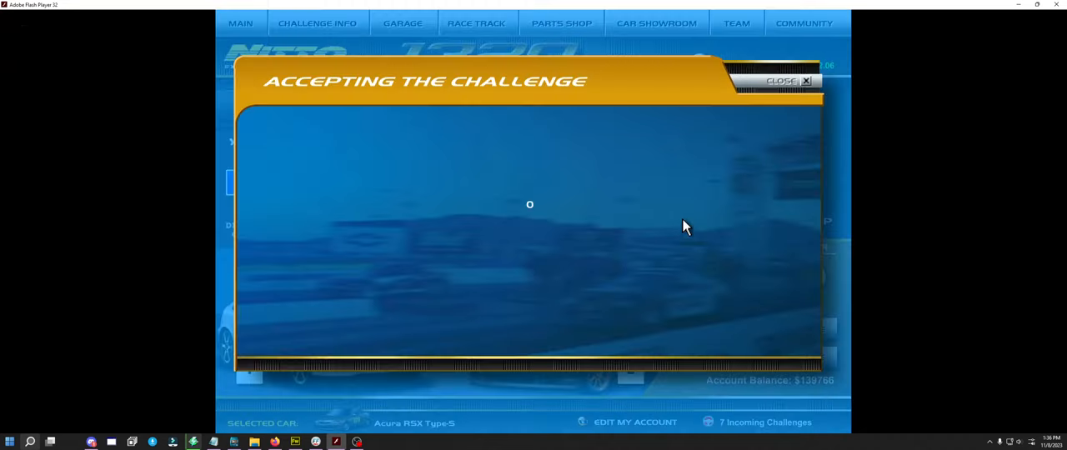
{"action": "left_click", "coordinate": [787, 80]}
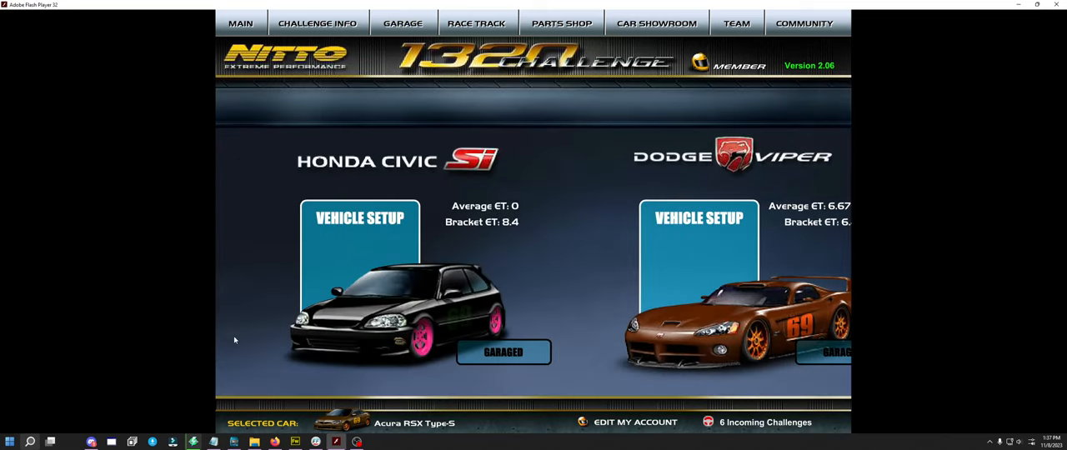
Race the Dodge Viper in a challenge, lose on a foul, and return to the garage car list
{"action": "left_click", "coordinate": [477, 20]}
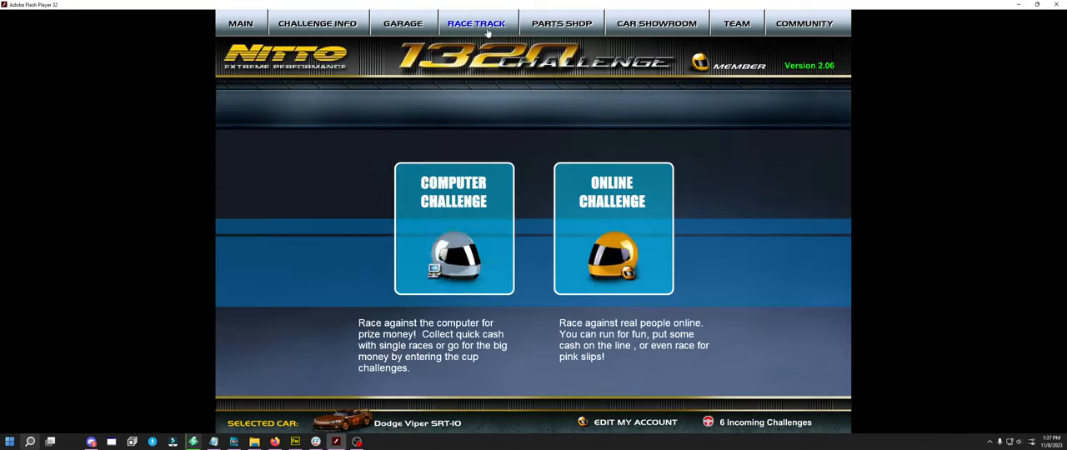
{"action": "left_click", "coordinate": [454, 231]}
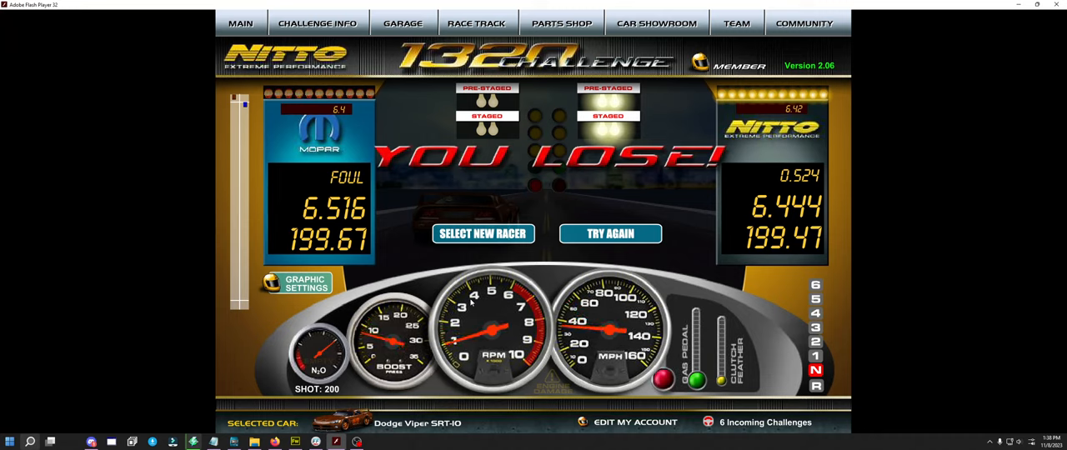
{"action": "left_click", "coordinate": [399, 20]}
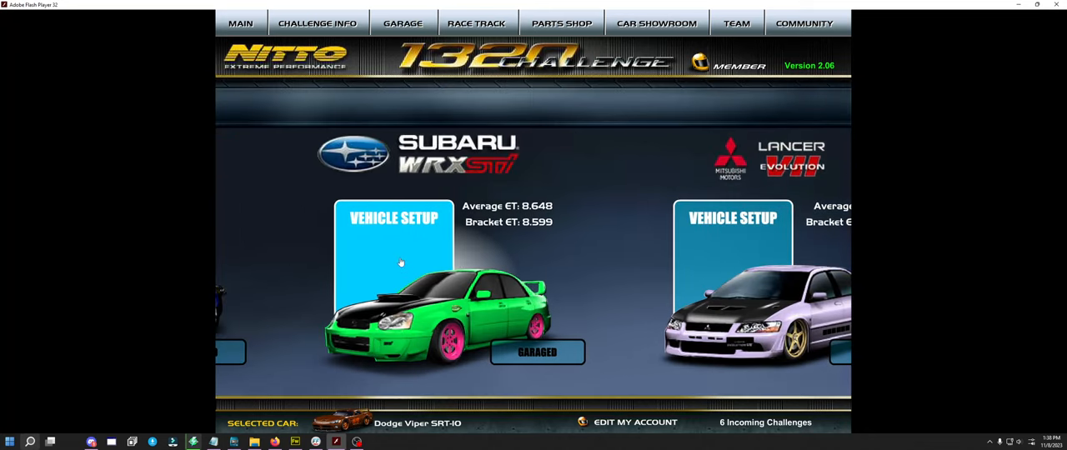
Open the Viper's vehicle setup and bring up its gear ratio settings
{"action": "left_click", "coordinate": [393, 218]}
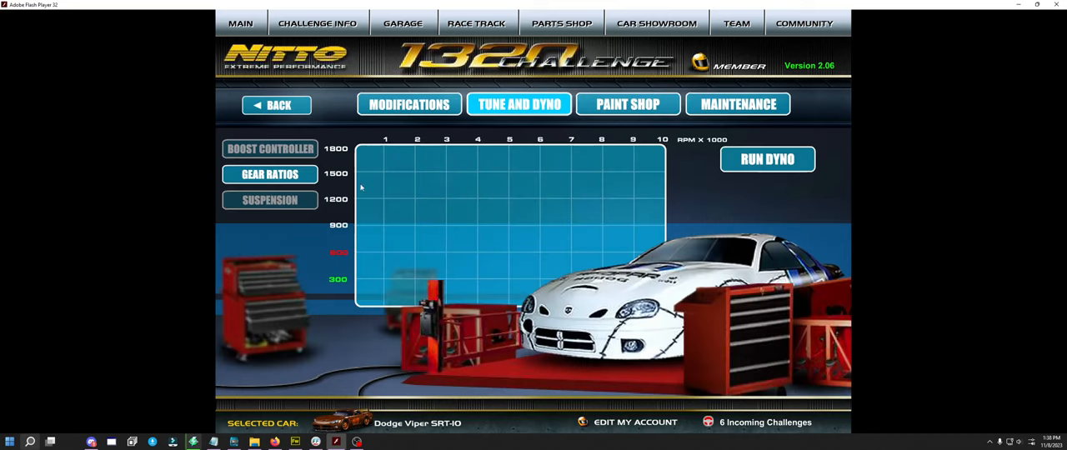
{"action": "left_click", "coordinate": [270, 174]}
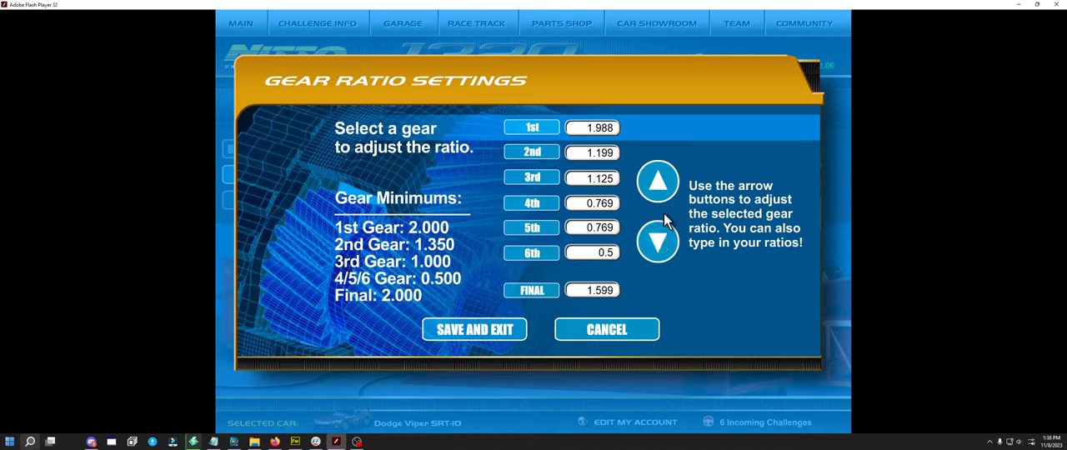
{"action": "mouse_move", "coordinate": [617, 154]}
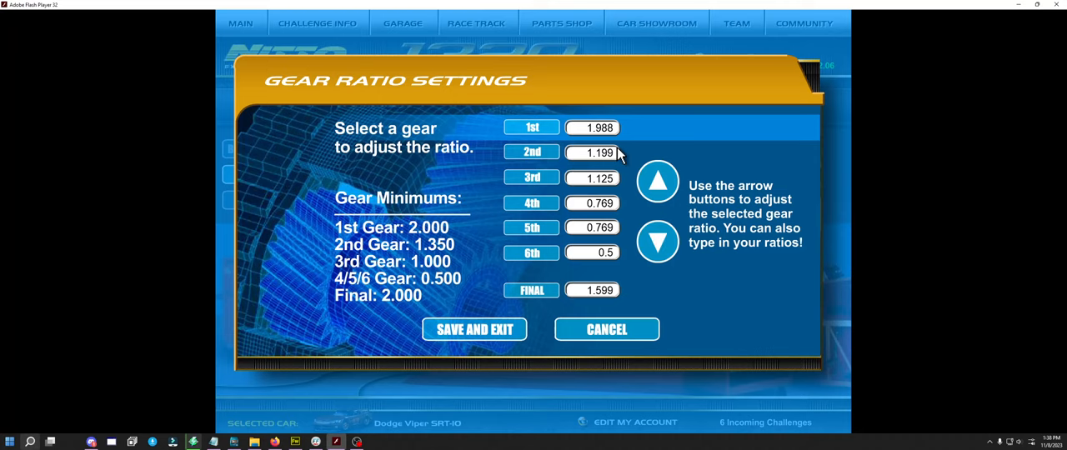
{"action": "left_click", "coordinate": [607, 330]}
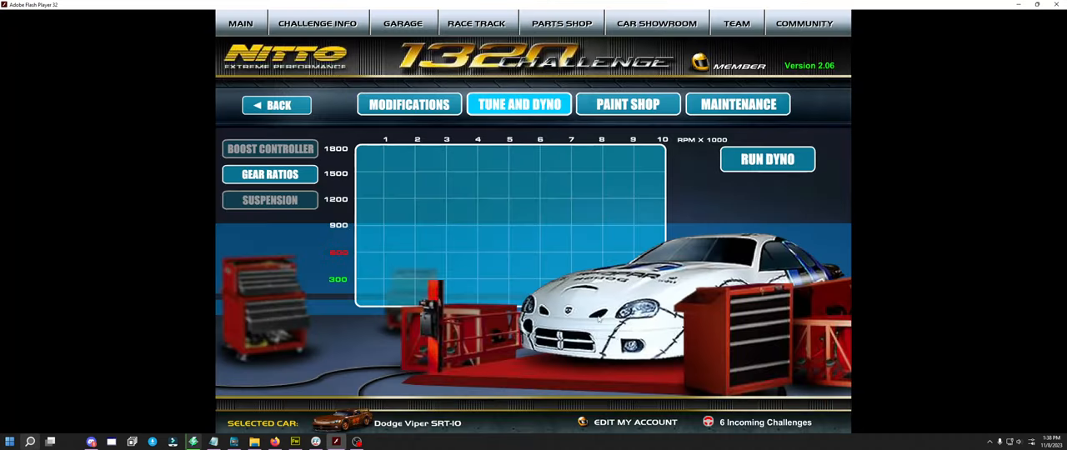
{"action": "left_click", "coordinate": [271, 173]}
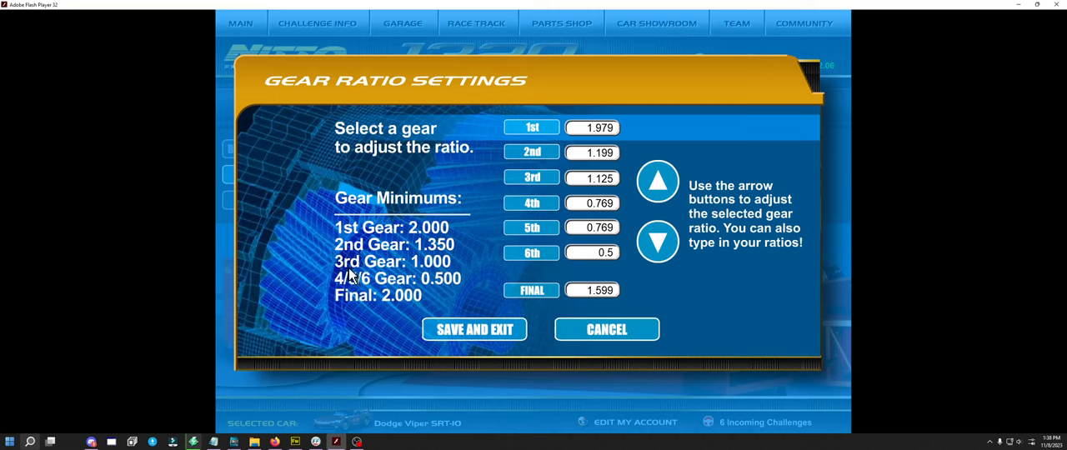
{"action": "mouse_move", "coordinate": [473, 210]}
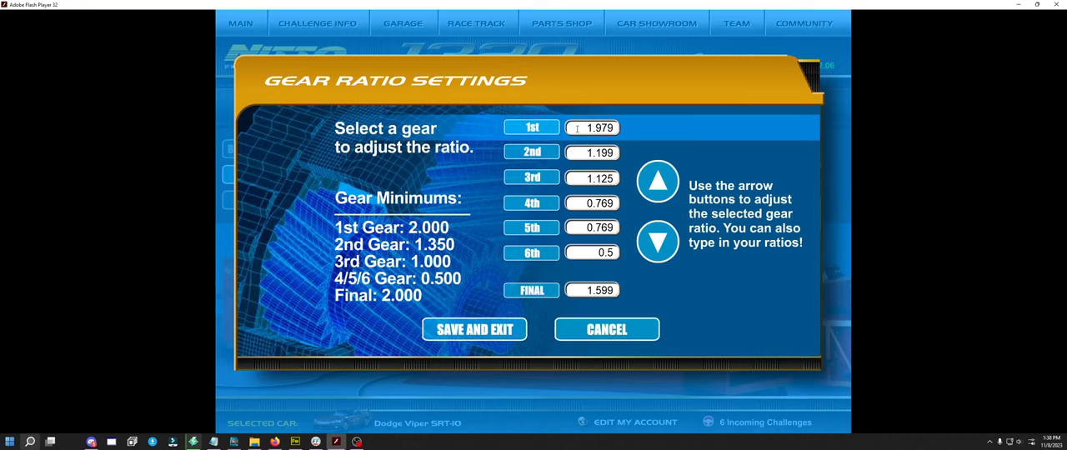
Set the gear ratios to 1st 1.979 and 2nd 1.525, then close the gear settings
{"action": "left_click", "coordinate": [594, 127]}
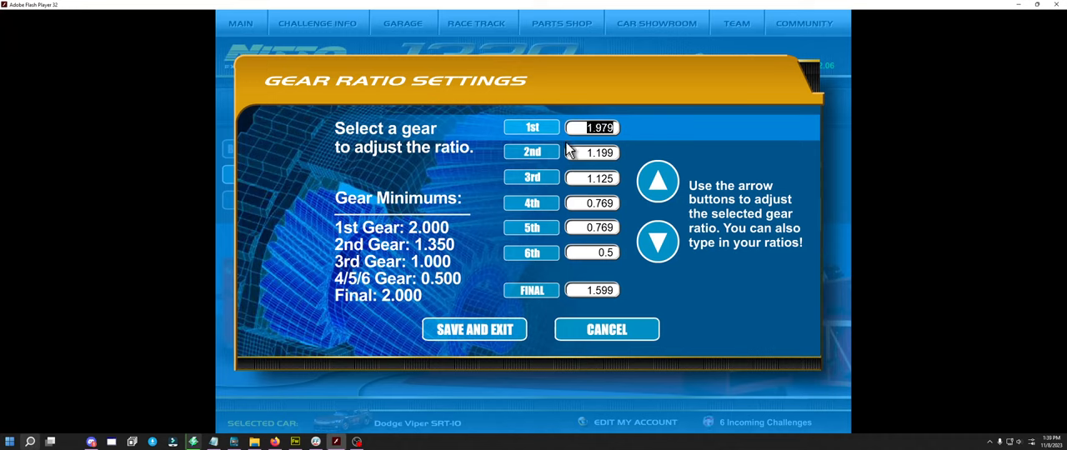
{"action": "left_click", "coordinate": [592, 151]}
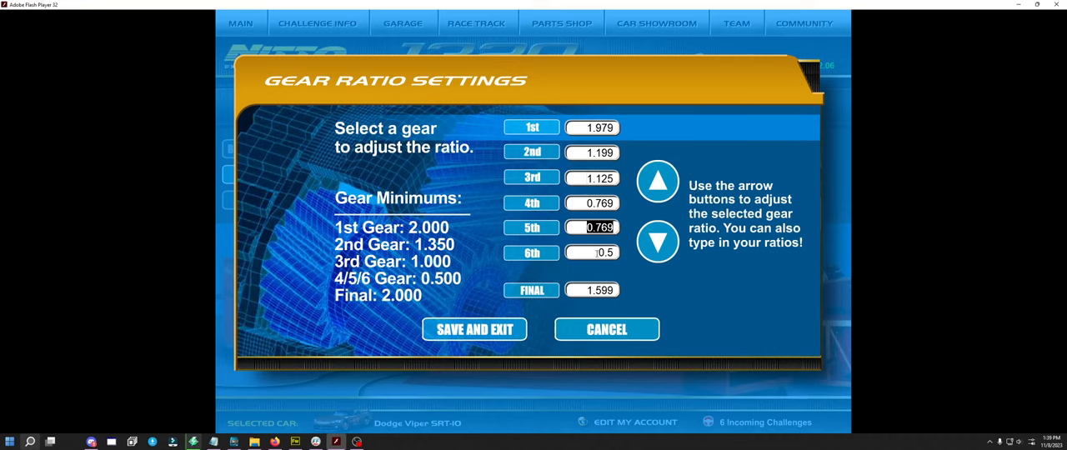
{"action": "left_click", "coordinate": [592, 290]}
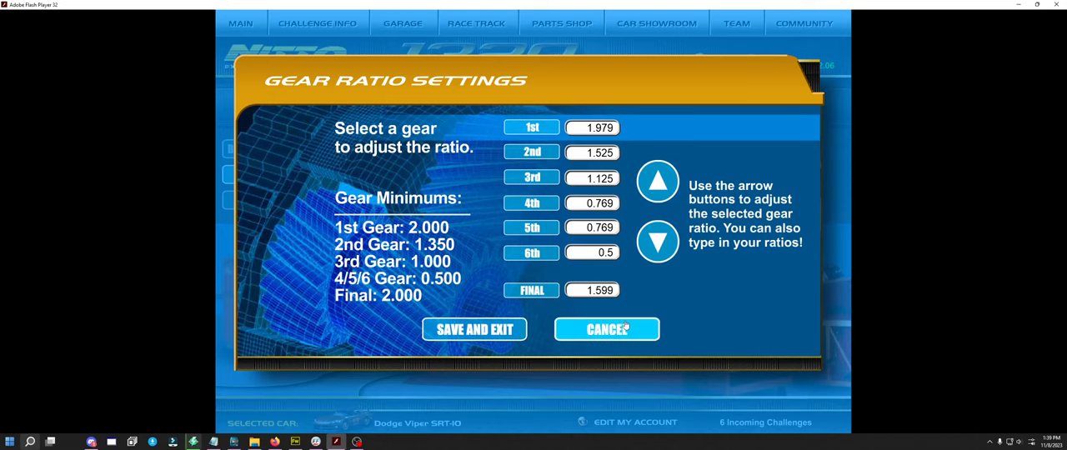
{"action": "left_click", "coordinate": [592, 153]}
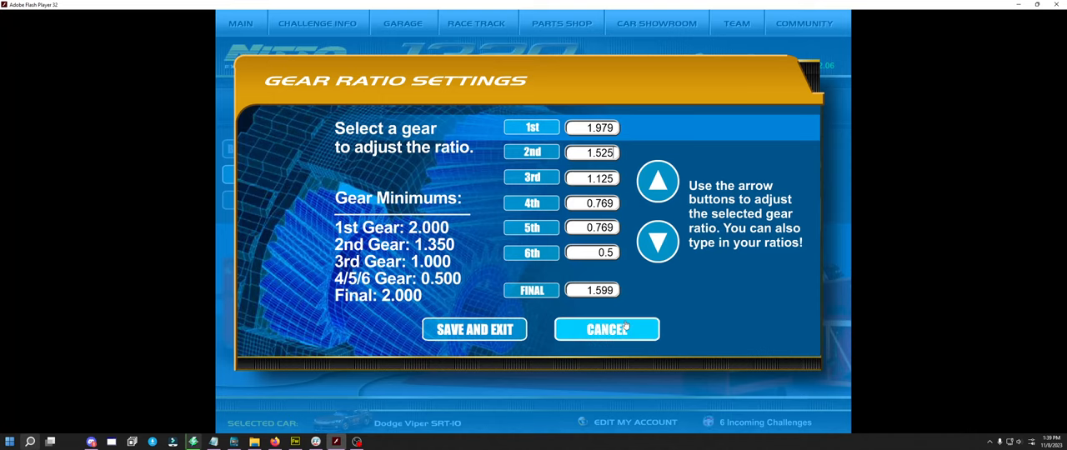
{"action": "left_click", "coordinate": [607, 328]}
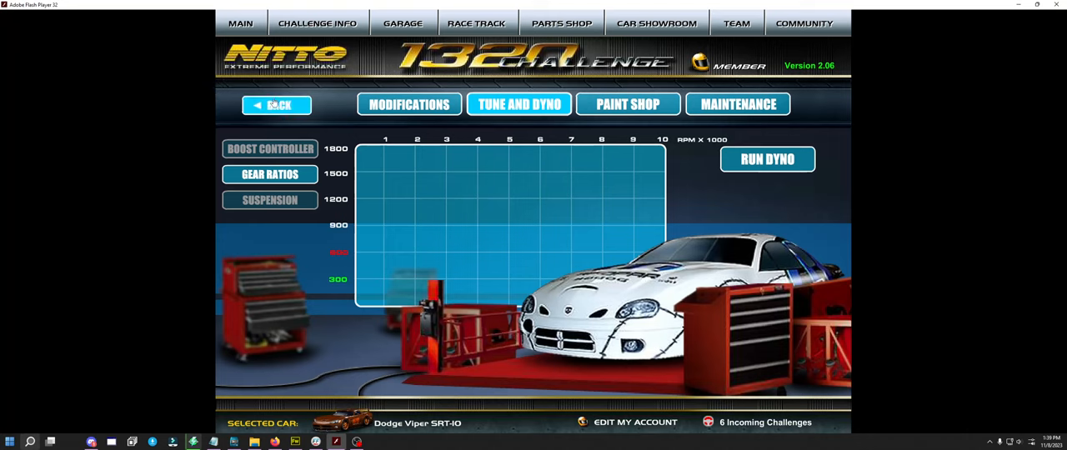
Review the Viper's modifications, browsing the Tires category and the Halloween 2023 tires
{"action": "left_click", "coordinate": [277, 105]}
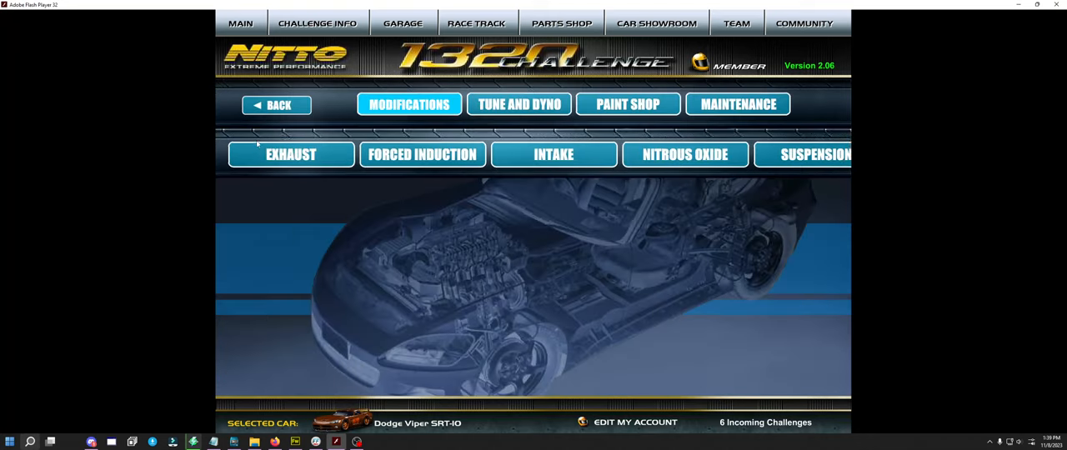
{"action": "left_click", "coordinate": [422, 153]}
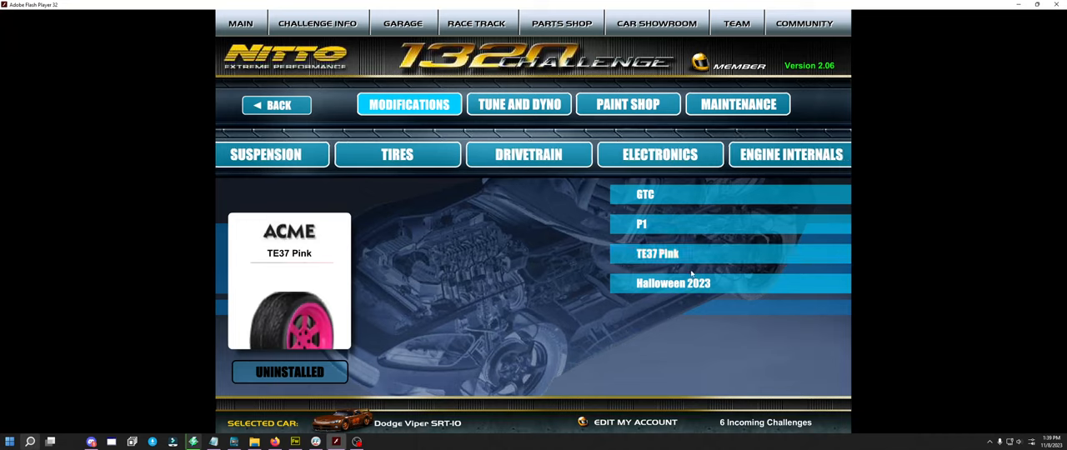
{"action": "left_click", "coordinate": [687, 284]}
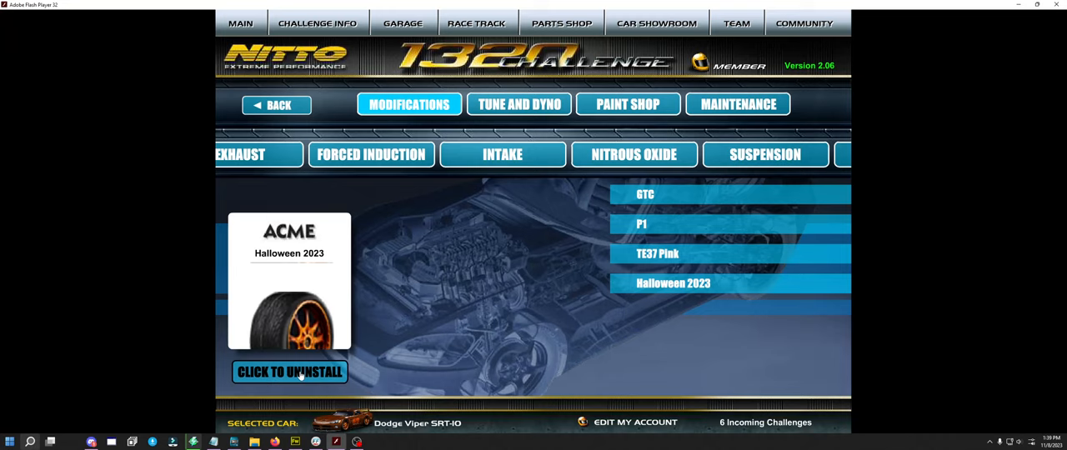
Inspect the Forced Induction parts including the Big Pulley, then view maintenance status
{"action": "left_click", "coordinate": [657, 253]}
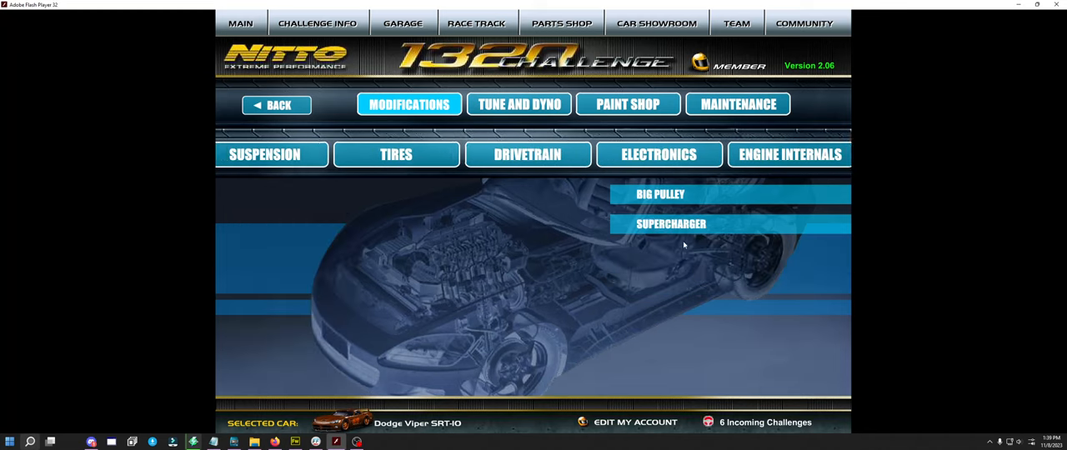
{"action": "left_click", "coordinate": [662, 193]}
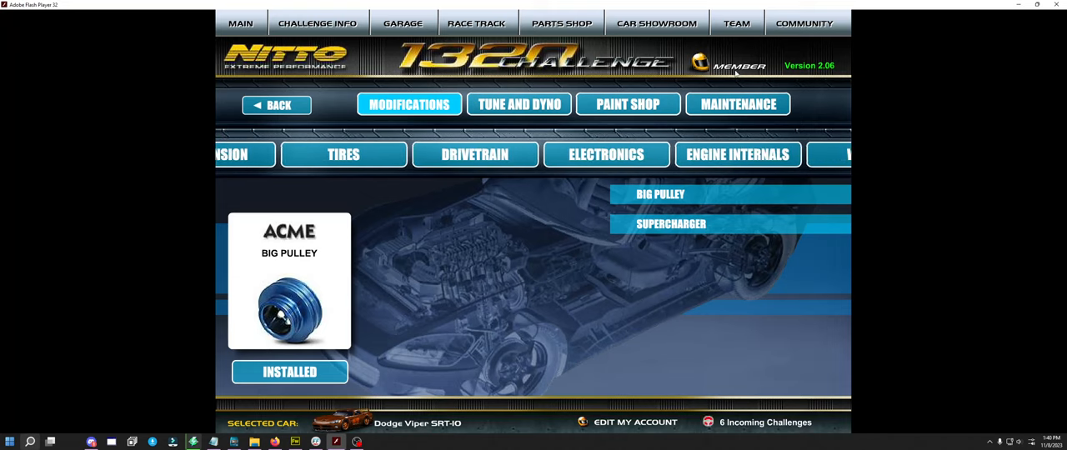
{"action": "left_click", "coordinate": [737, 103]}
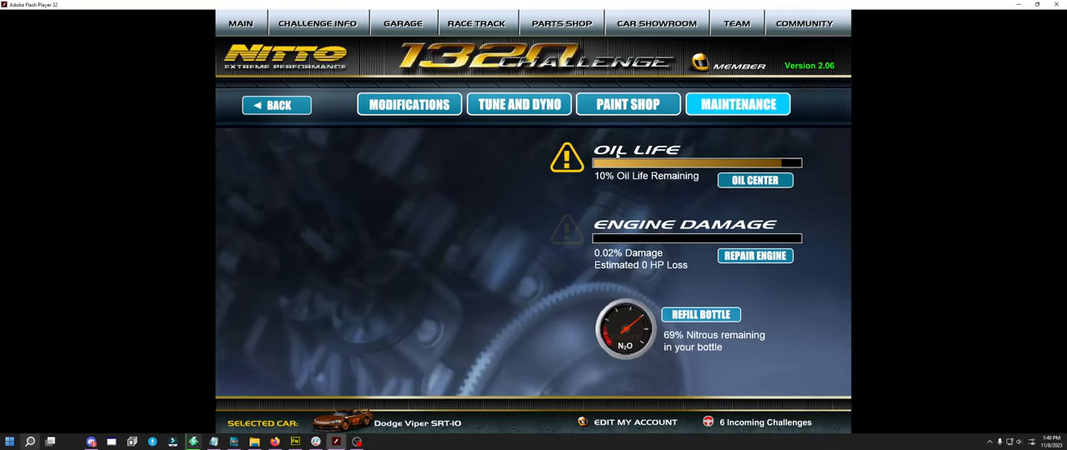
{"action": "mouse_move", "coordinate": [340, 365]}
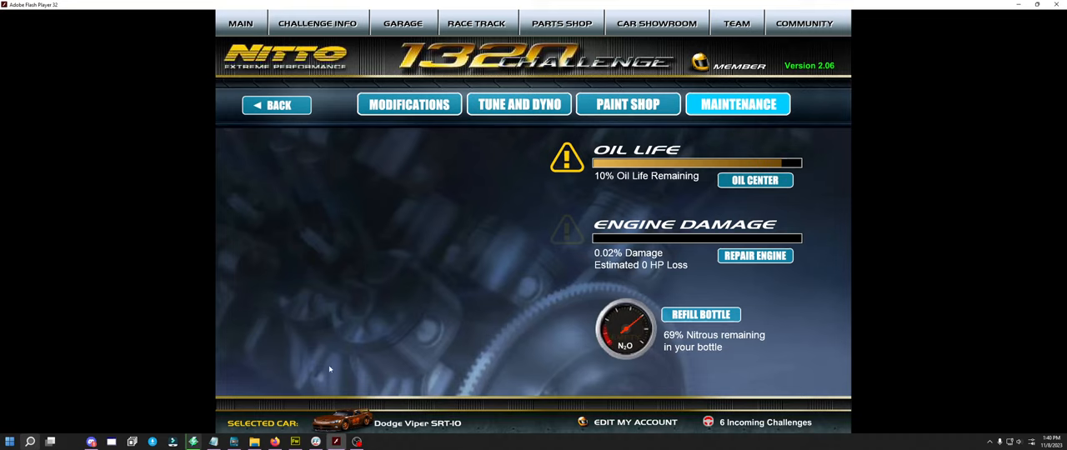
{"action": "mouse_move", "coordinate": [493, 280]}
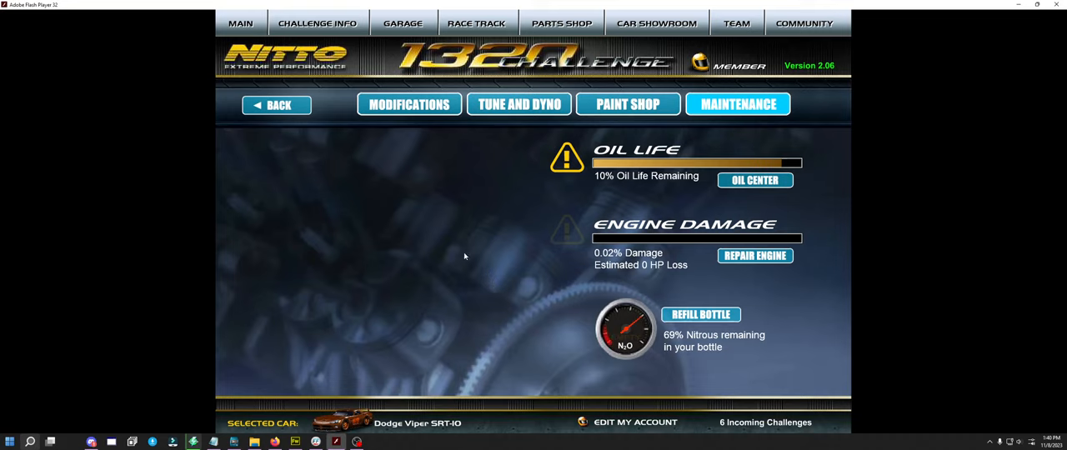
{"action": "mouse_move", "coordinate": [317, 246]}
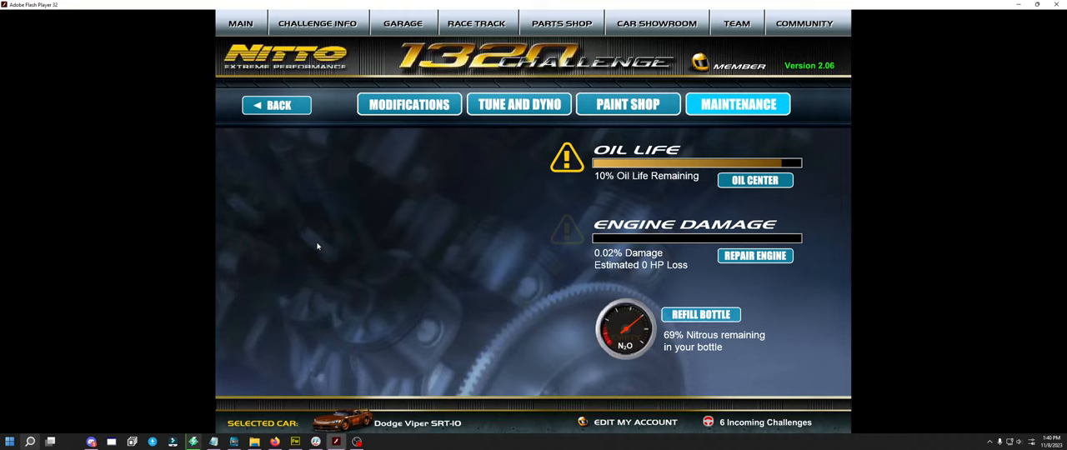
{"action": "mouse_move", "coordinate": [737, 21]}
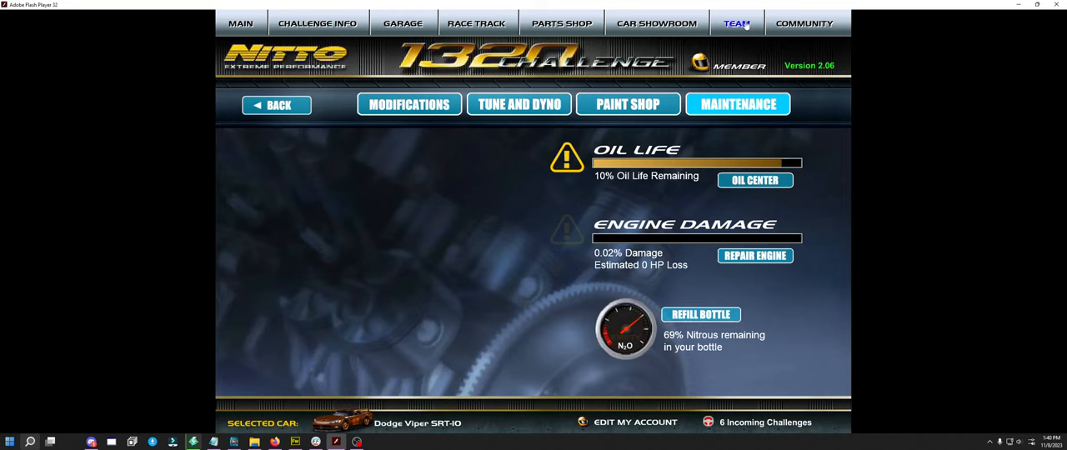
Browse Race Another Team, My Team Challenge Info and Team Account Funds showing $0 balance
{"action": "left_click", "coordinate": [740, 22]}
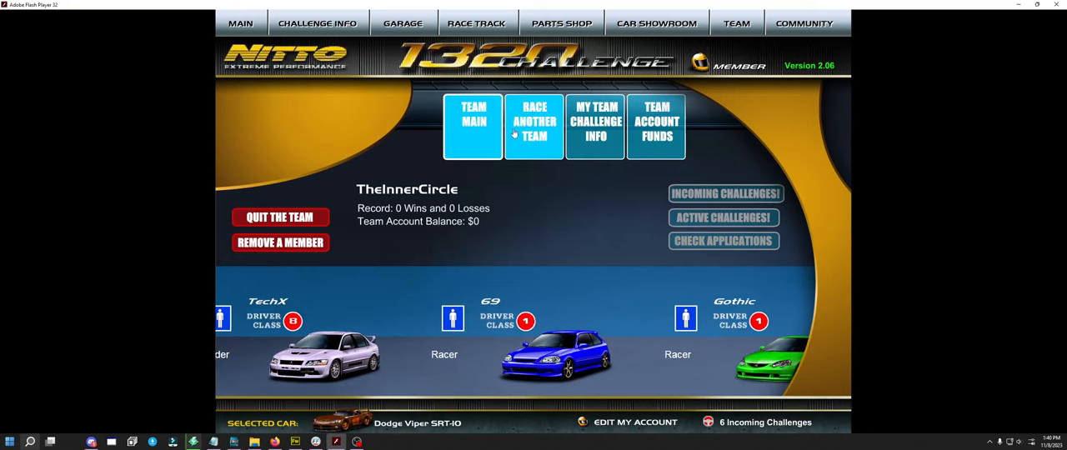
{"action": "left_click", "coordinate": [533, 127]}
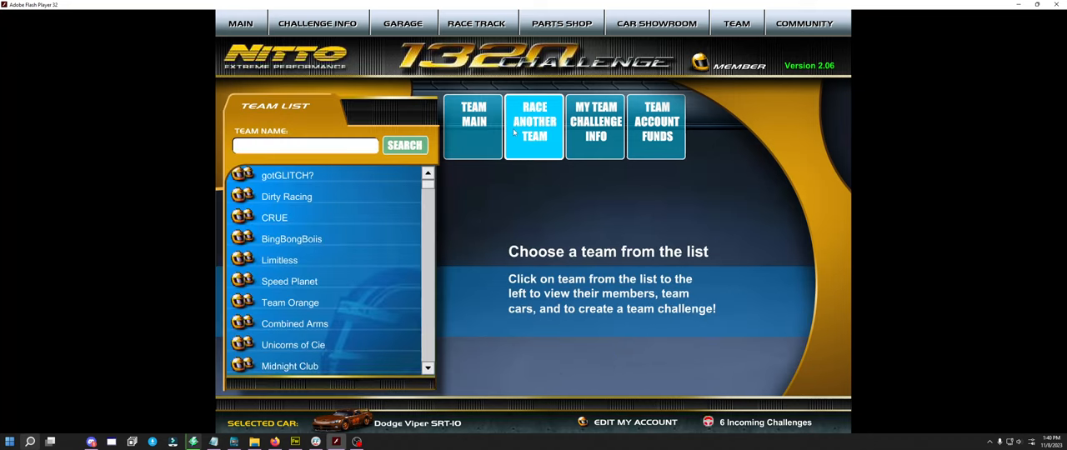
{"action": "left_click", "coordinate": [594, 125]}
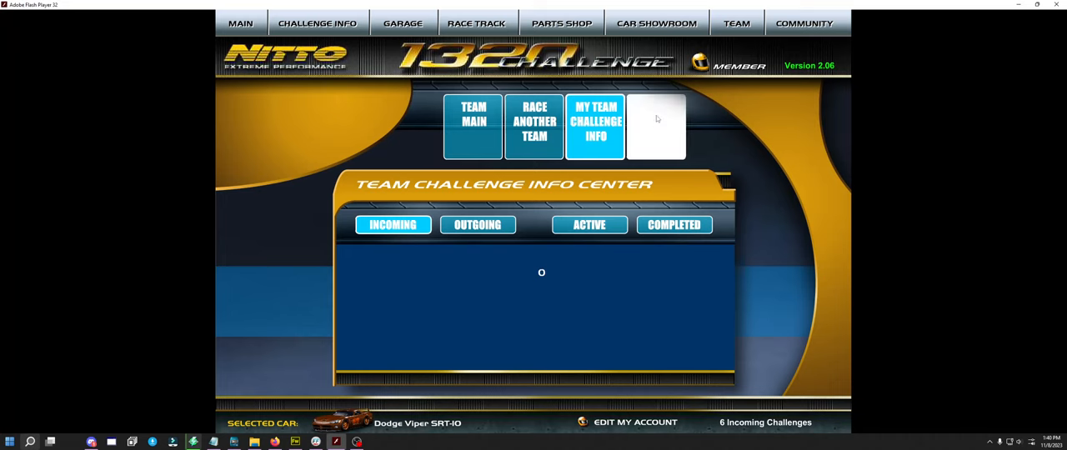
{"action": "left_click", "coordinate": [657, 127]}
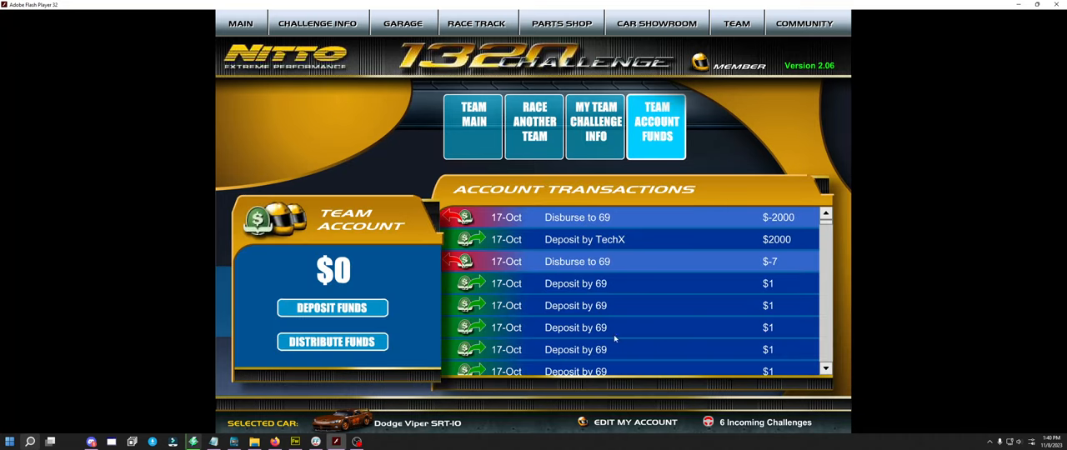